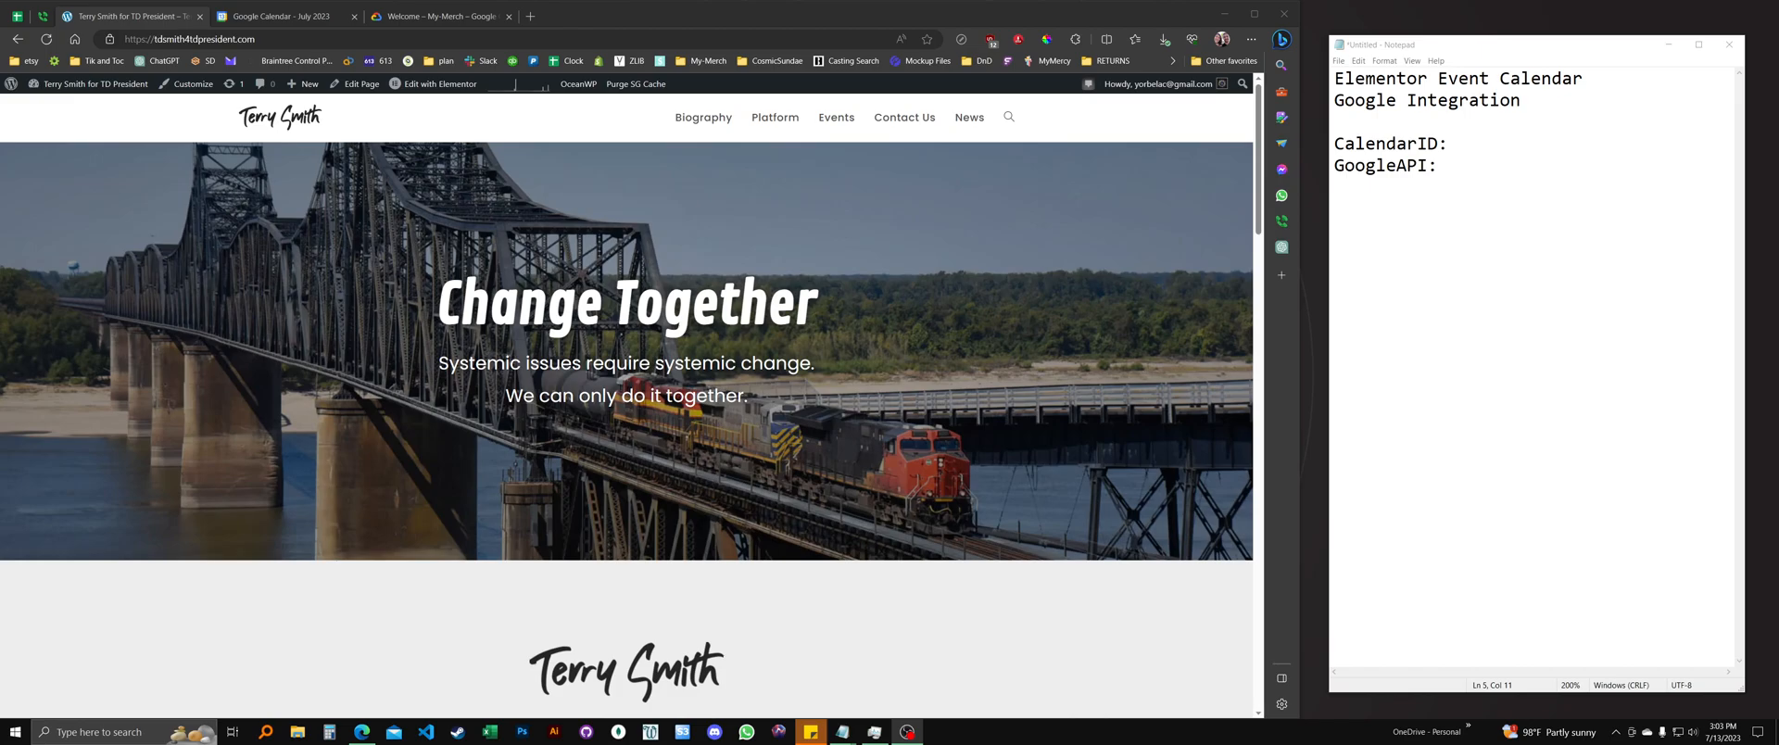
mouse_move(835, 117)
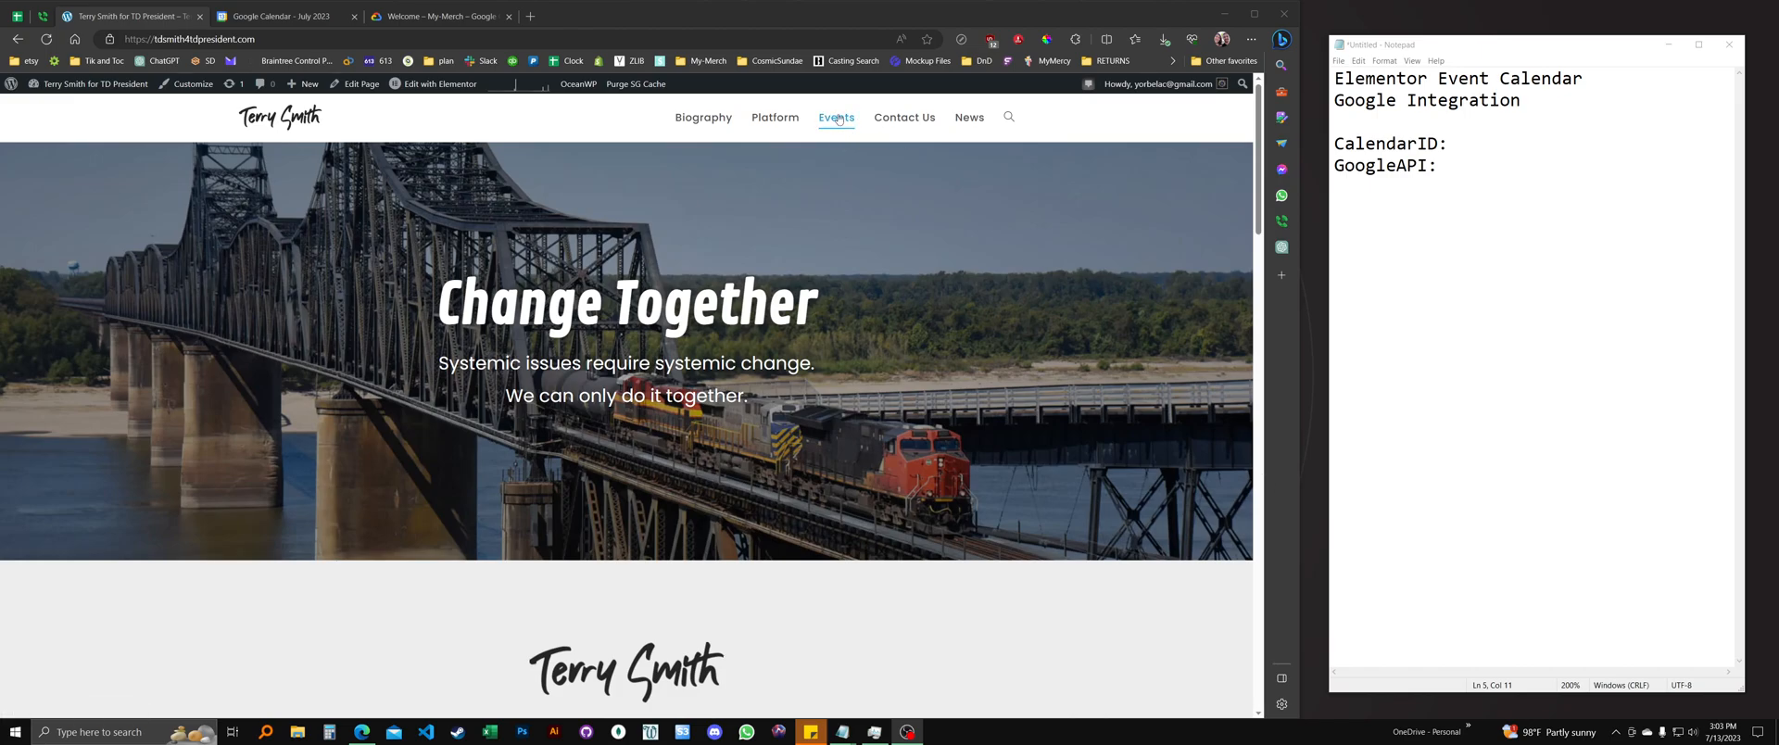
Step: Open the Events page from the site's top navigation menu
click(835, 116)
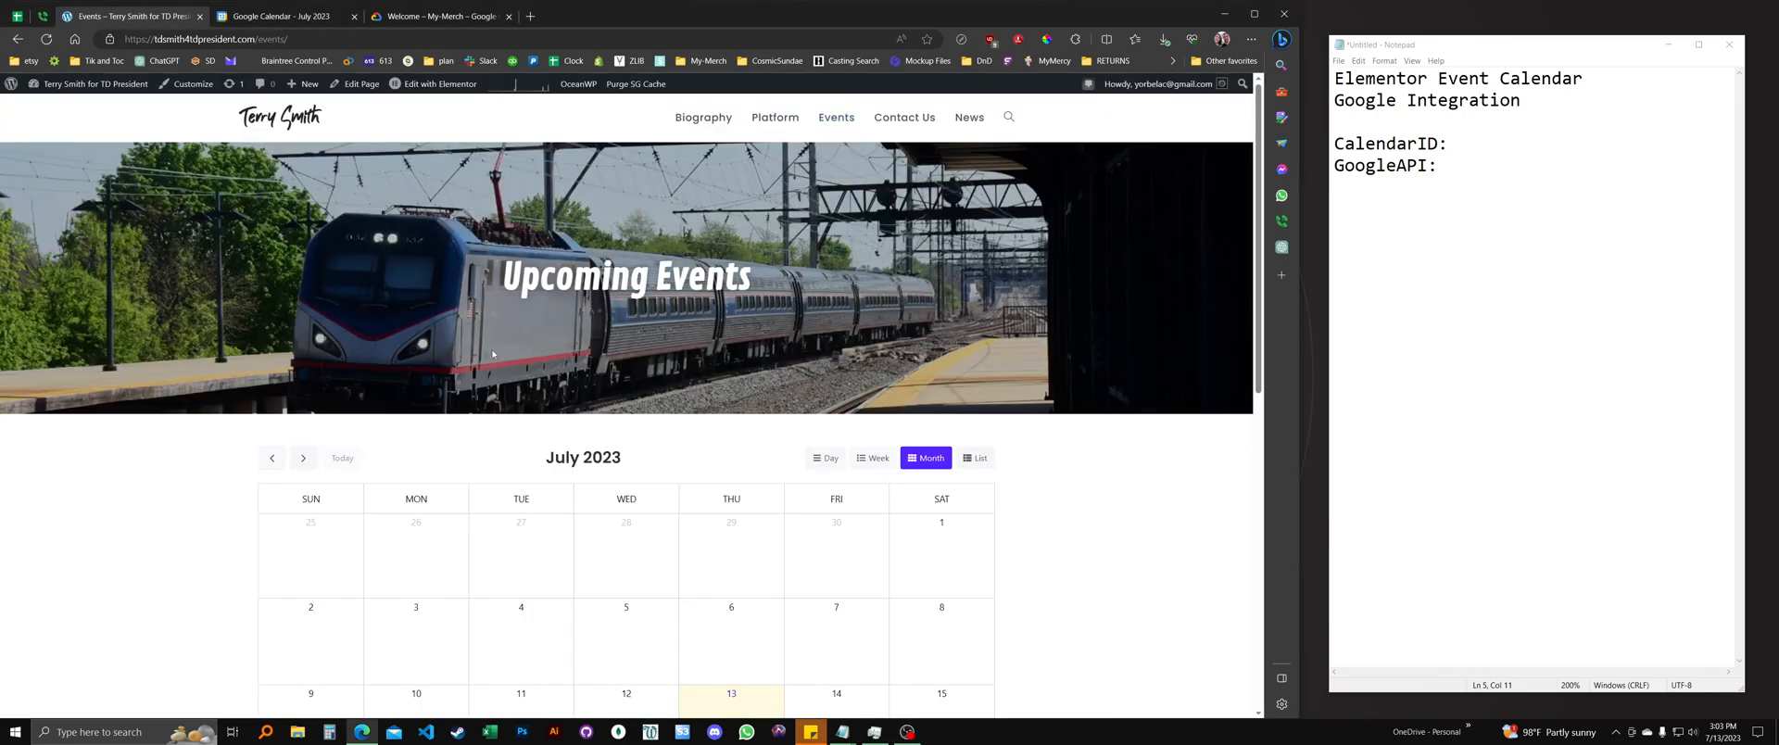
Step: Expand the Event Calendar widget's Google Calendar section in Elementor, then switch to Google Calendar
click(438, 84)
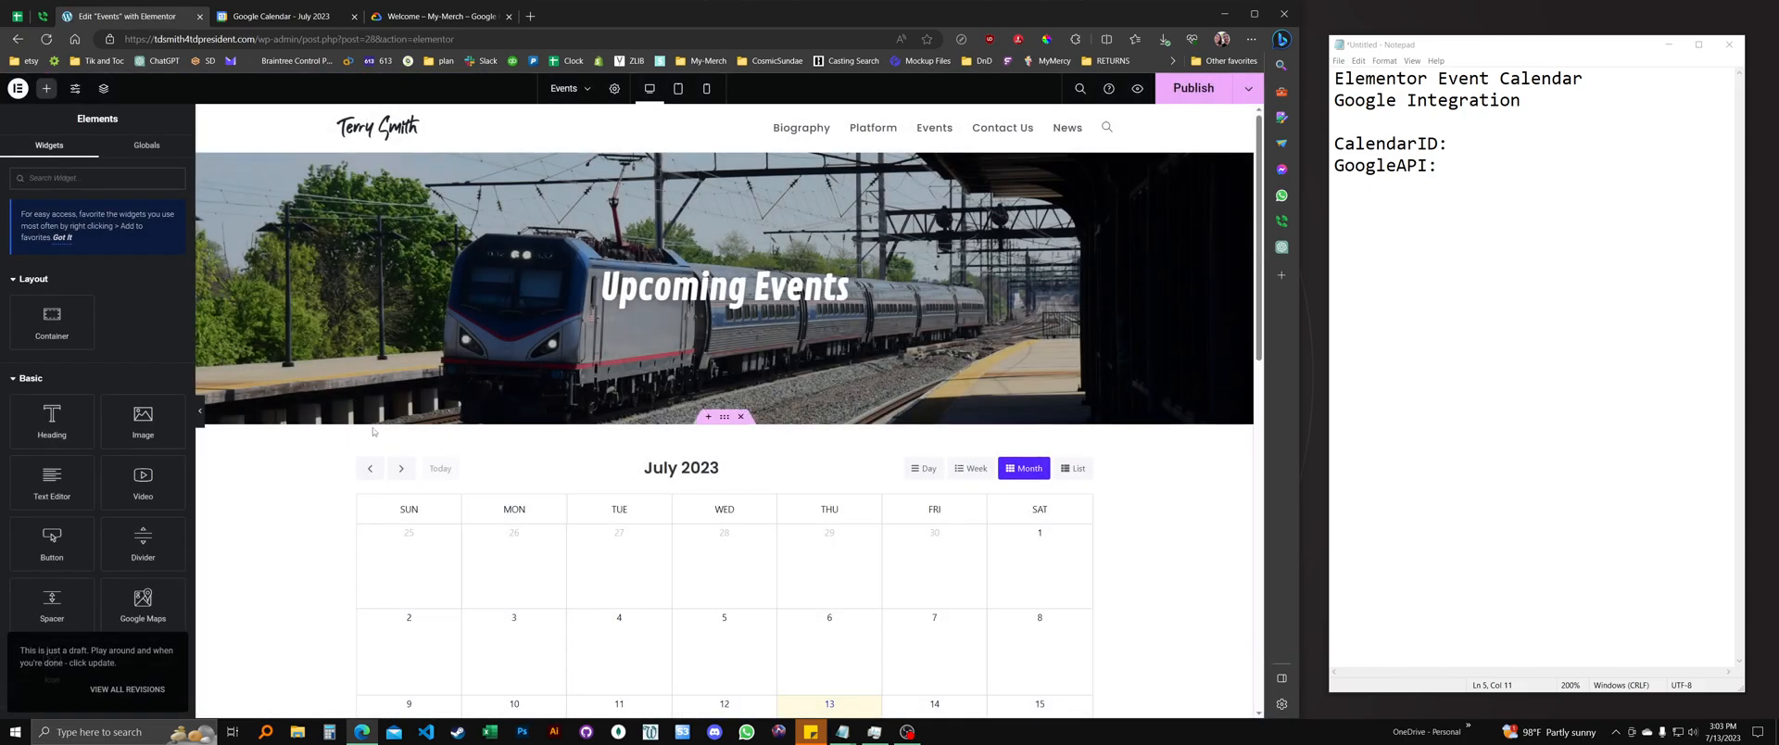
double_click(1389, 142)
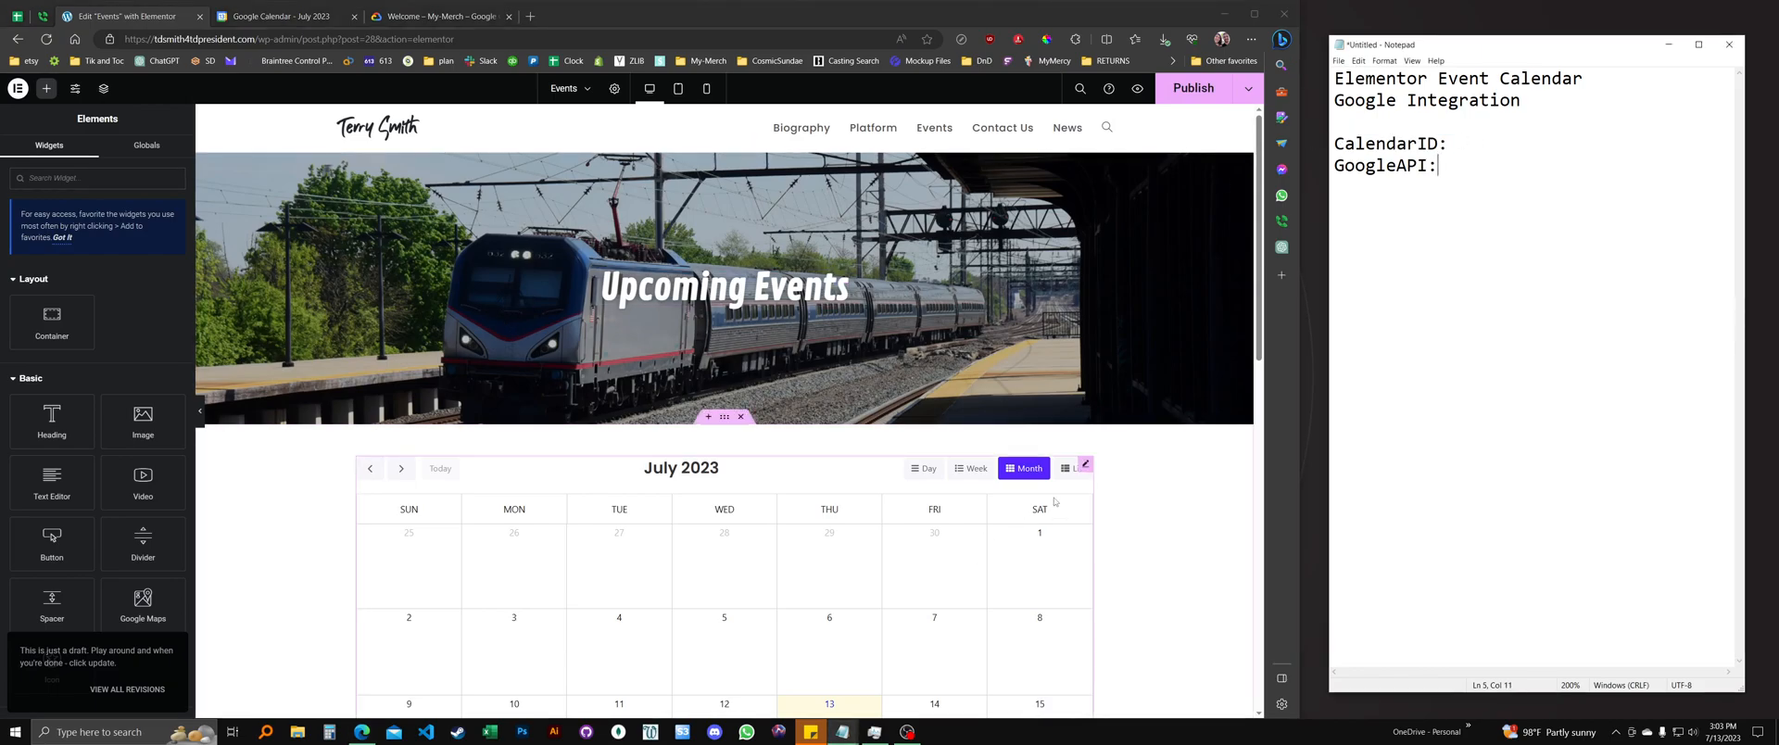
click(1086, 465)
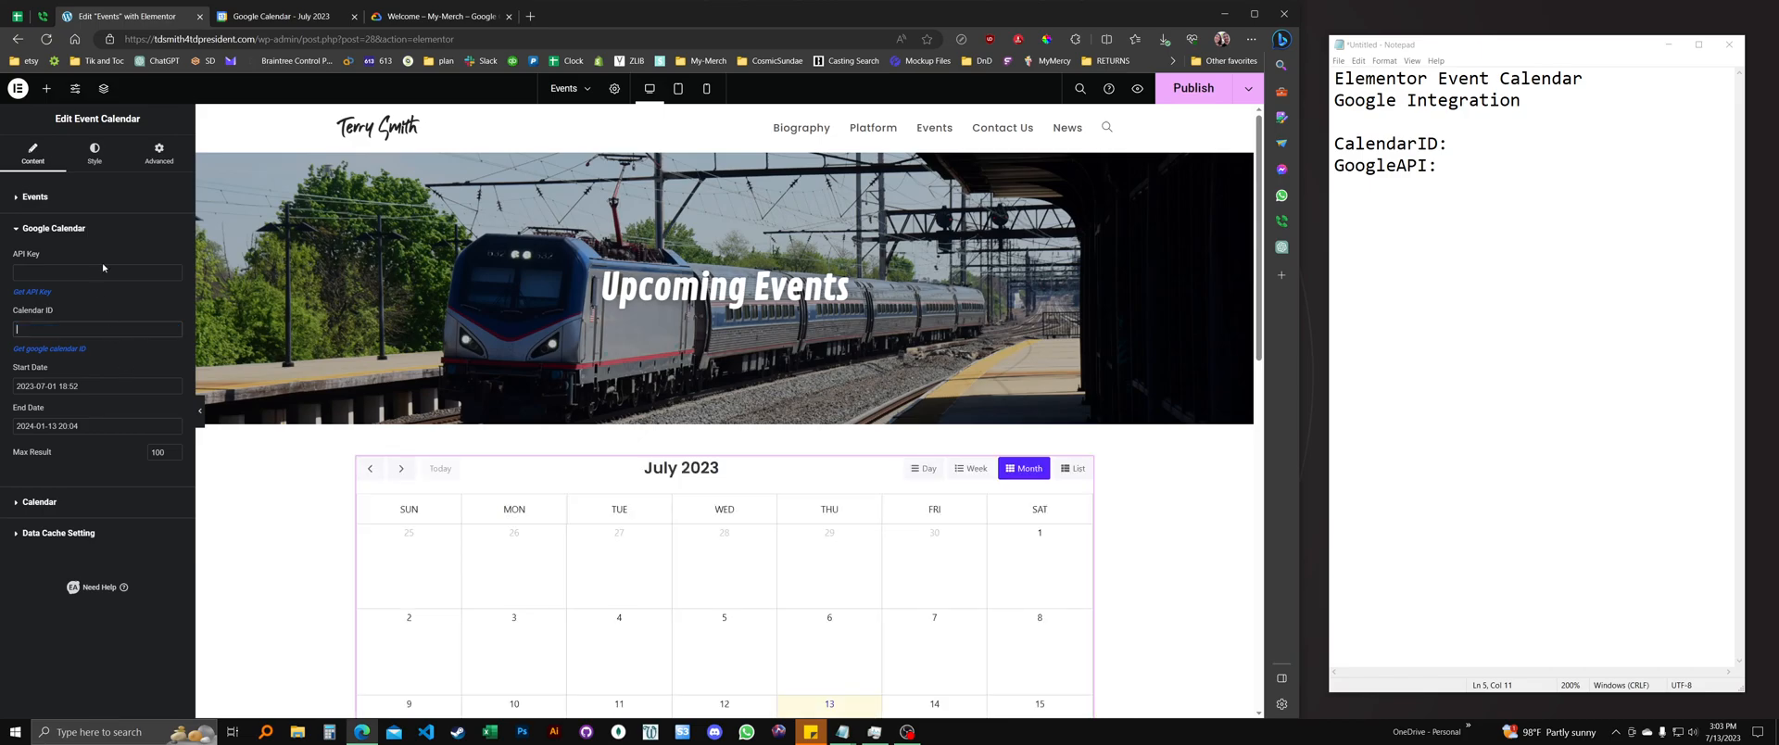
click(96, 330)
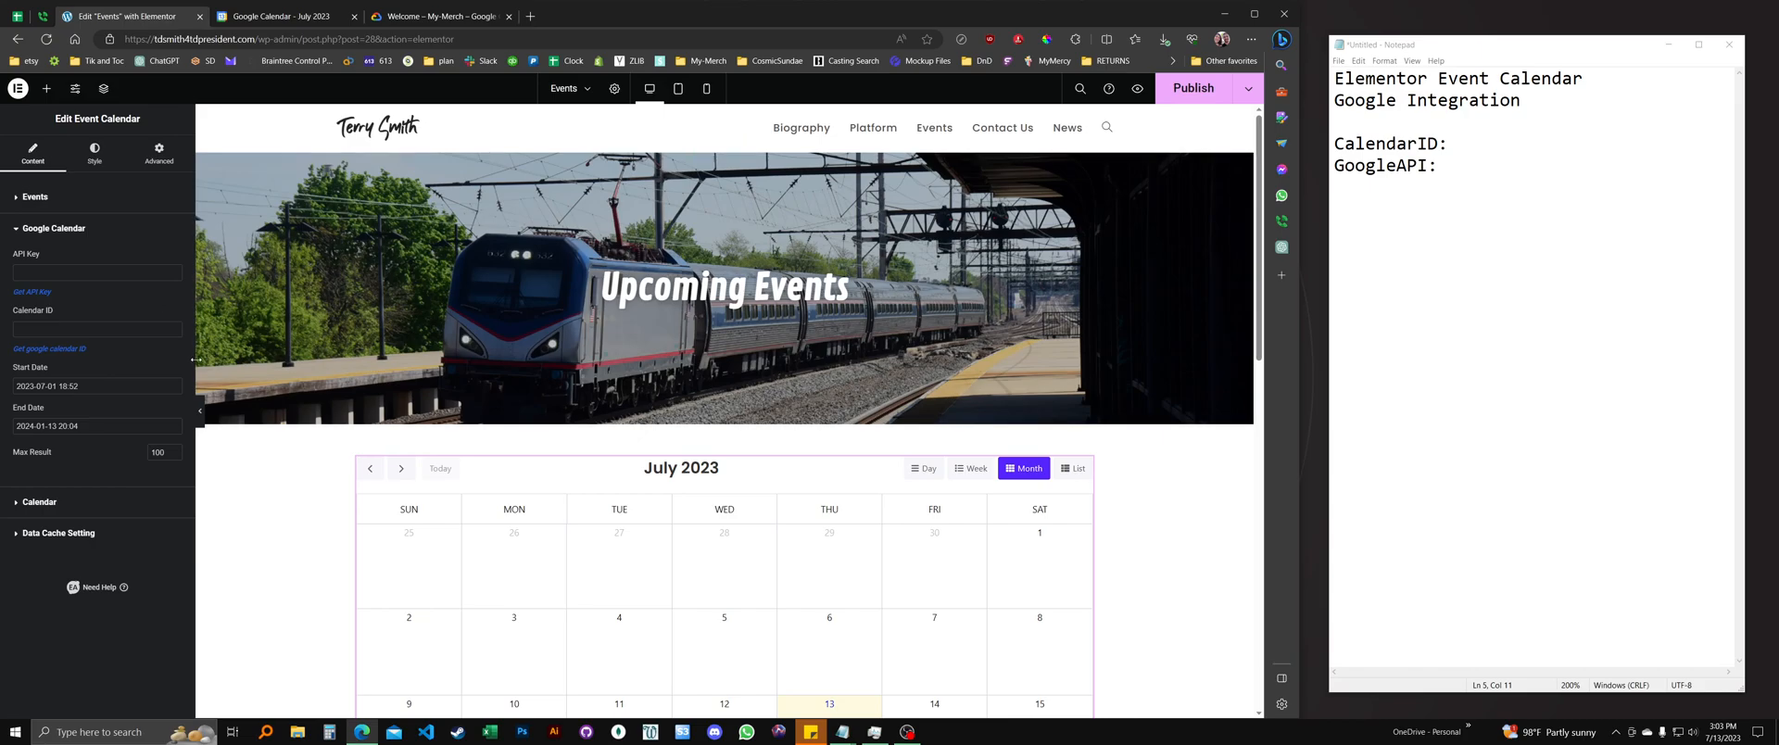
click(282, 16)
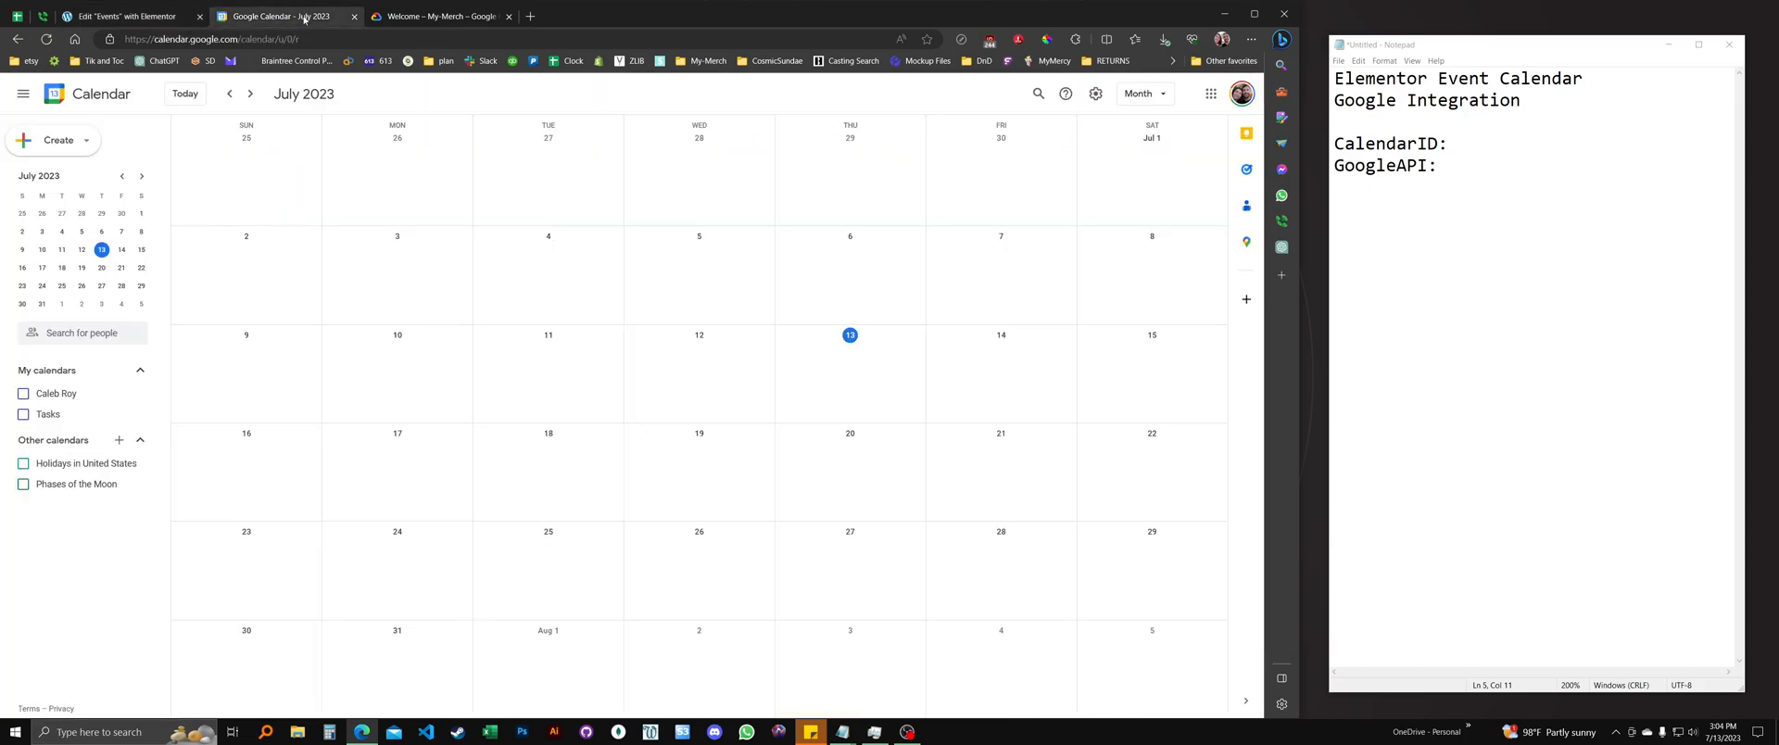
mouse_move(100, 567)
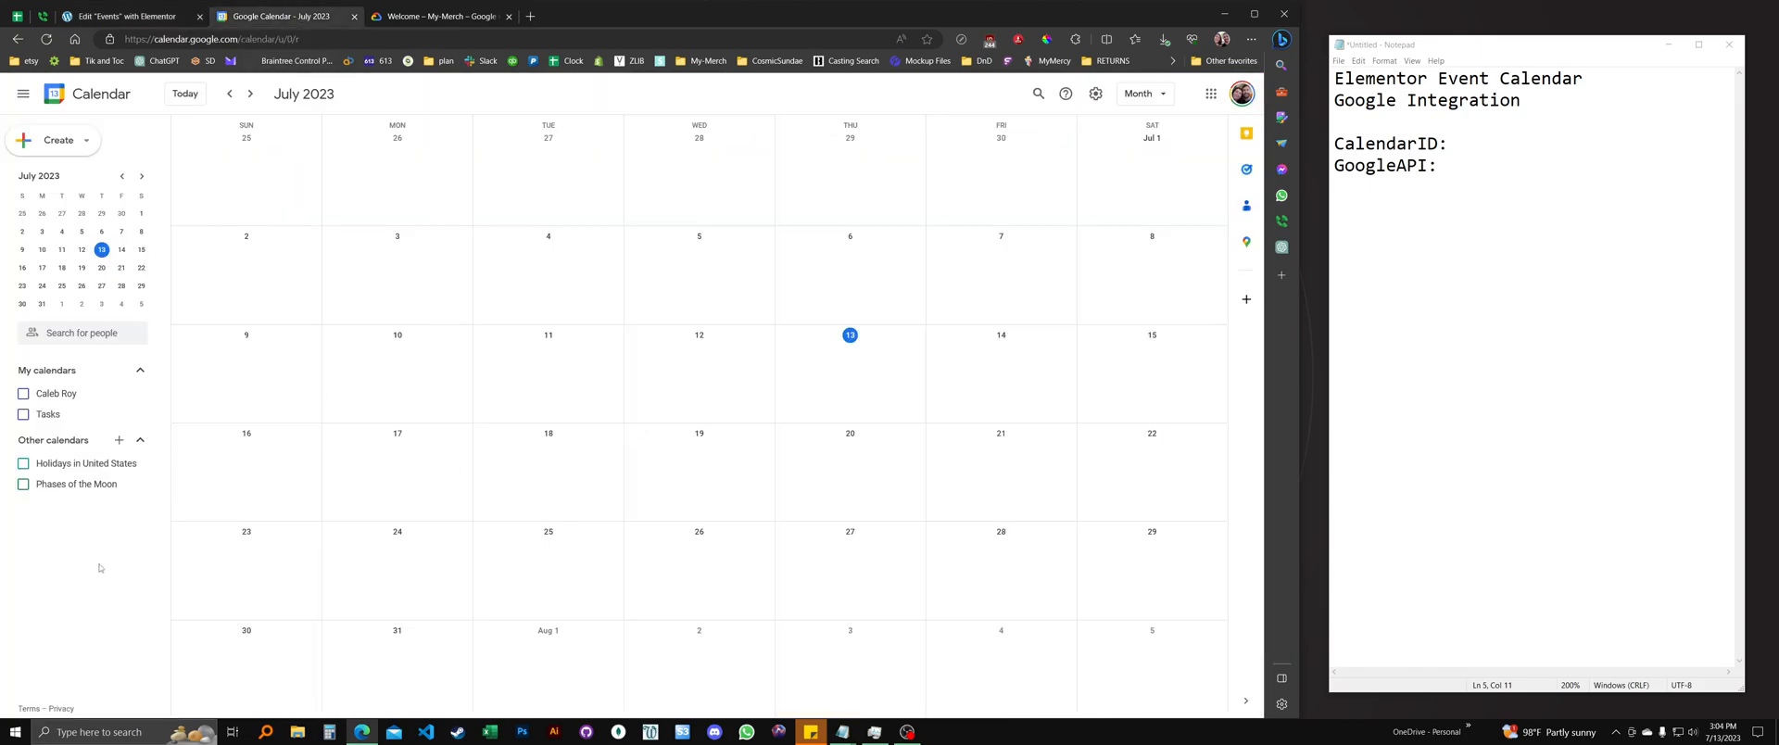
mouse_move(576, 492)
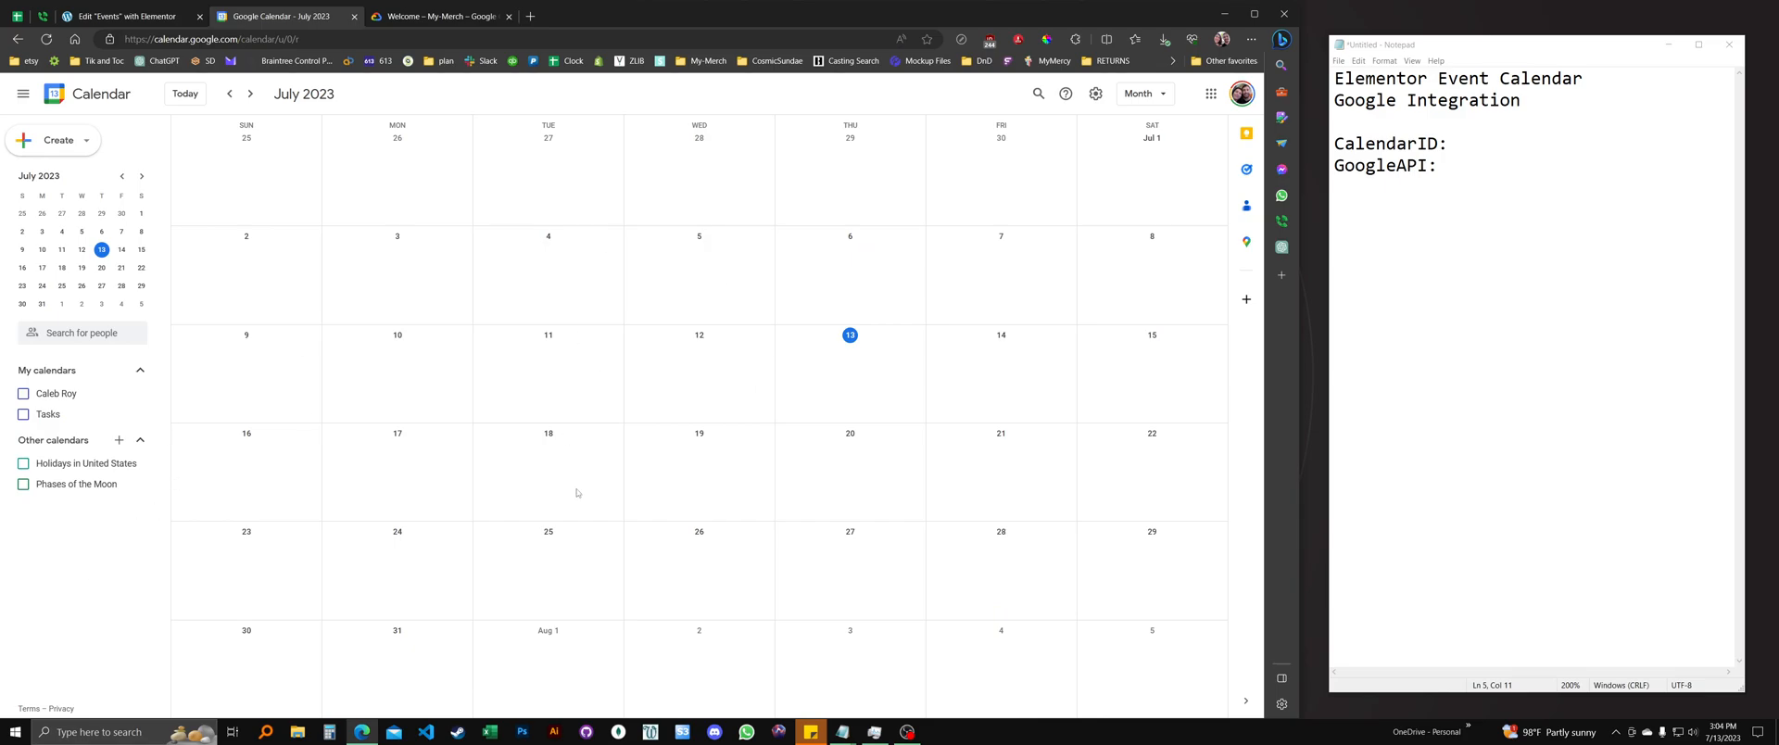
mouse_move(803, 379)
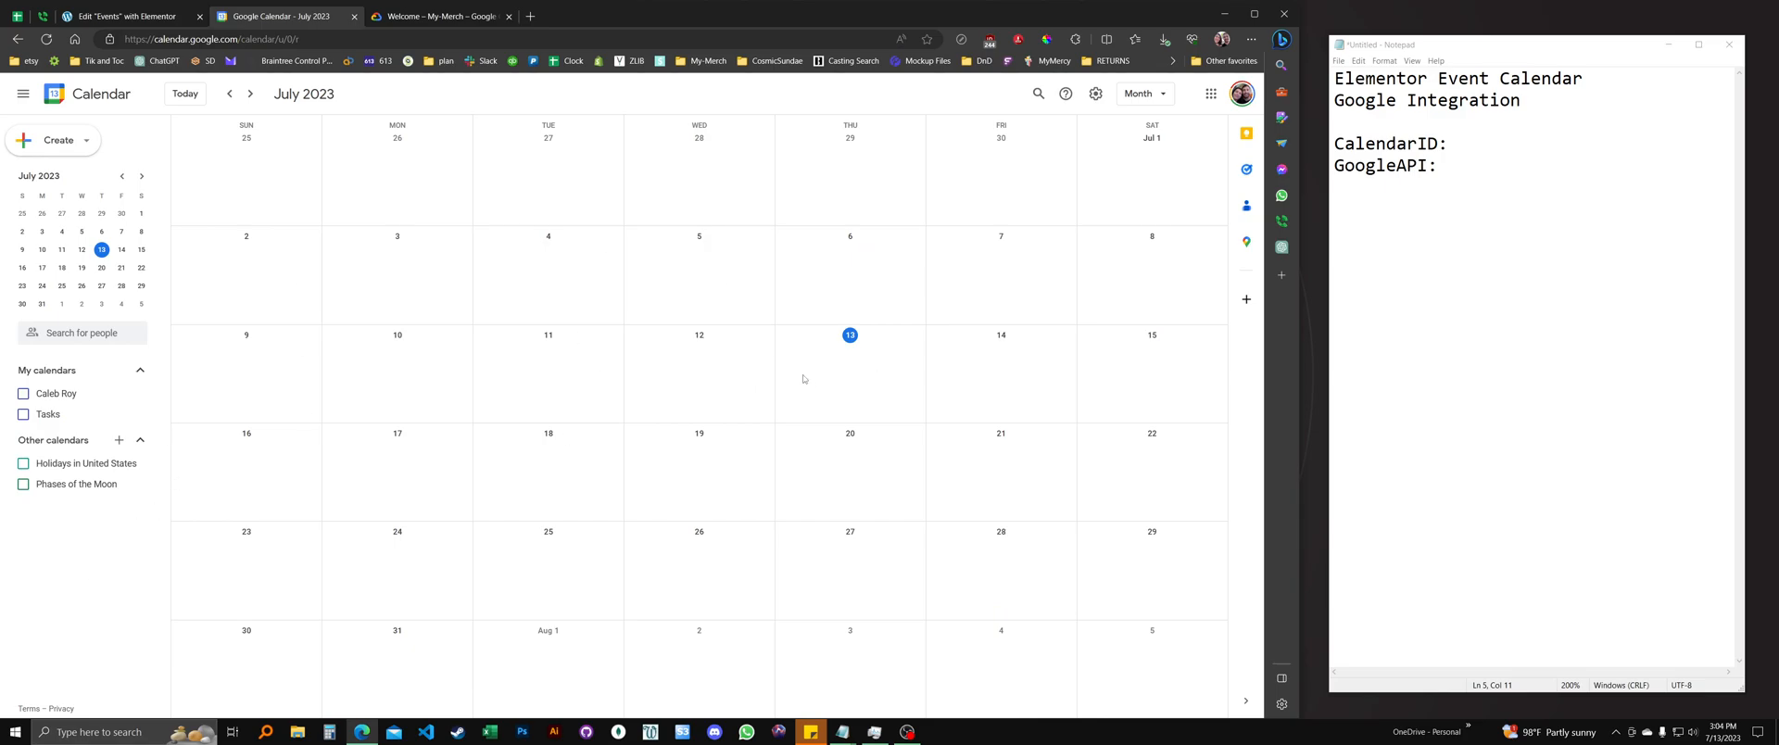
Step: Open the gear settings menu over Google Calendar's July 2023 month view
click(141, 213)
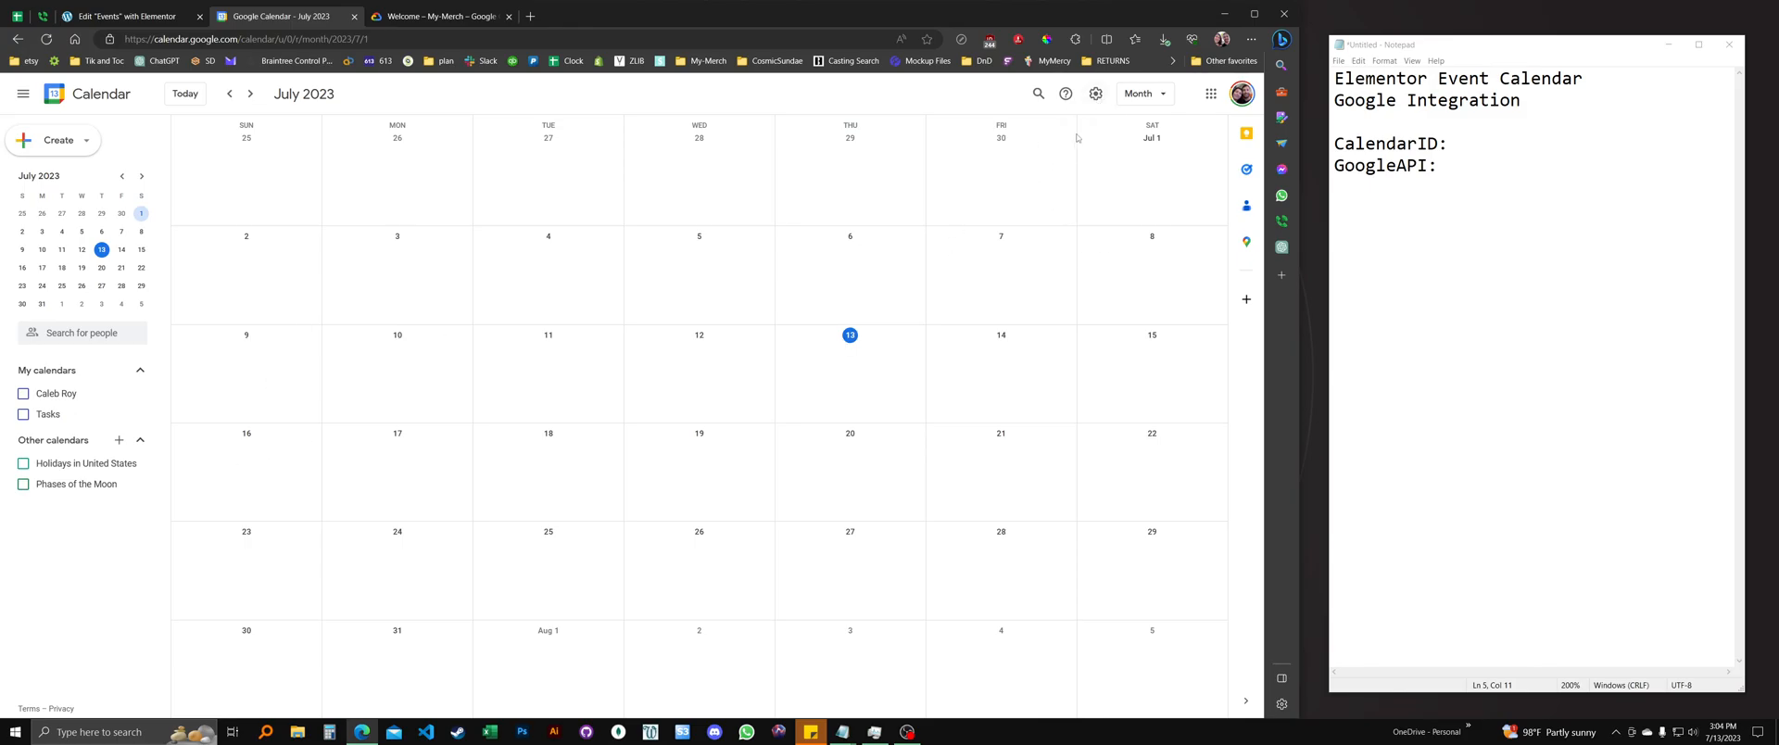
mouse_move(1094, 93)
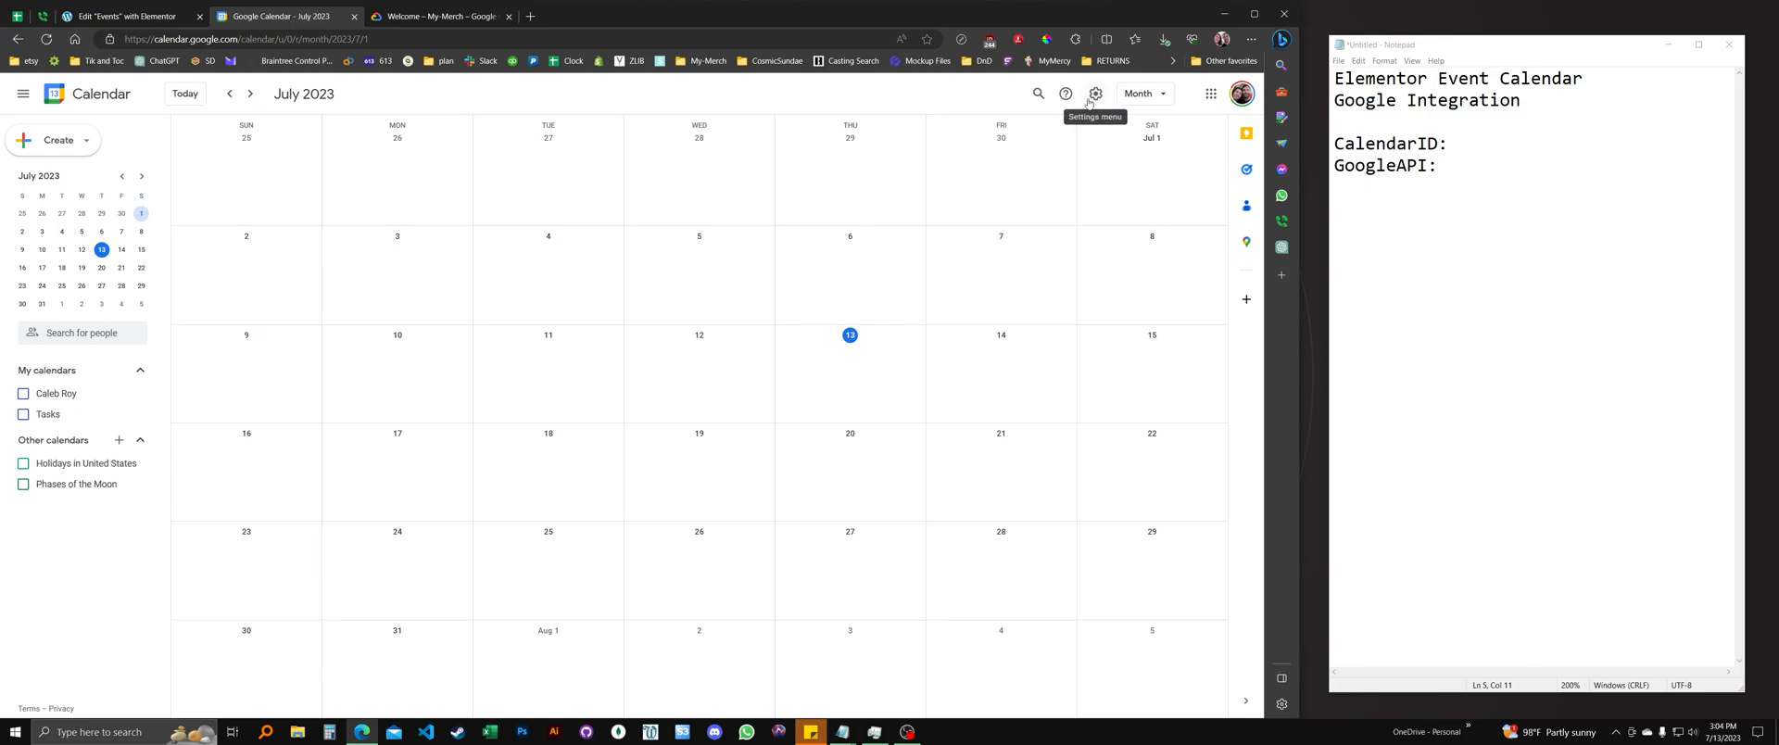
click(1093, 92)
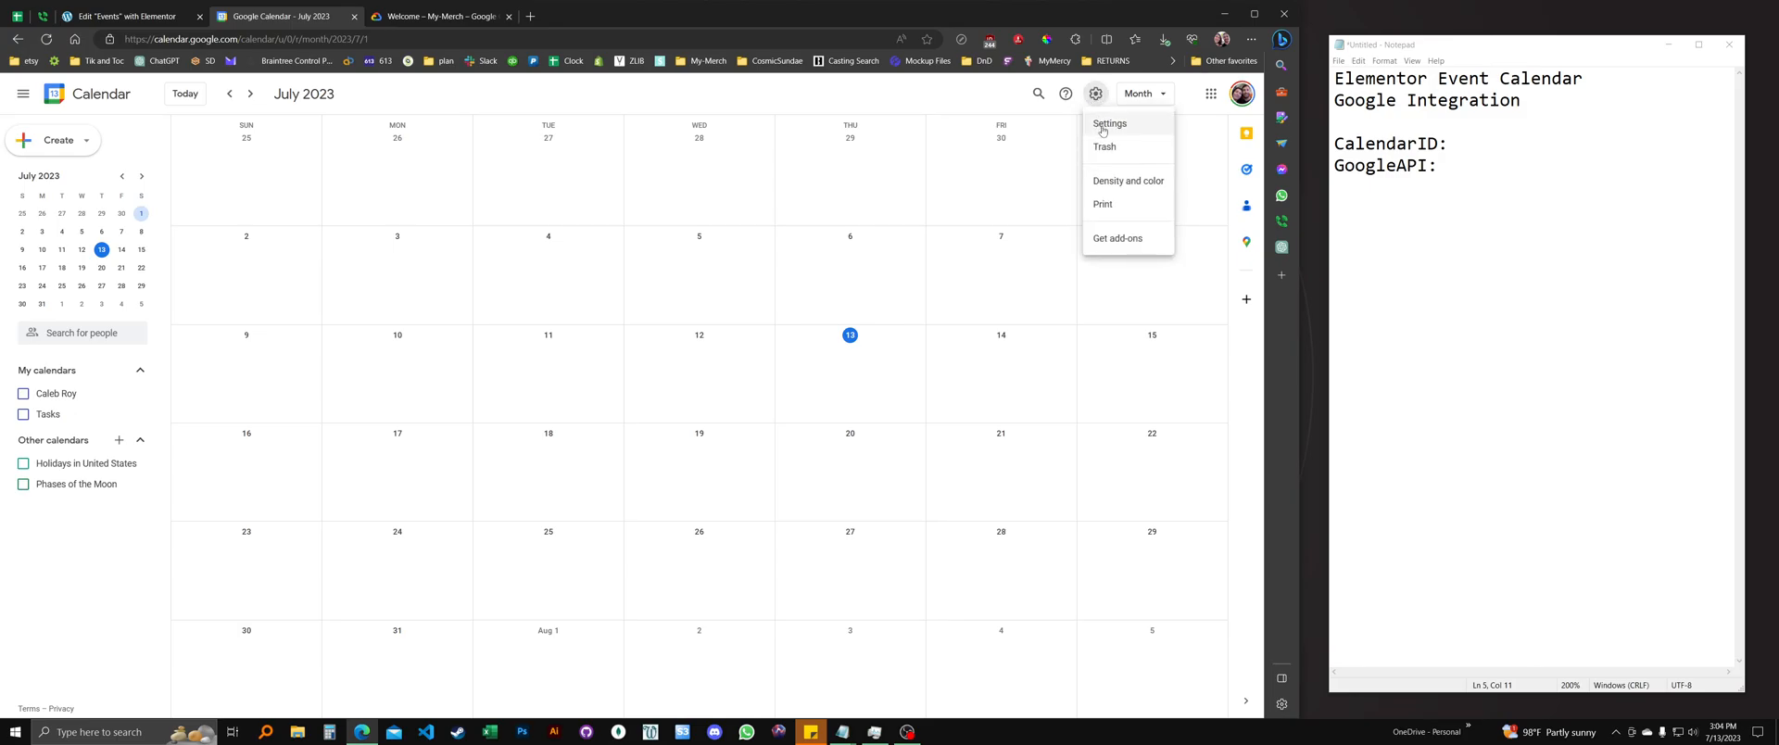
Step: Create a new calendar named 'Terrys Website' and open its settings page
click(1108, 123)
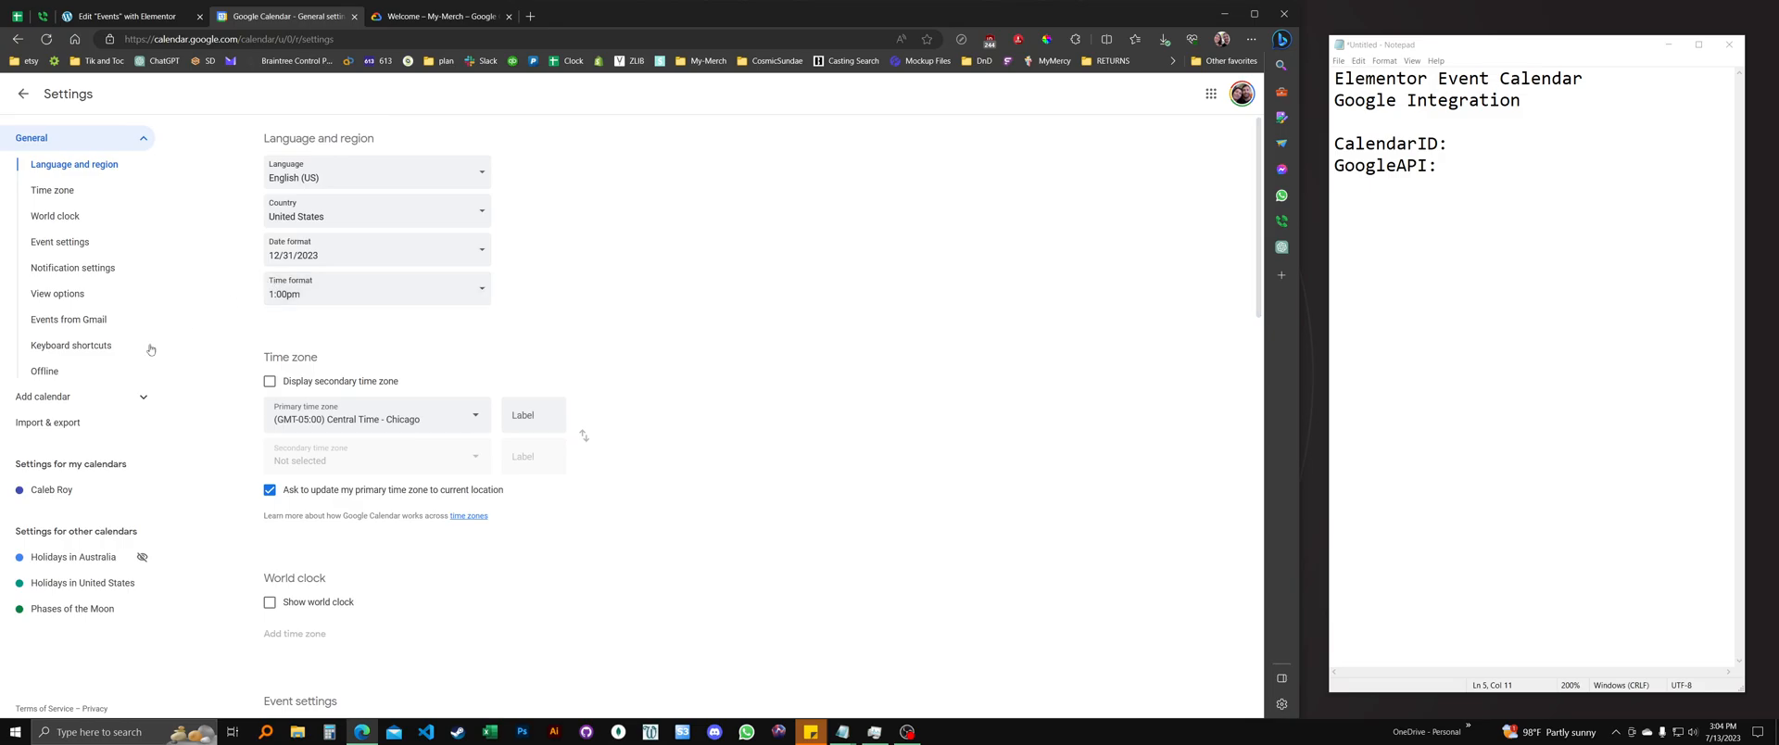
click(43, 396)
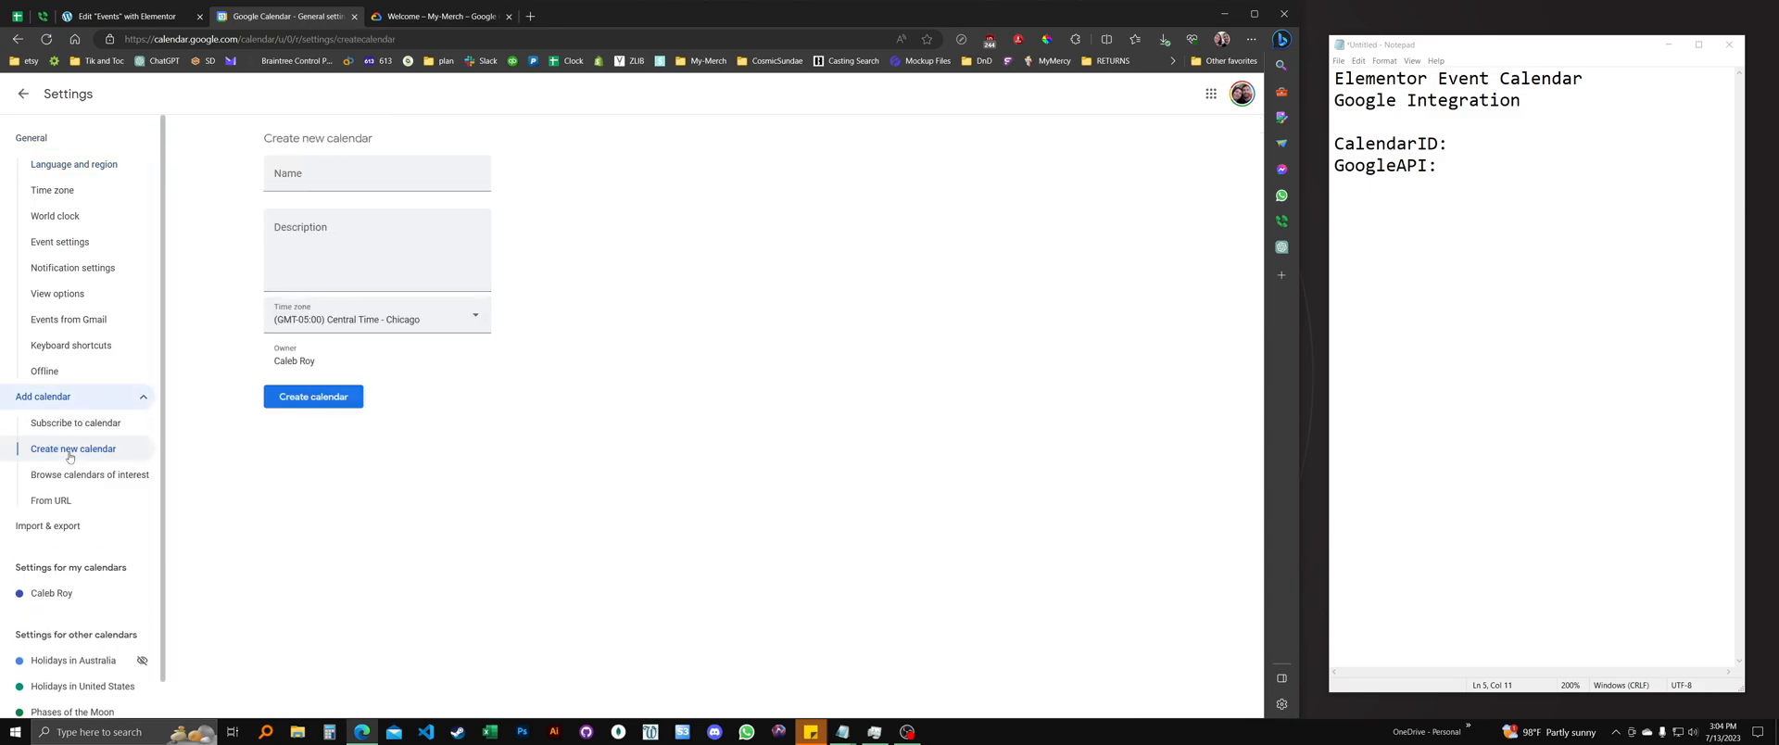
text(Ter)
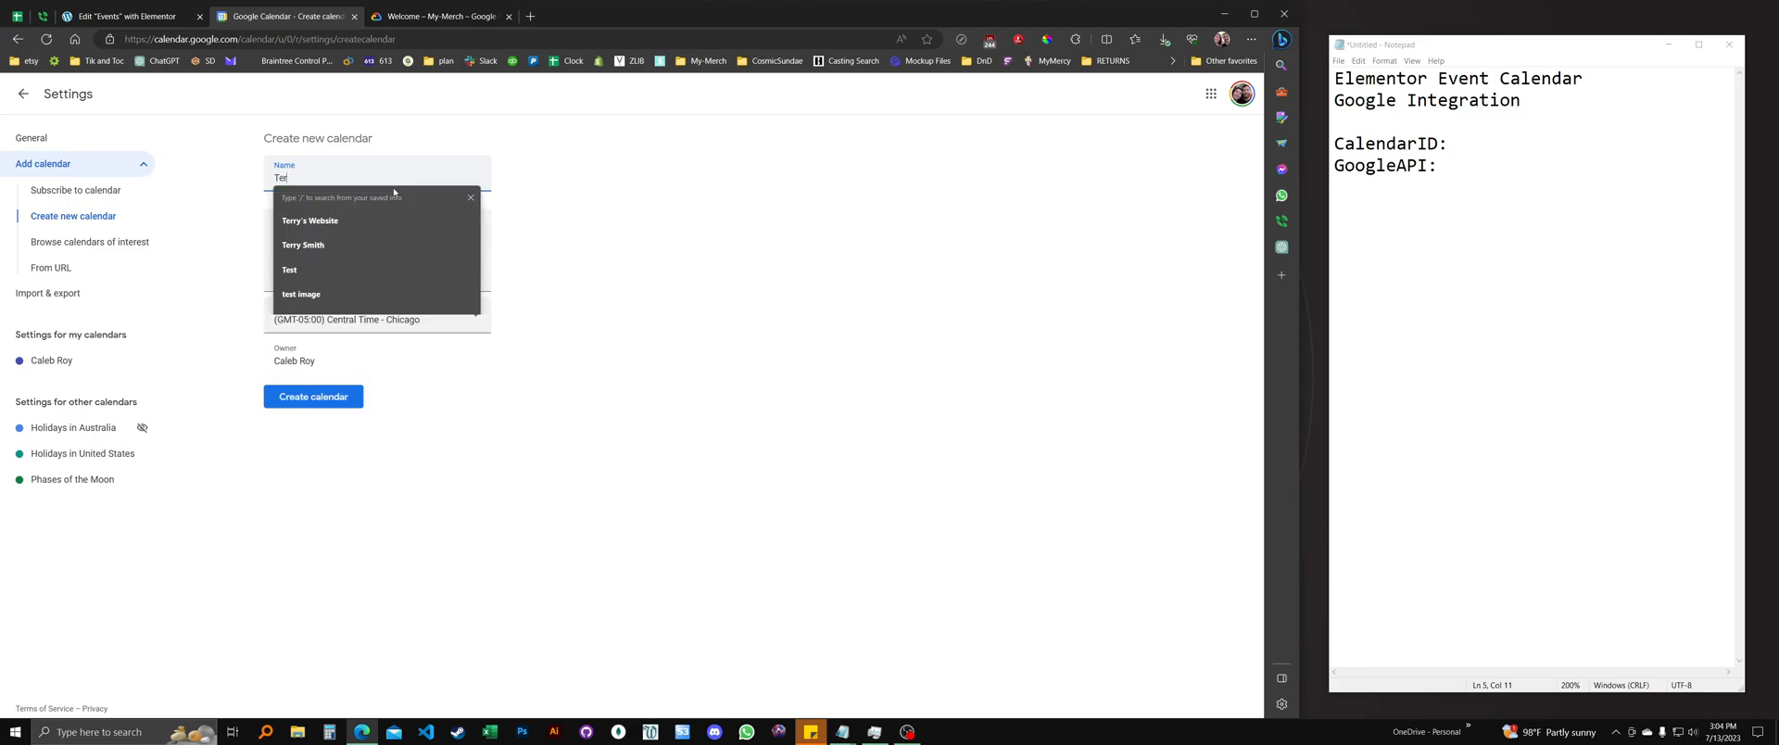
click(311, 219)
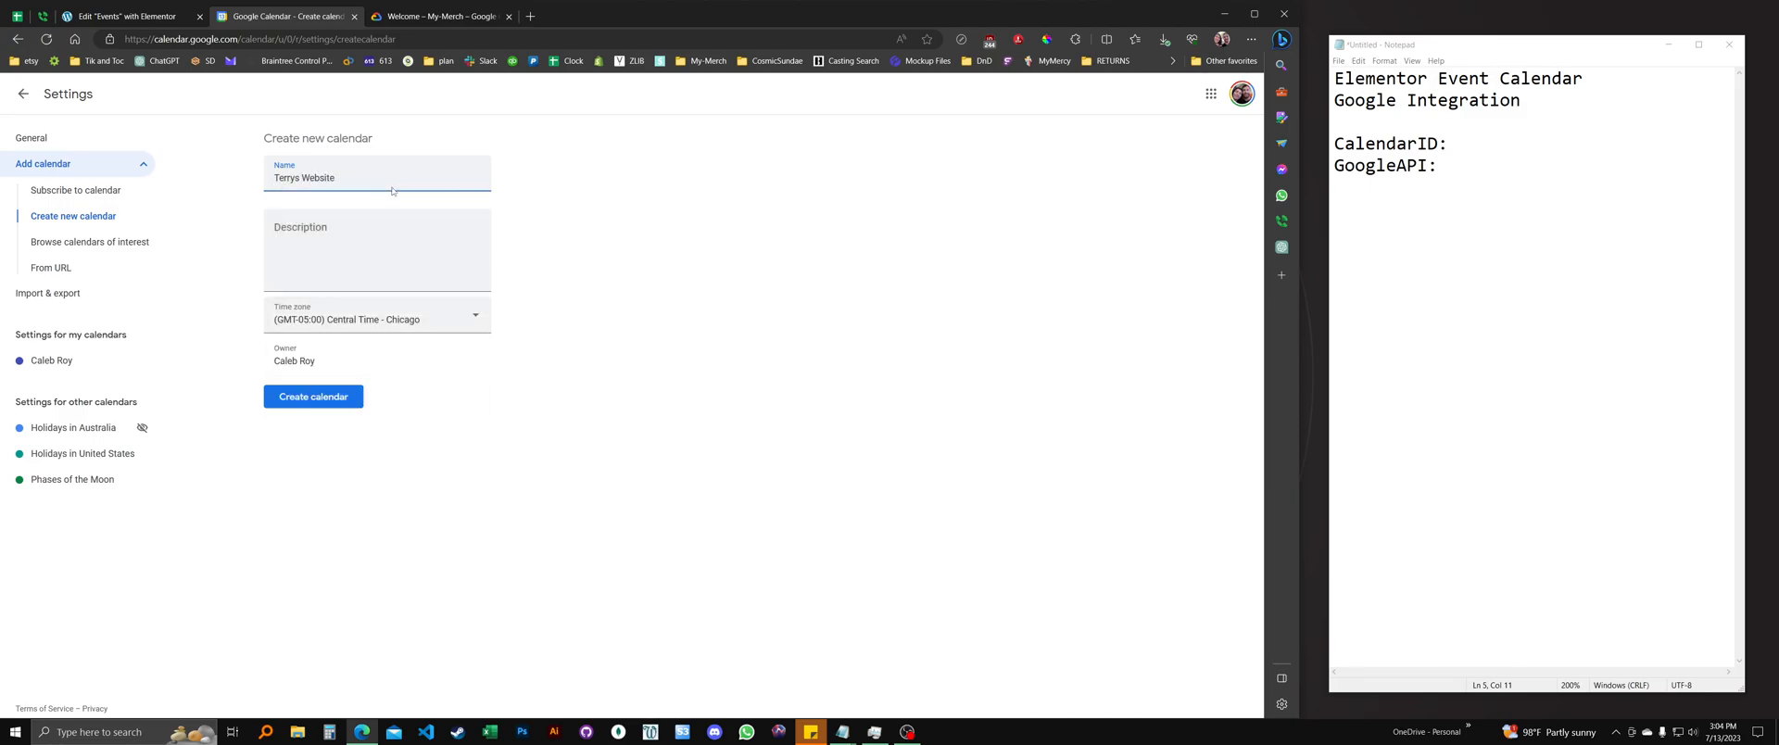
click(313, 396)
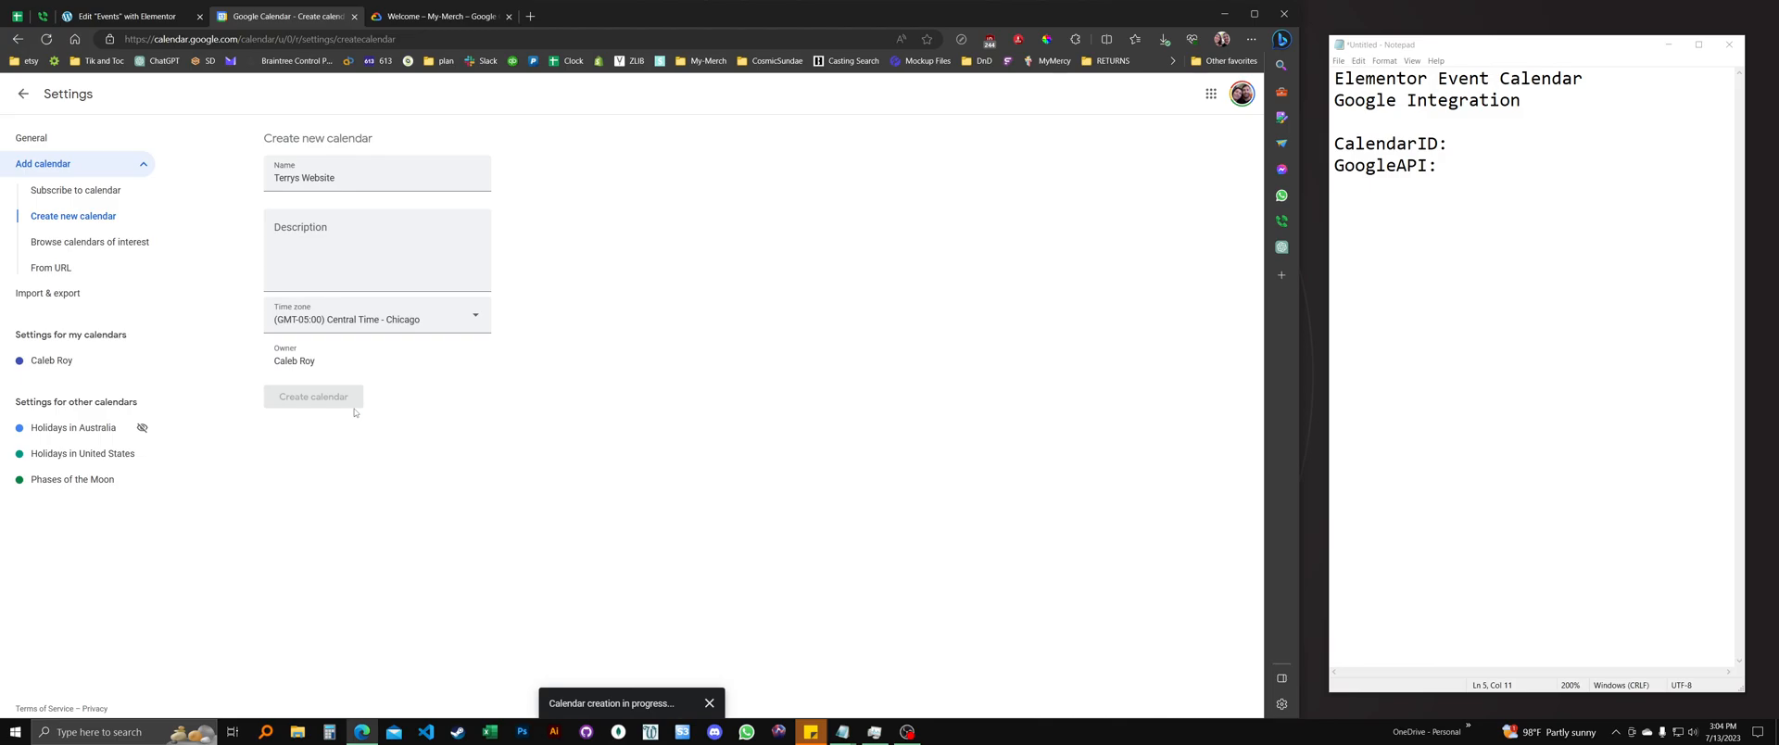
mouse_move(47, 459)
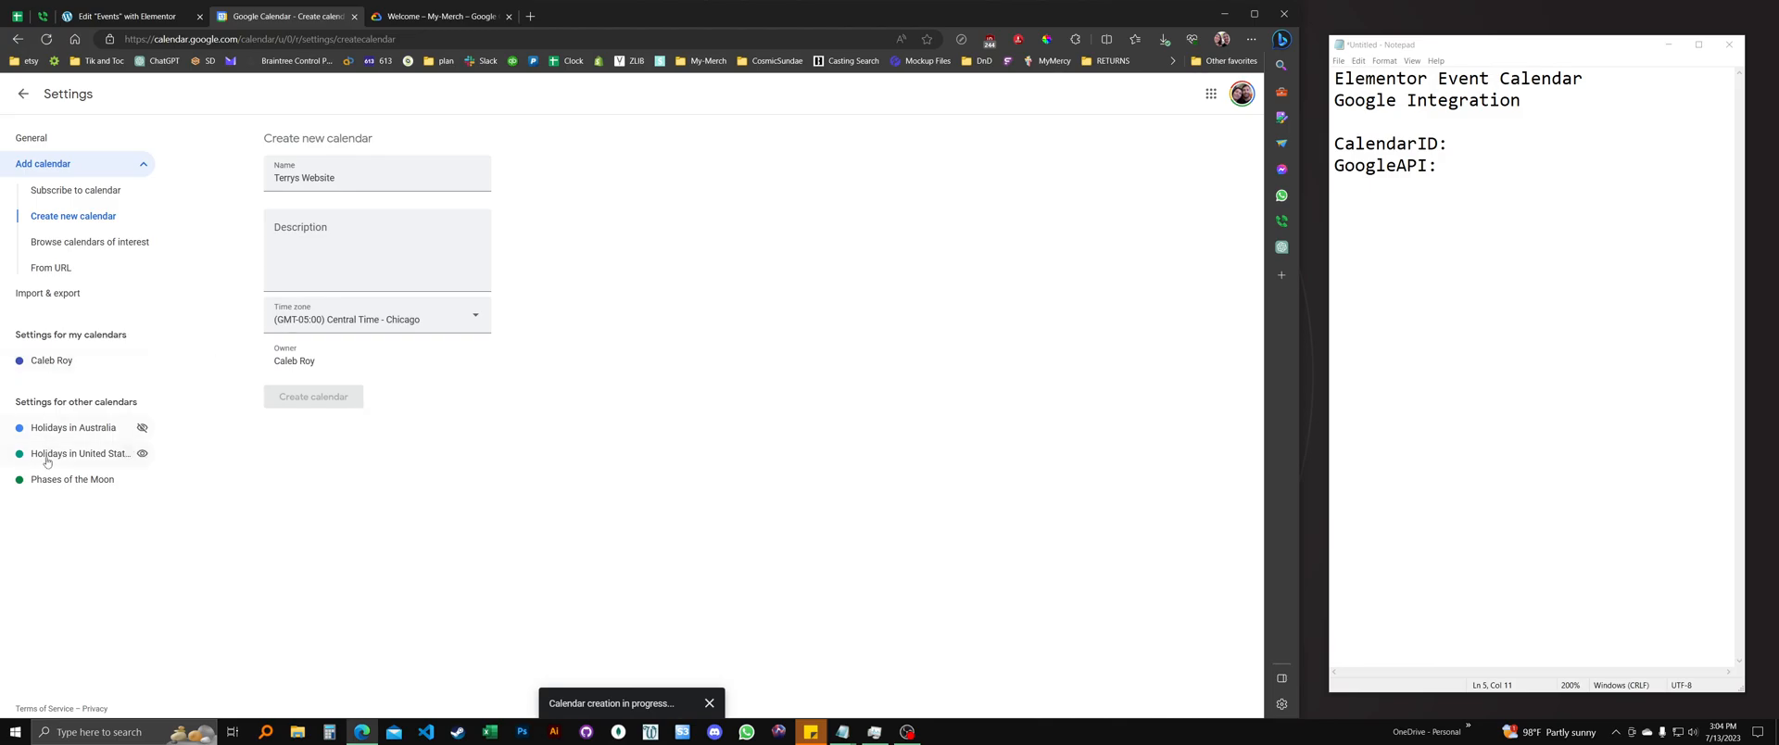
click(313, 396)
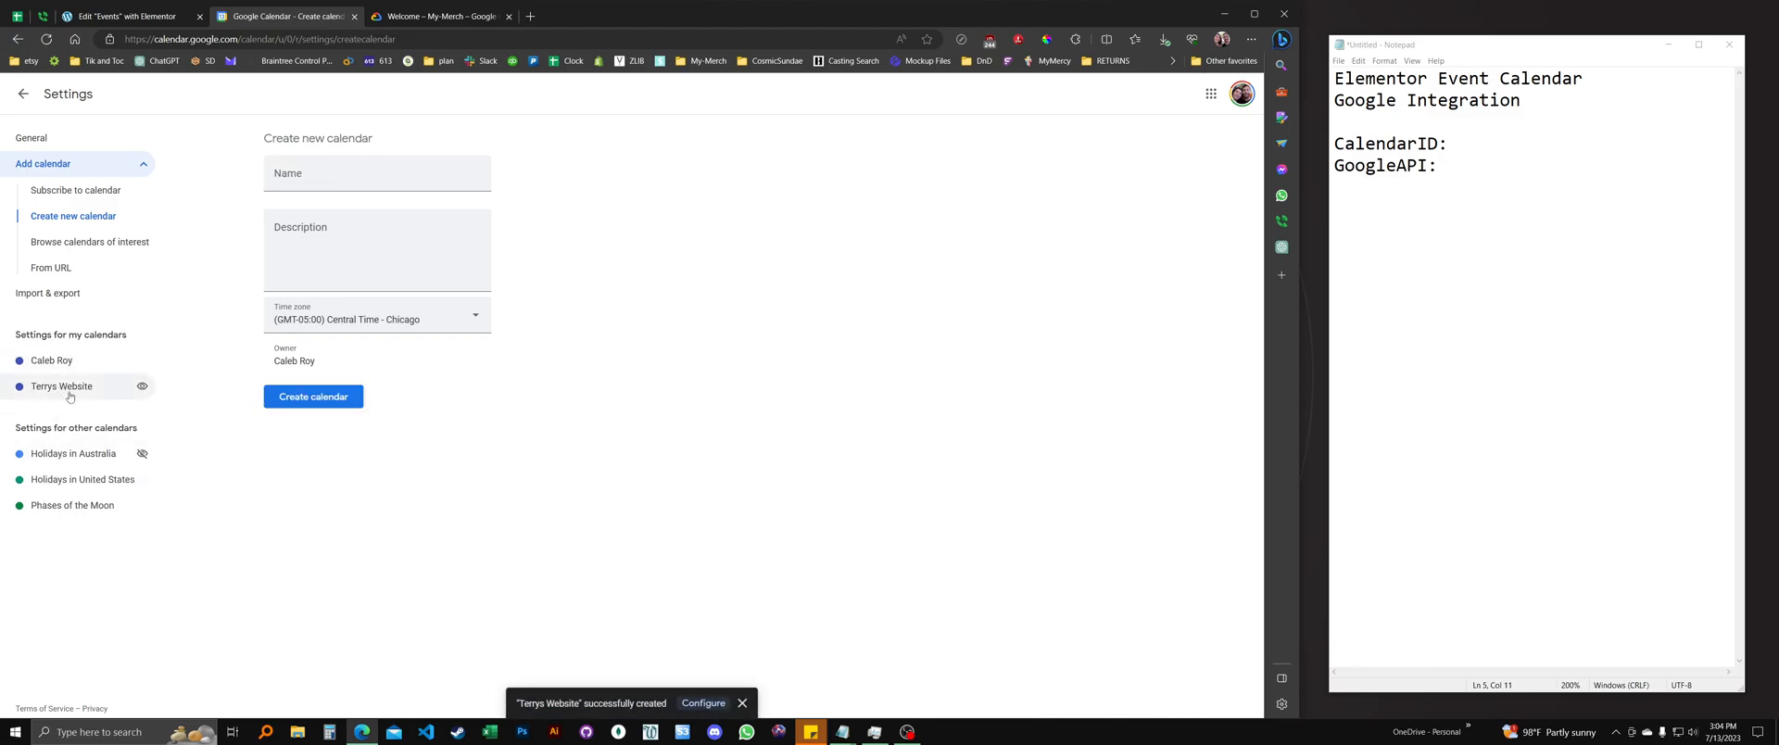
click(61, 386)
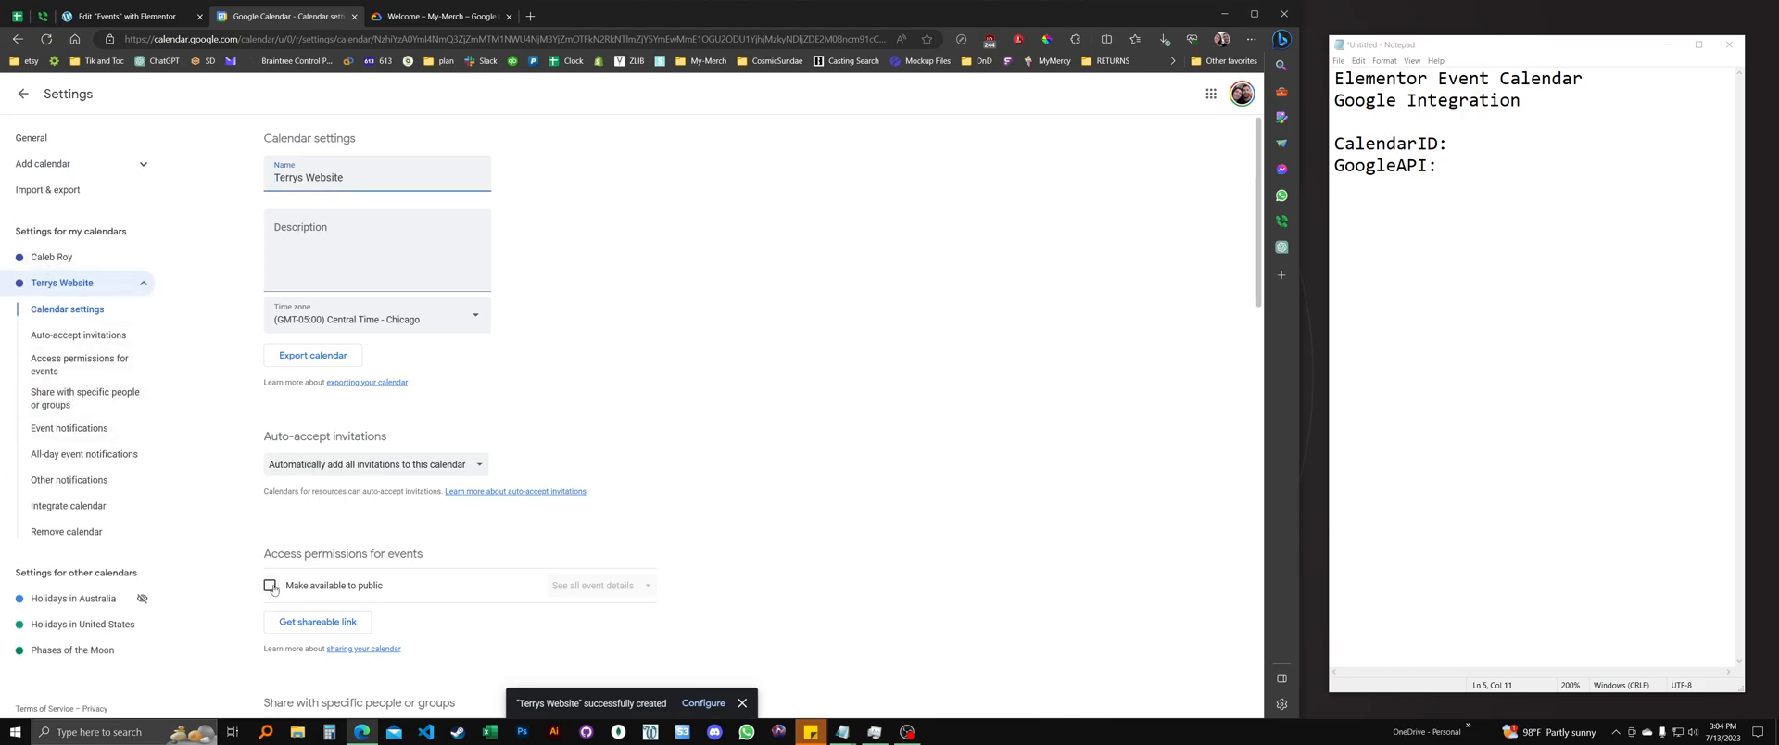
Step: Tick 'Make available to public' for Terrys Website and confirm the warning
click(269, 585)
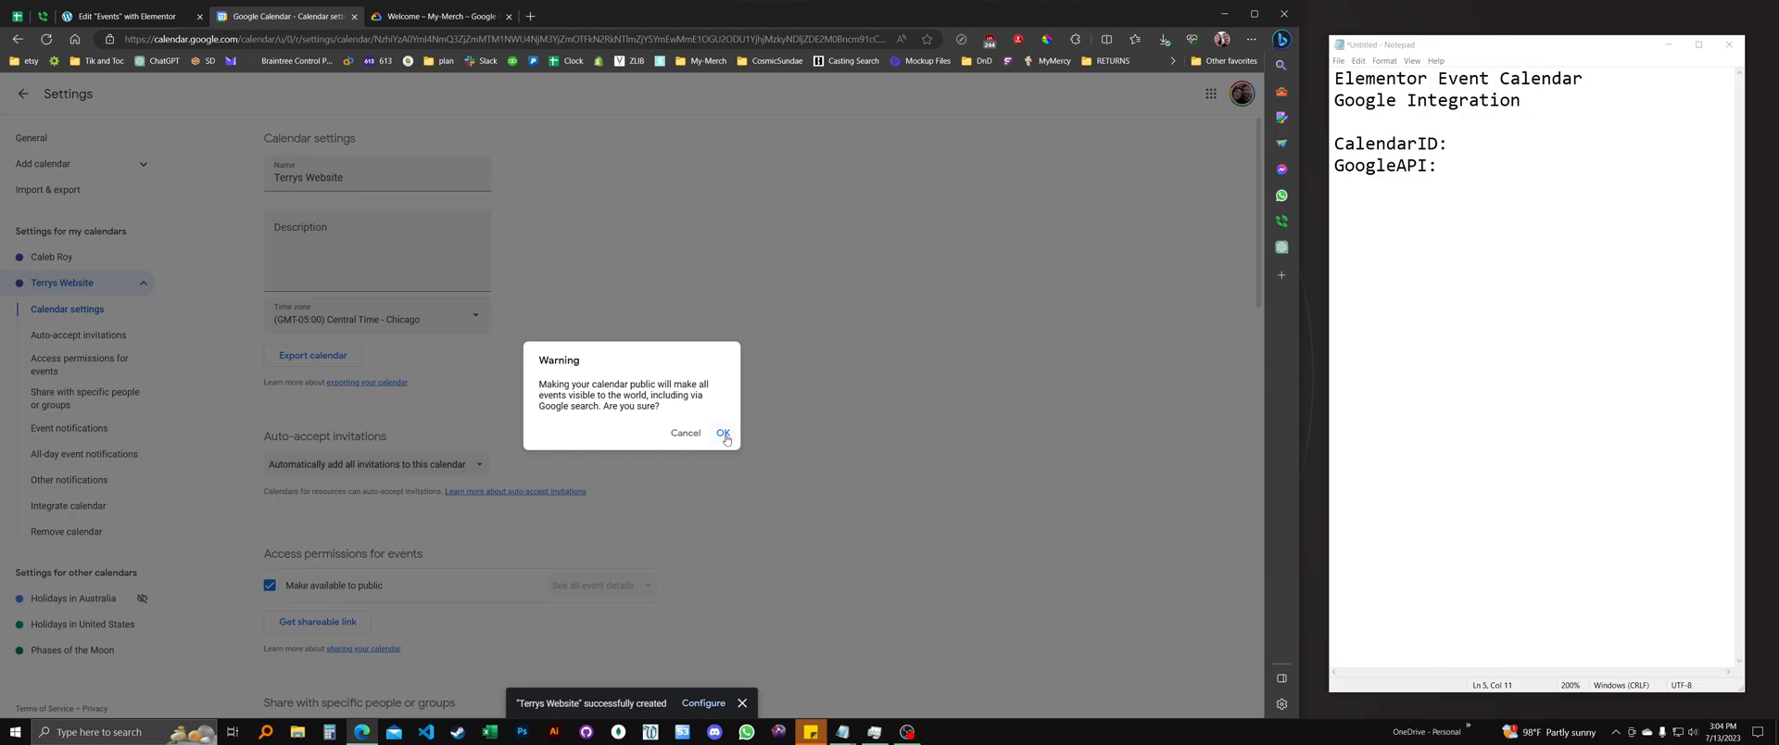
click(724, 433)
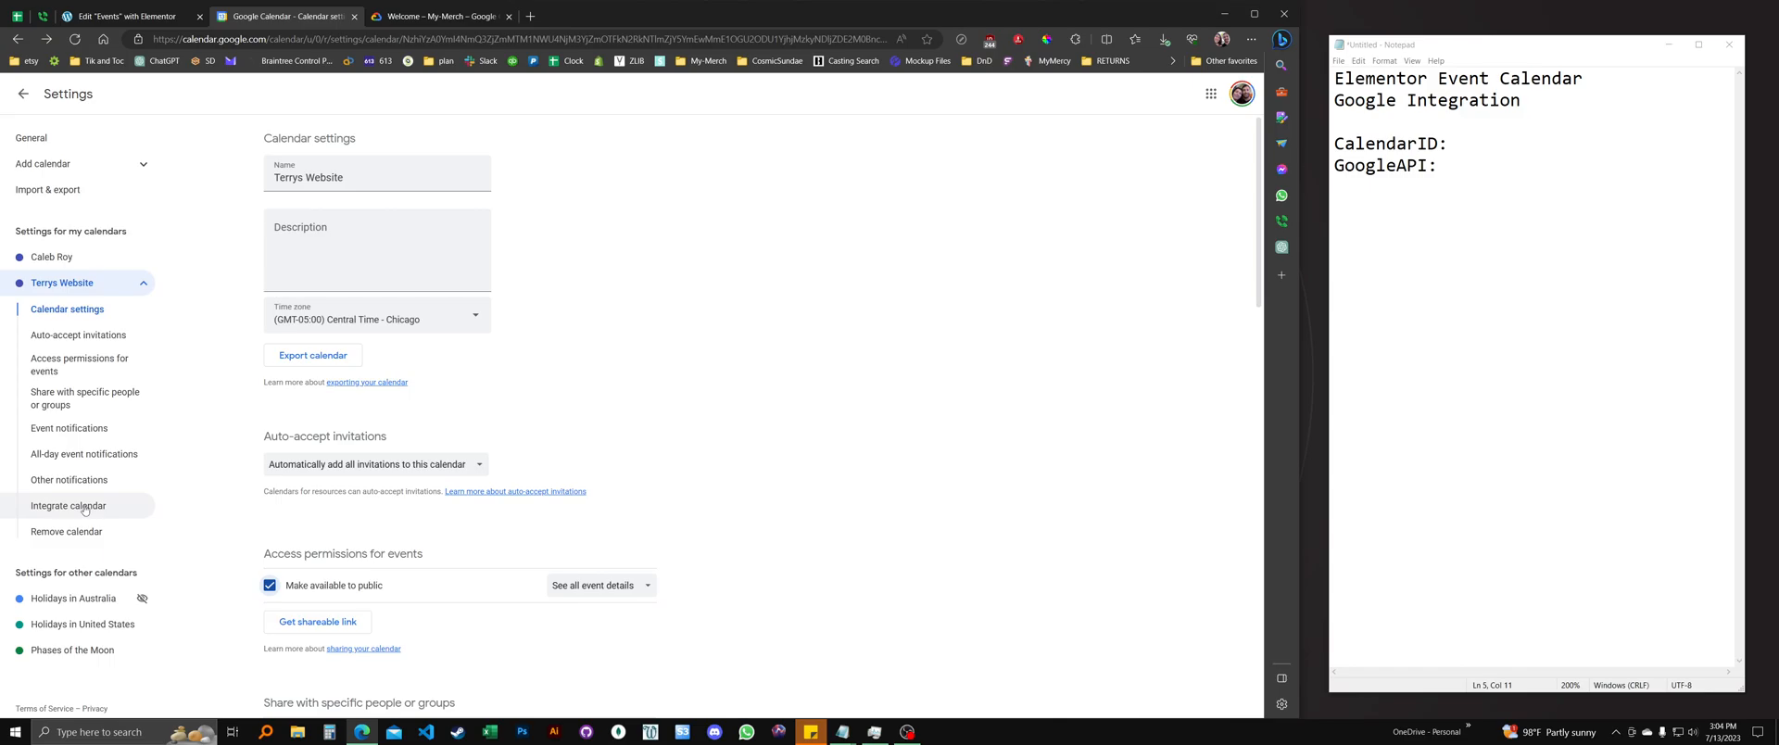
Step: Show the Integrate calendar section and type 'Elementor Event Calendar Google Integration' in the notes
click(68, 506)
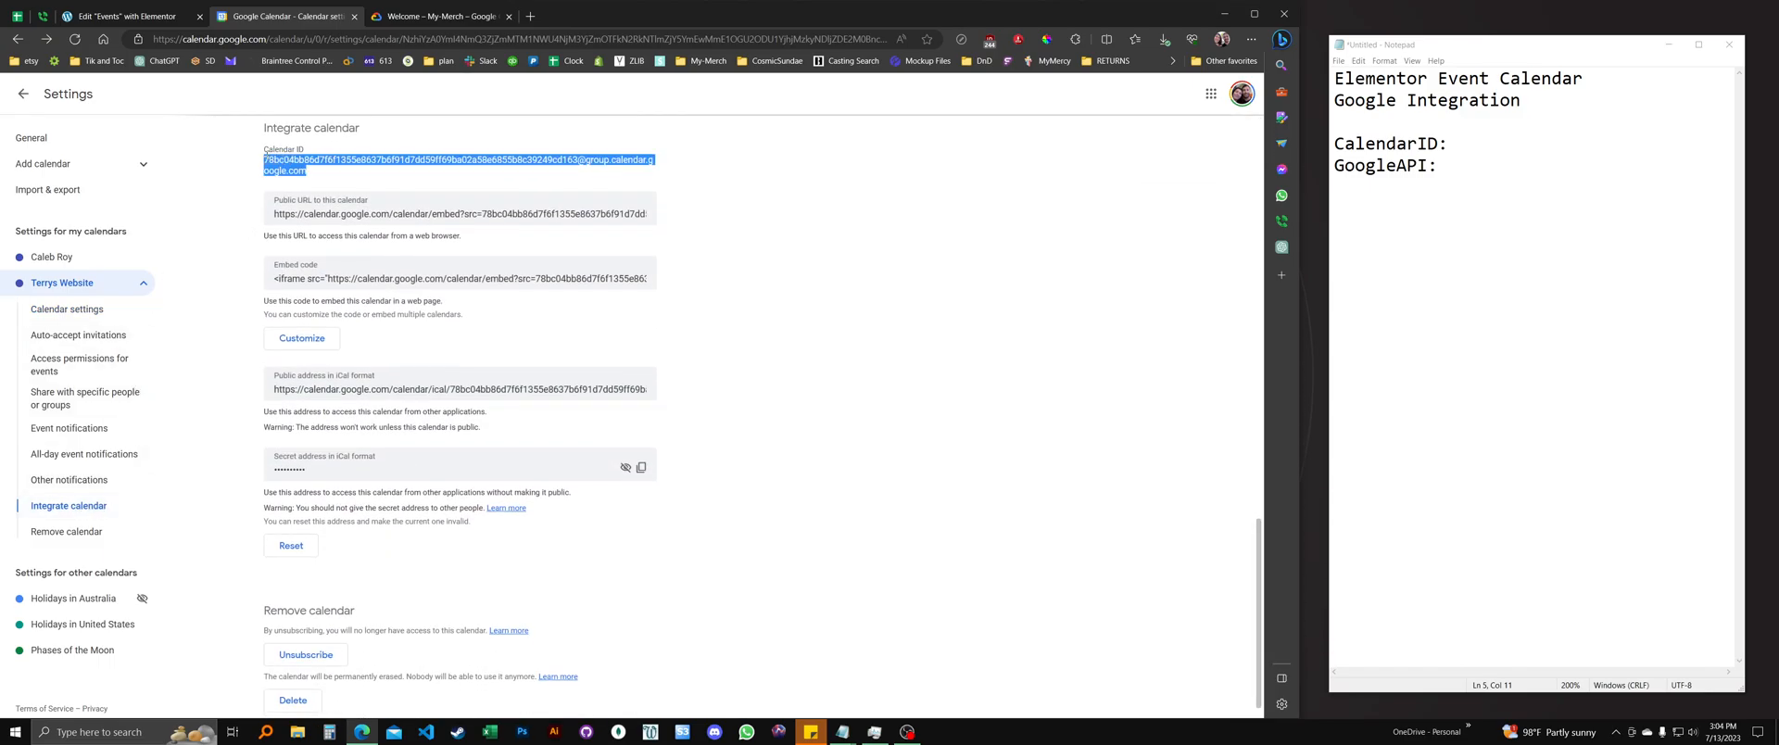
mouse_move(533, 351)
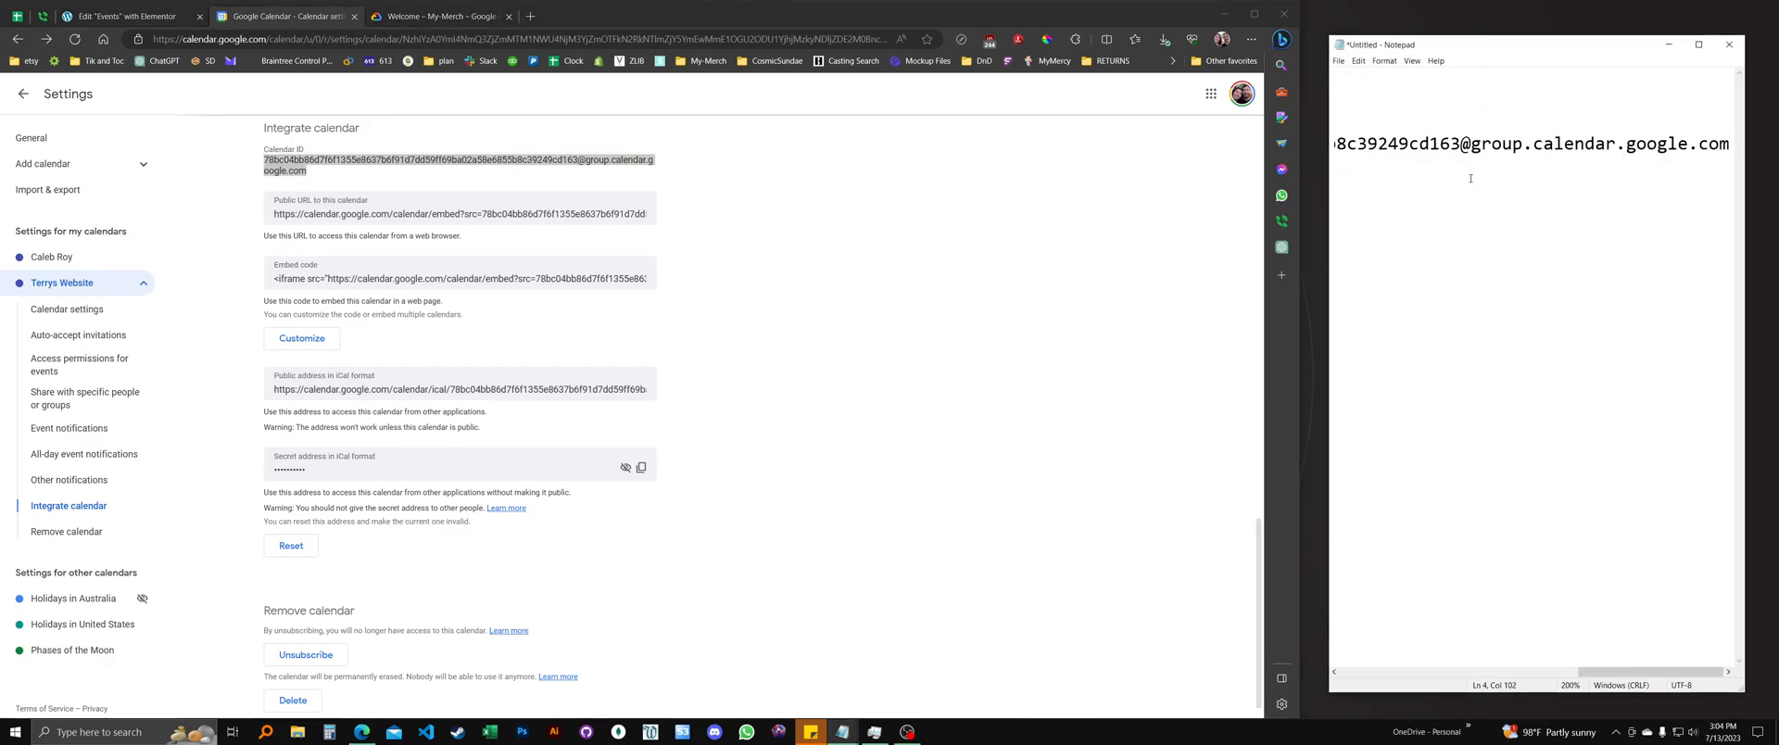
text(Elementor Event Calendar Google Integration)
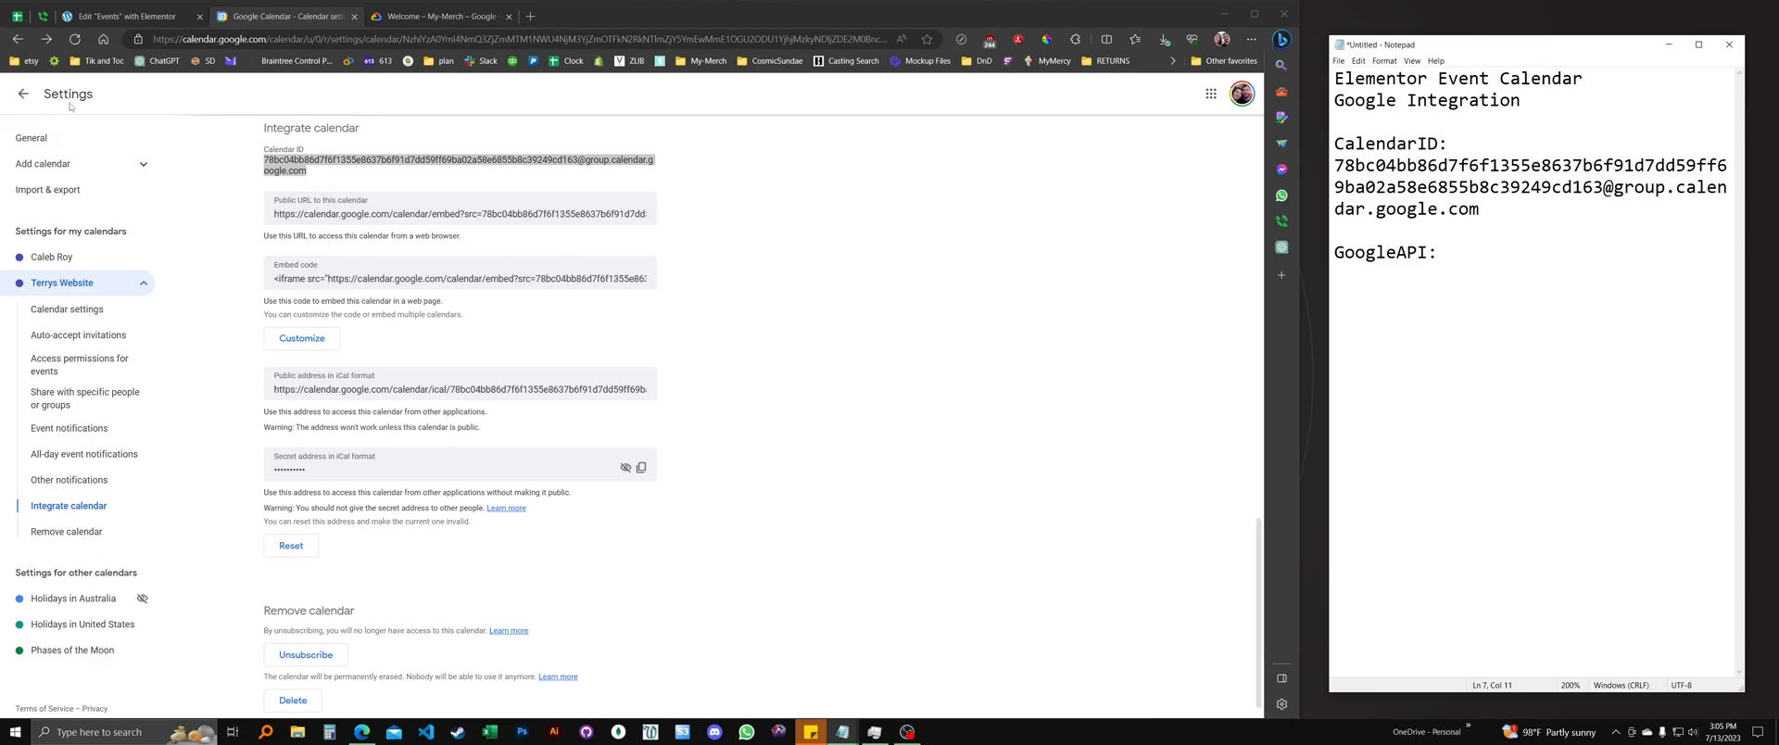
Step: Save a 'Test Event' on July 19, then move to the Google Cloud console tab
click(22, 94)
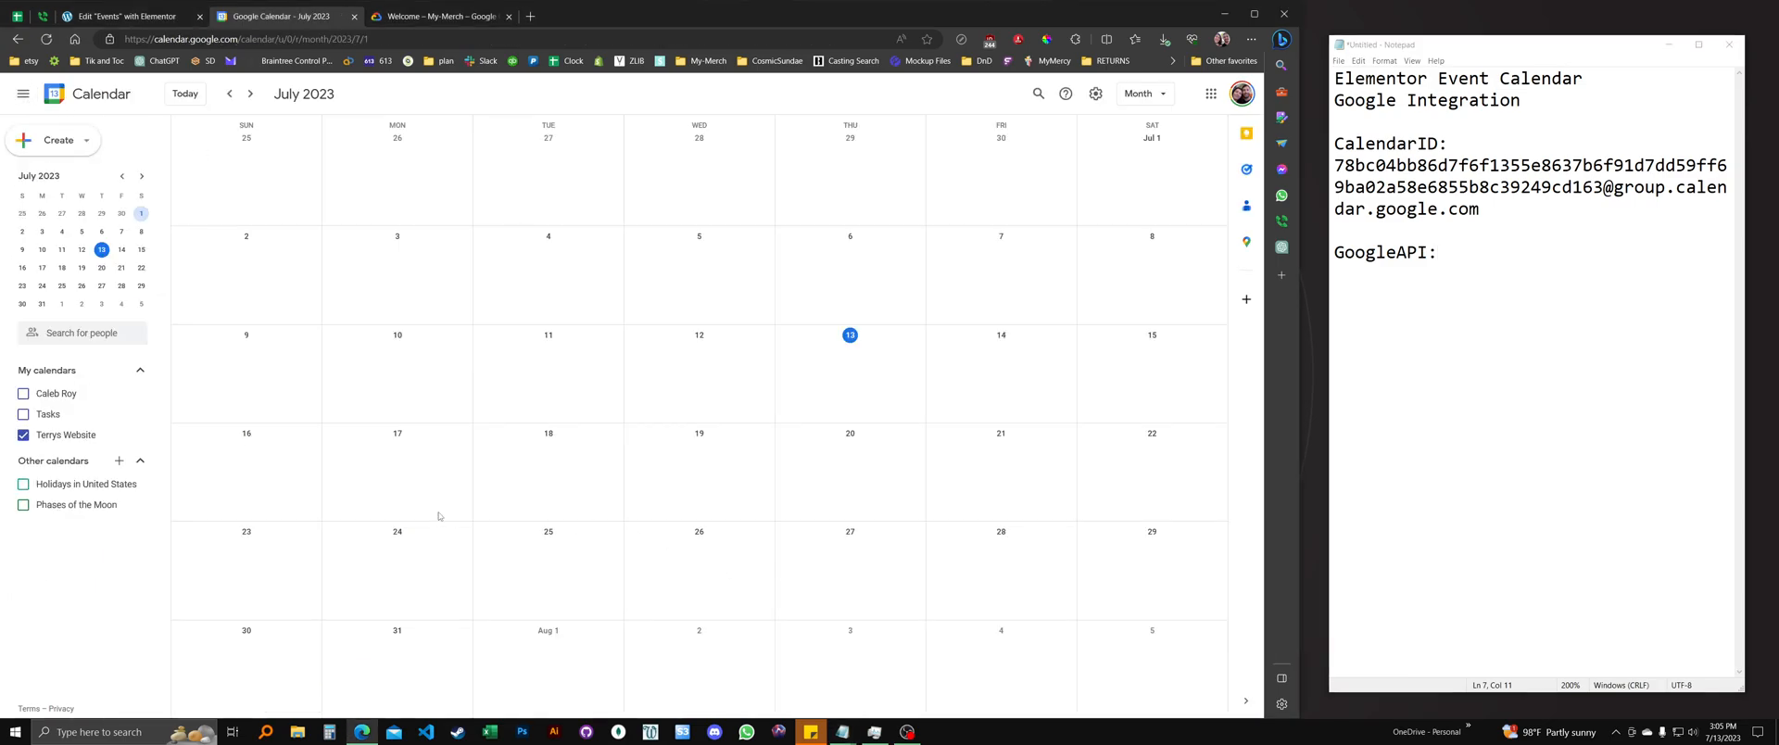
click(698, 474)
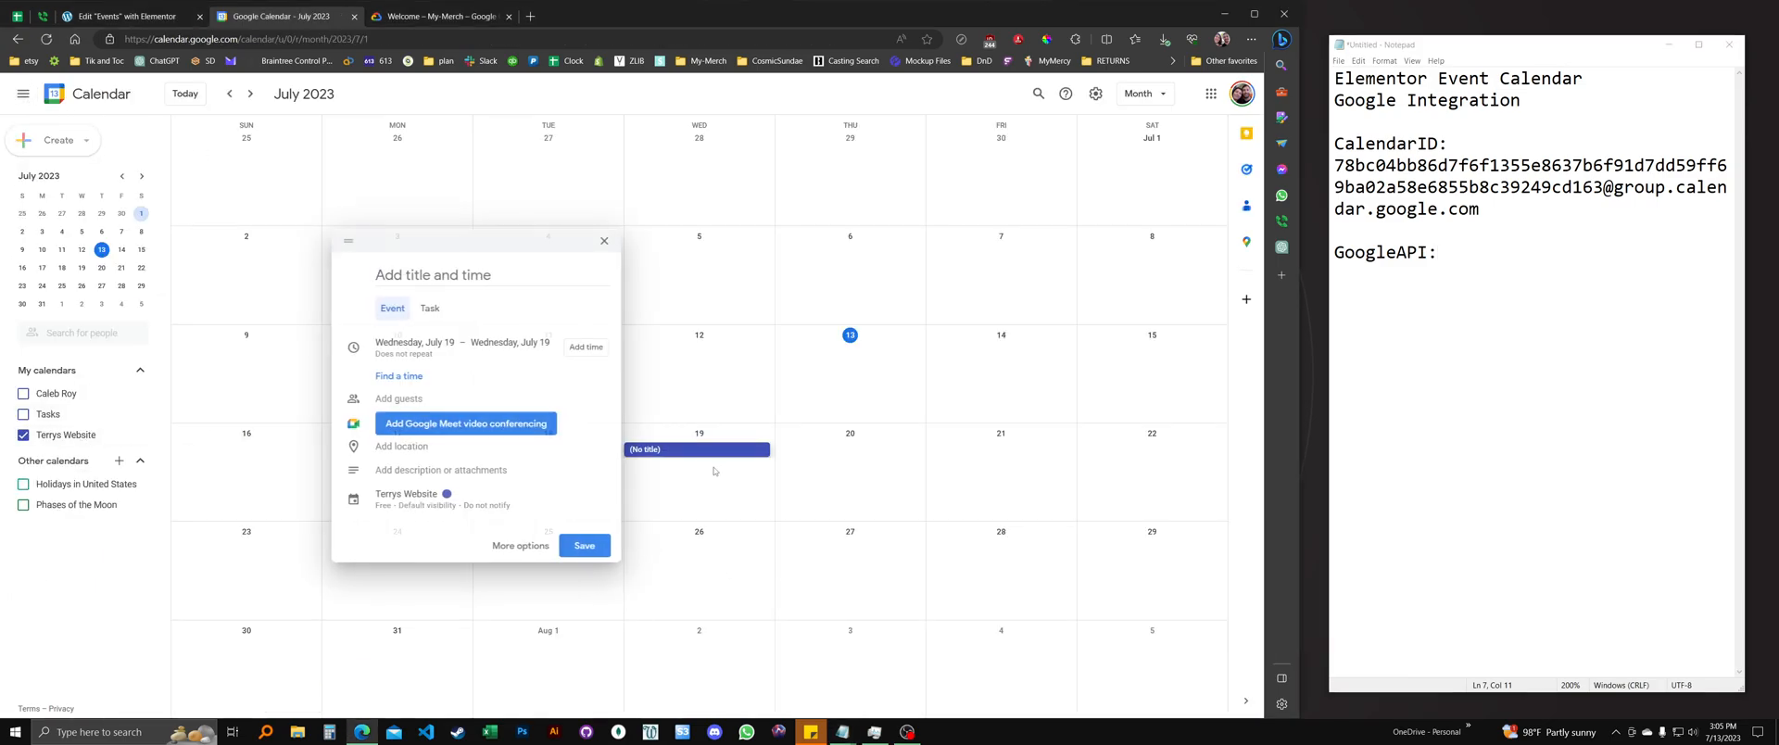
text(Test Eve)
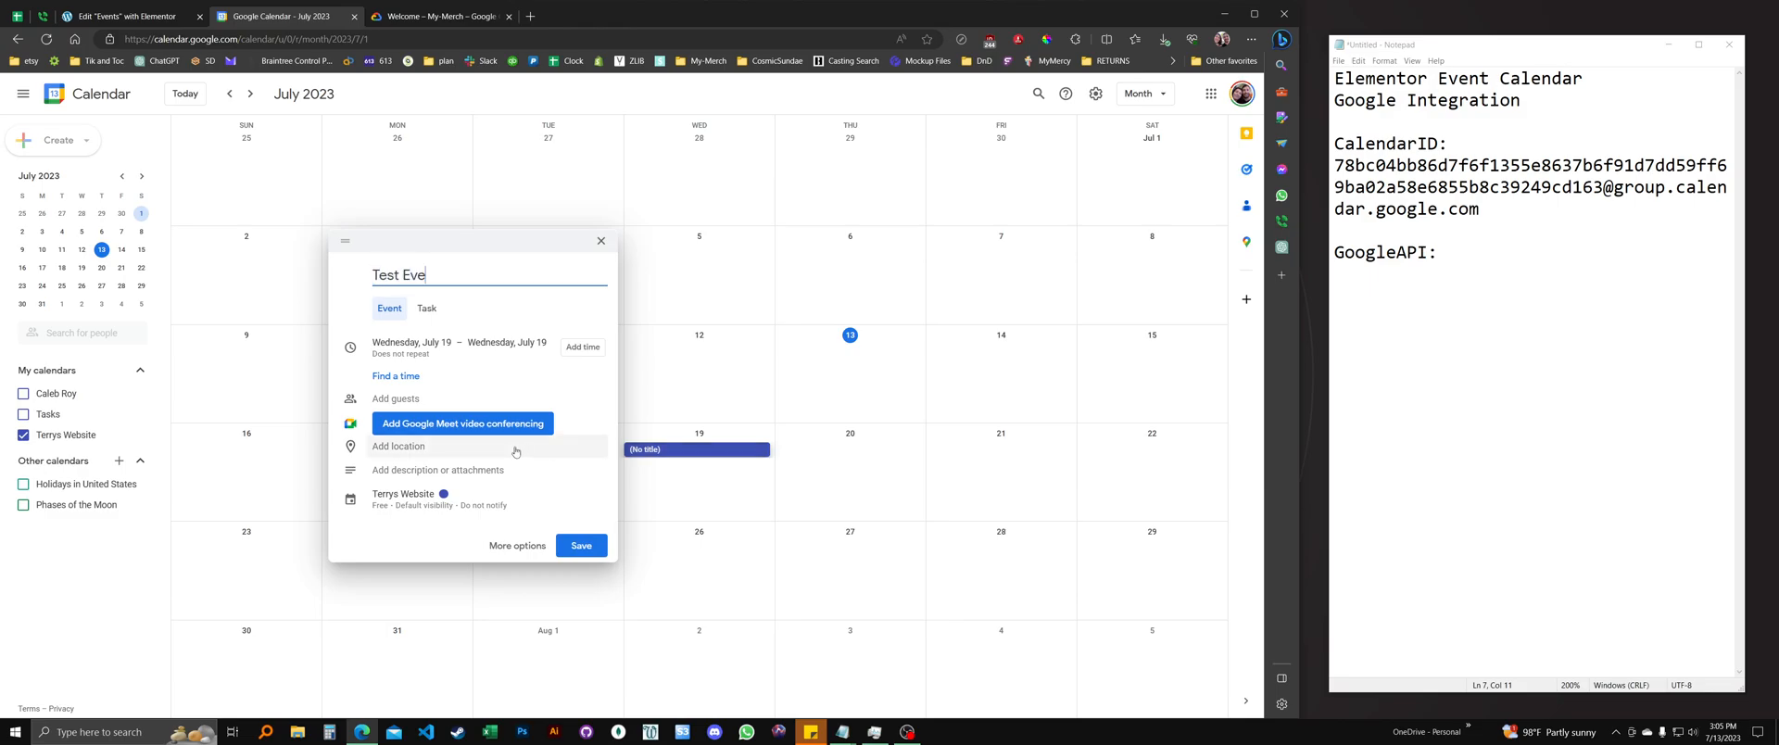
click(581, 546)
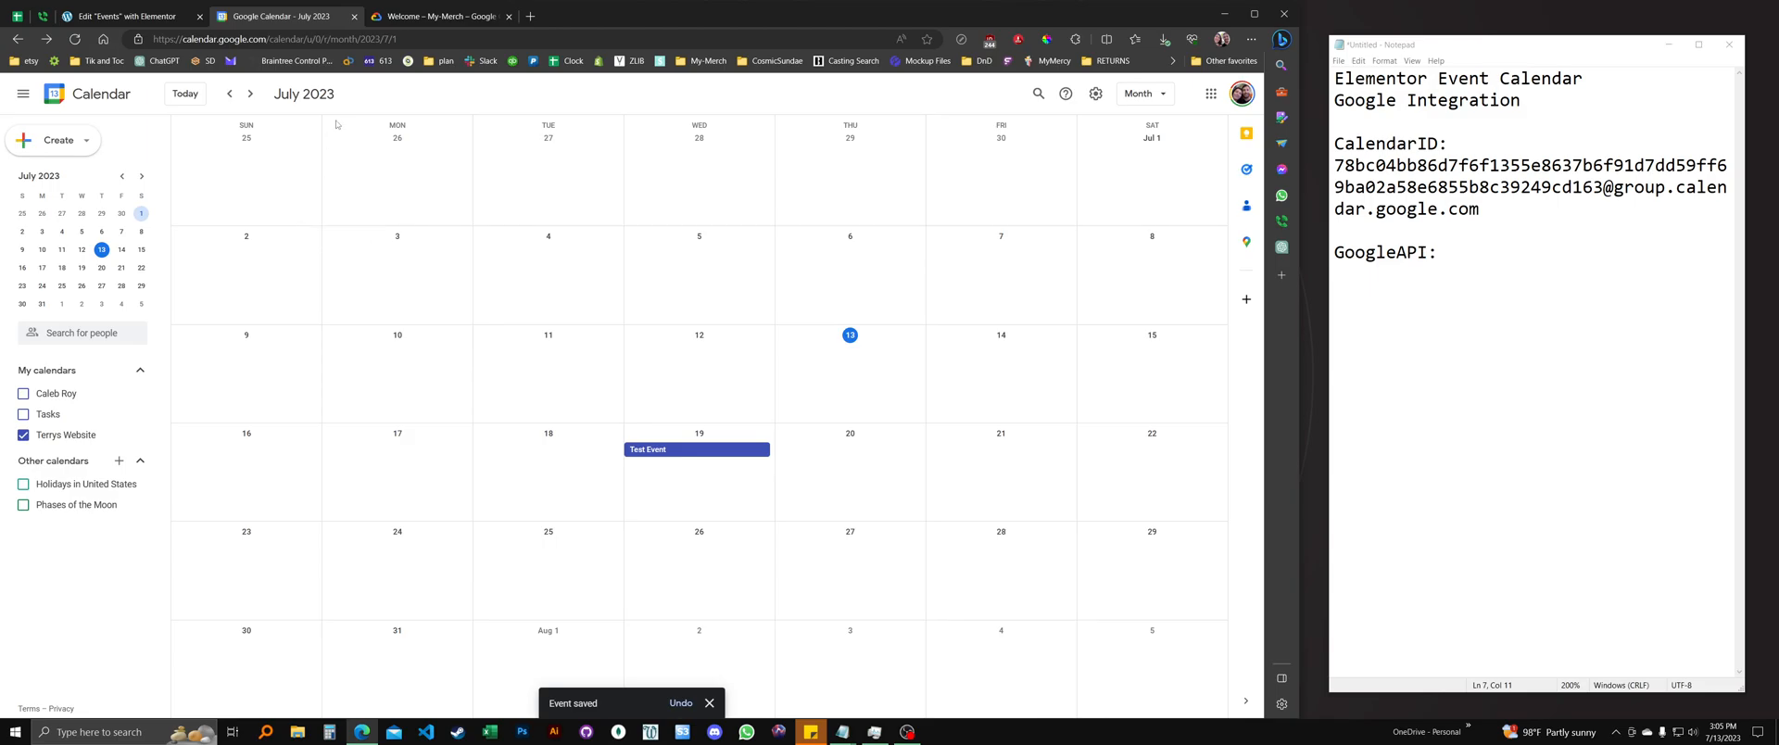
click(436, 16)
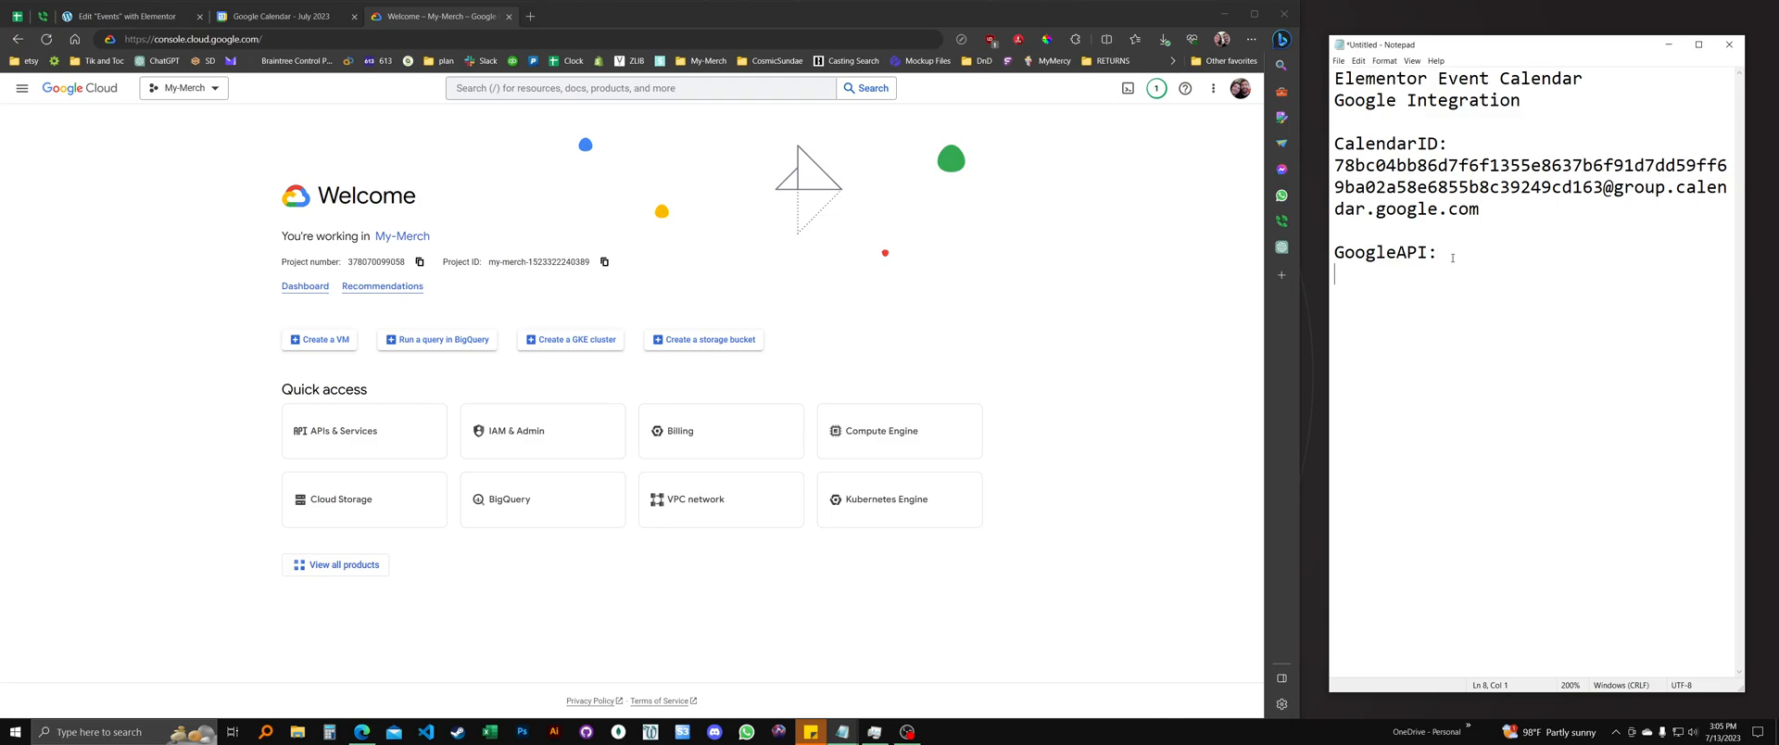
text(https://console.cloud.google.com/)
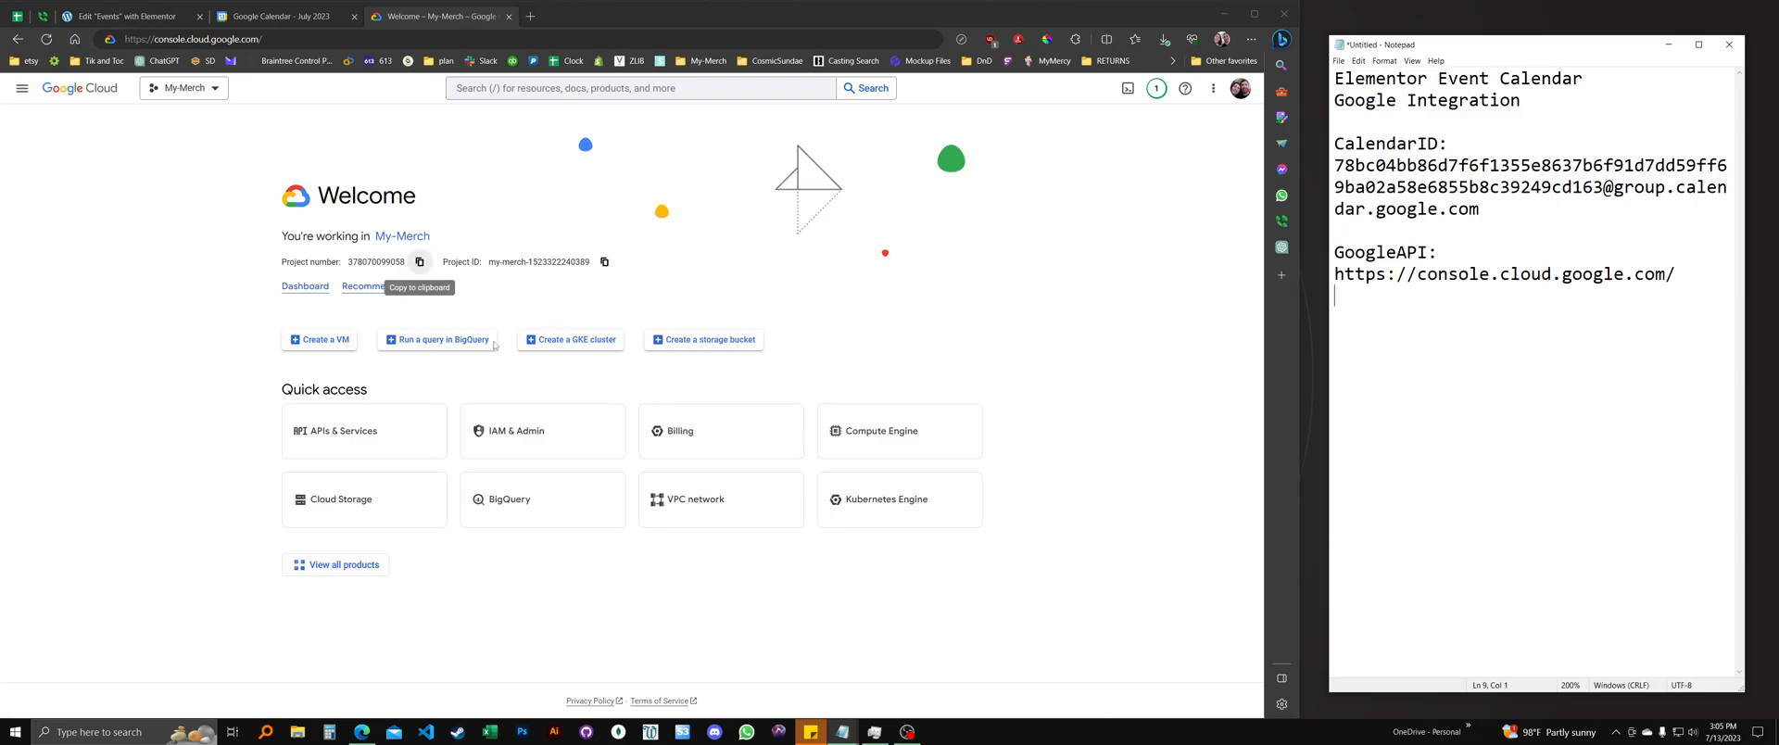
mouse_move(255, 357)
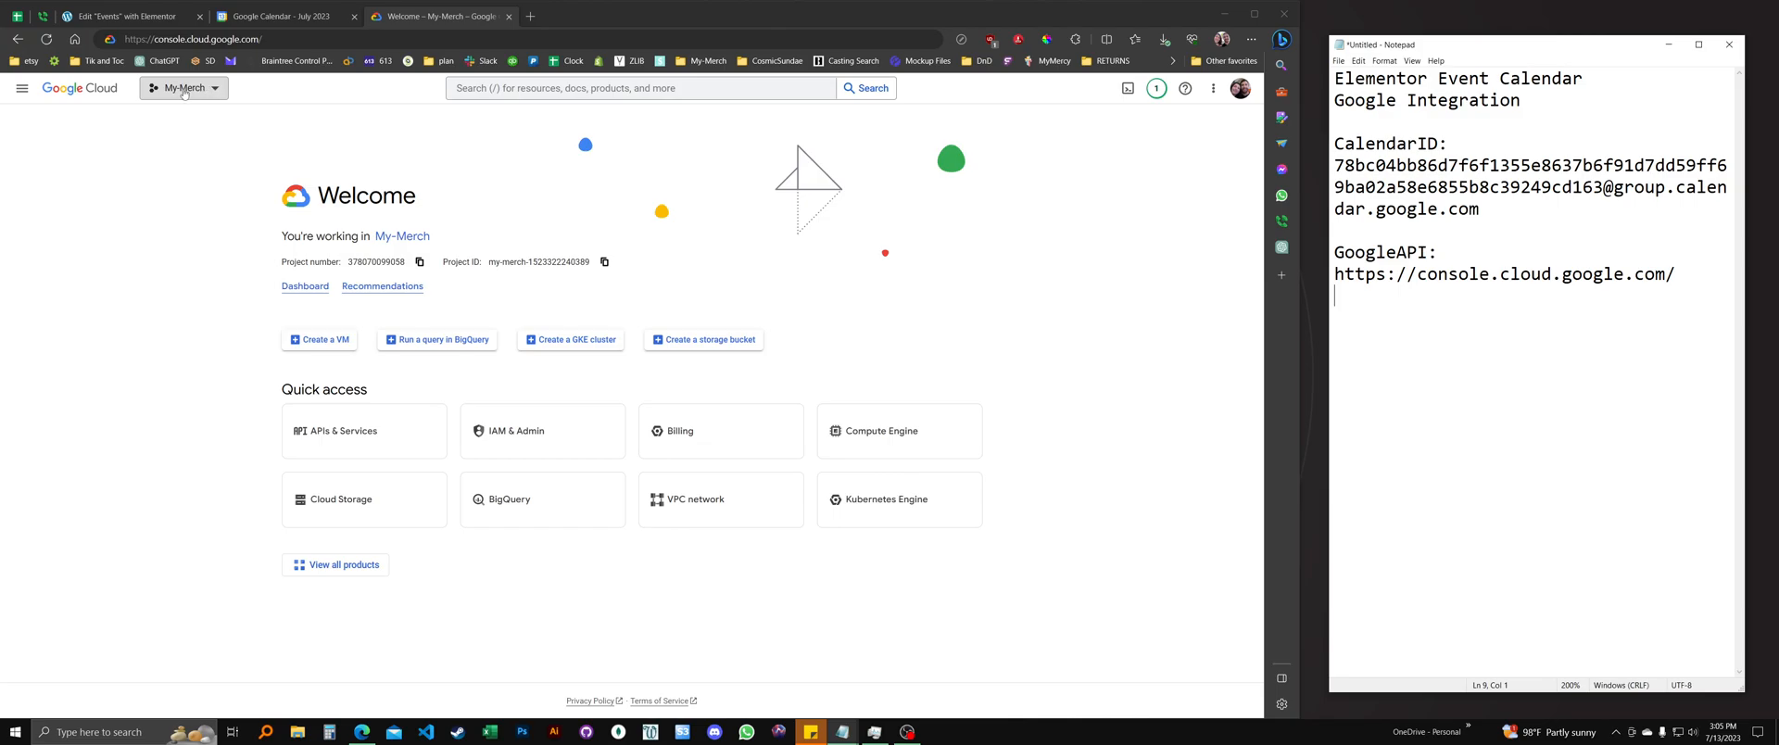
Step: Create a Google Cloud project named 'Terry' and switch to it
click(184, 87)
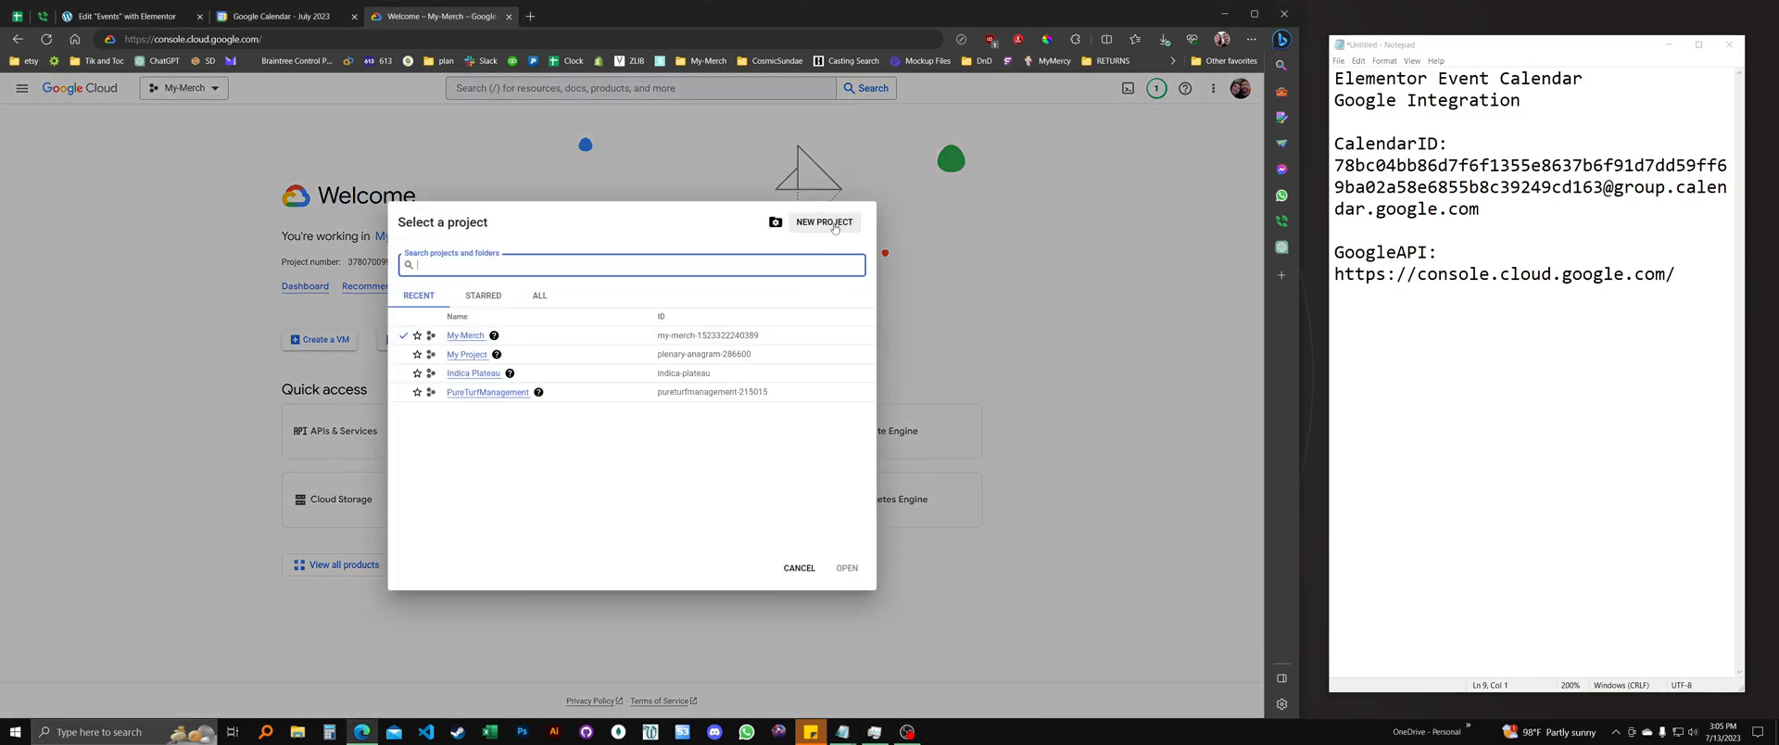
click(823, 222)
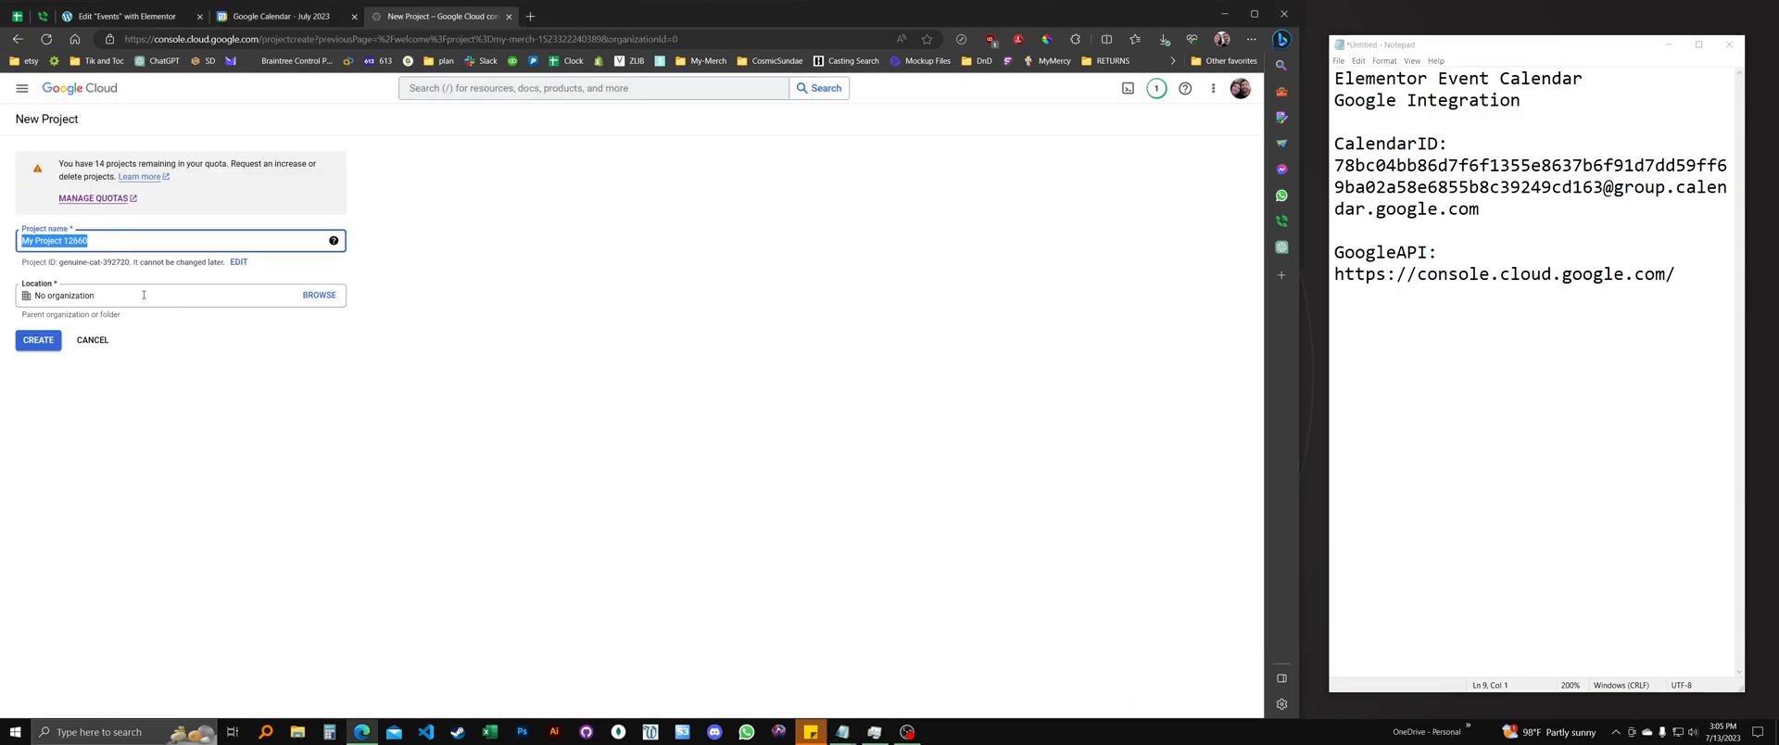
text(Terry)
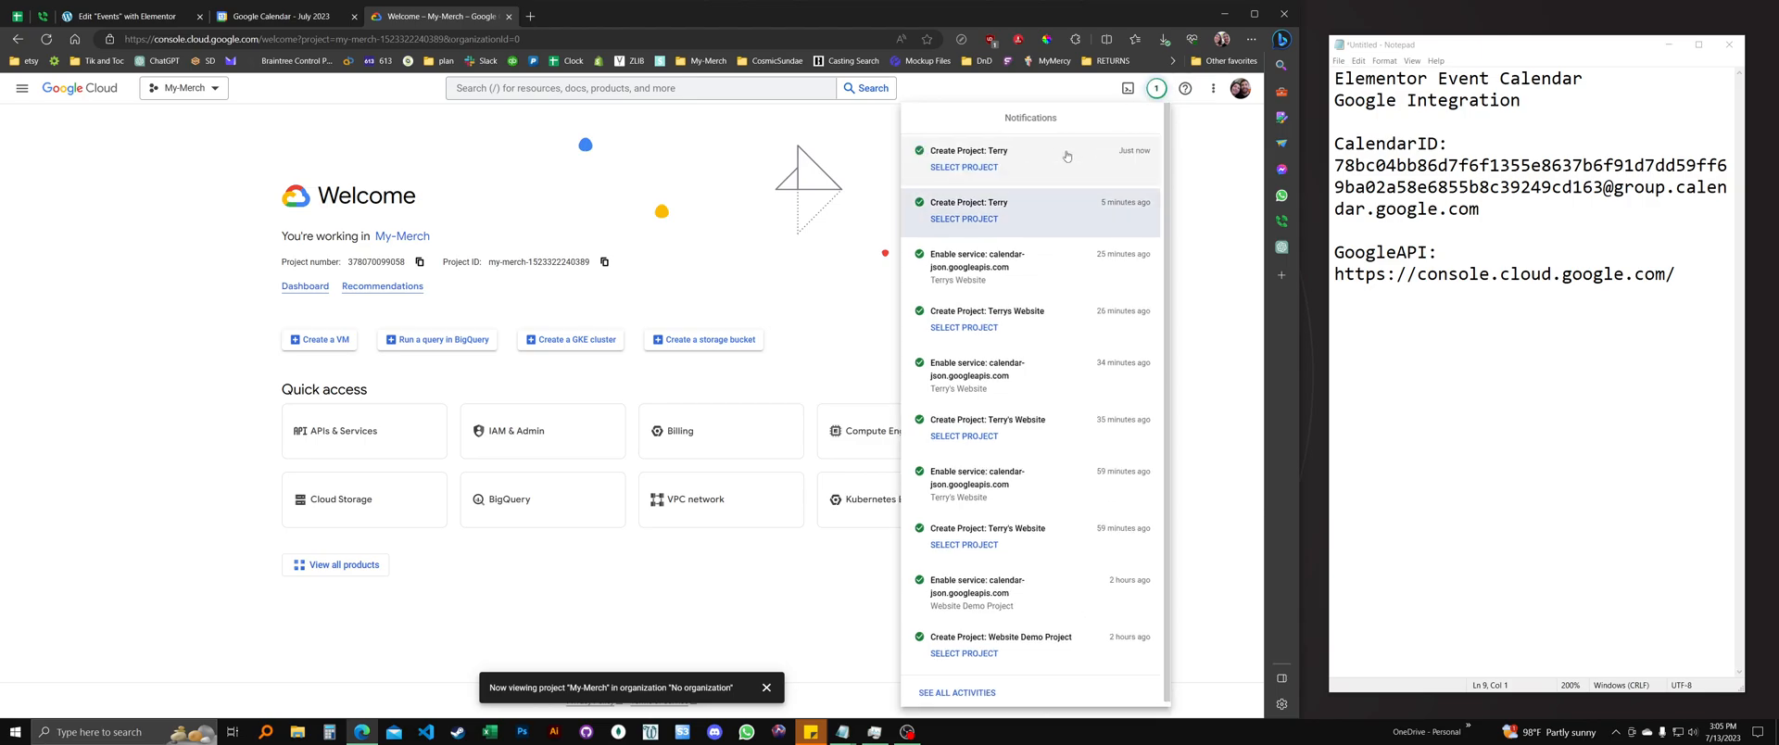
click(963, 167)
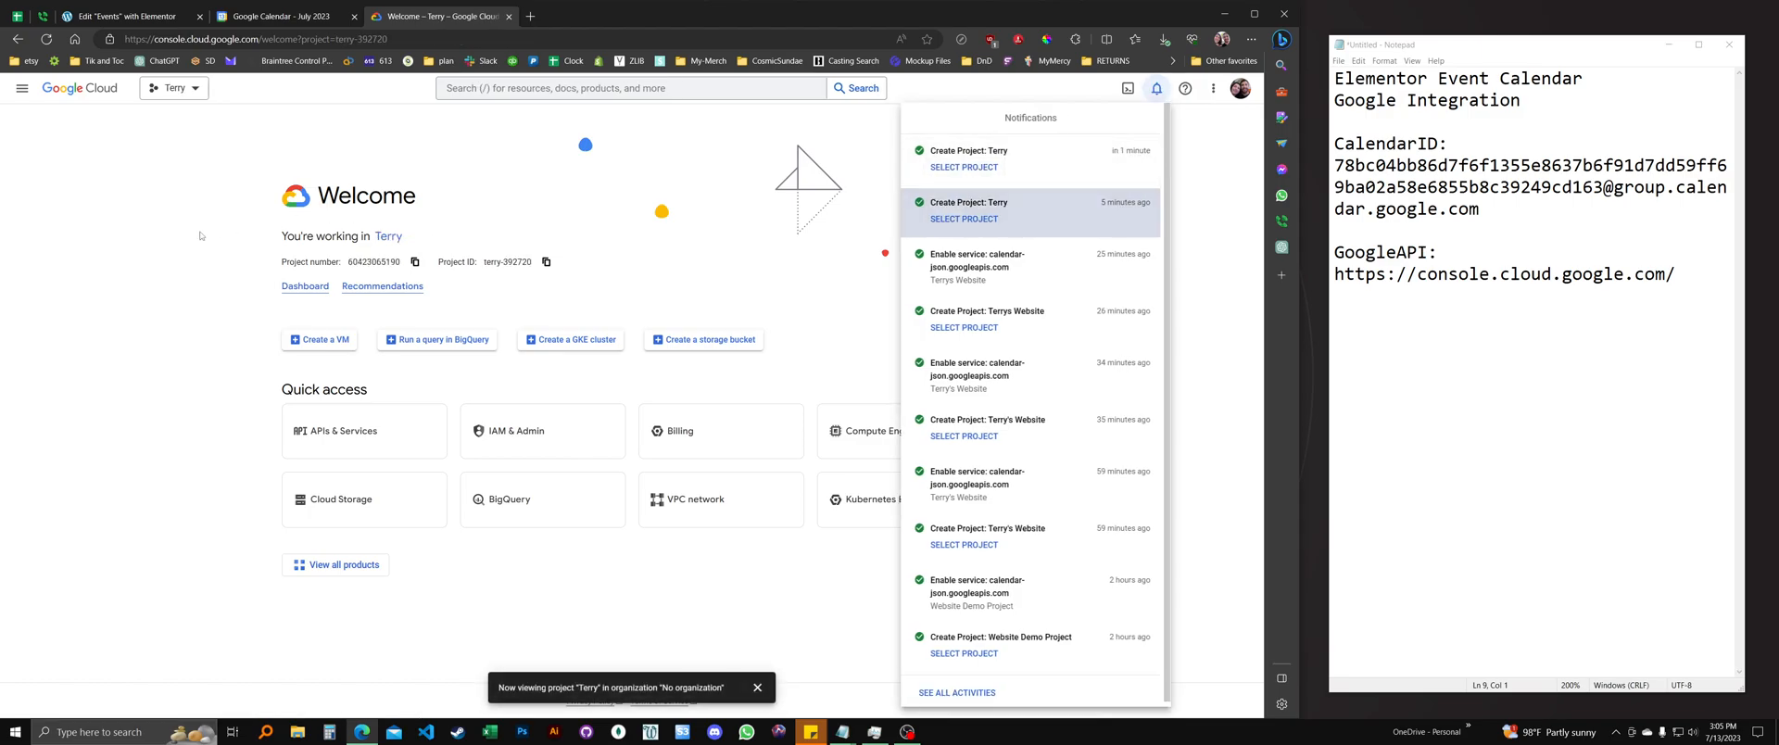
click(173, 88)
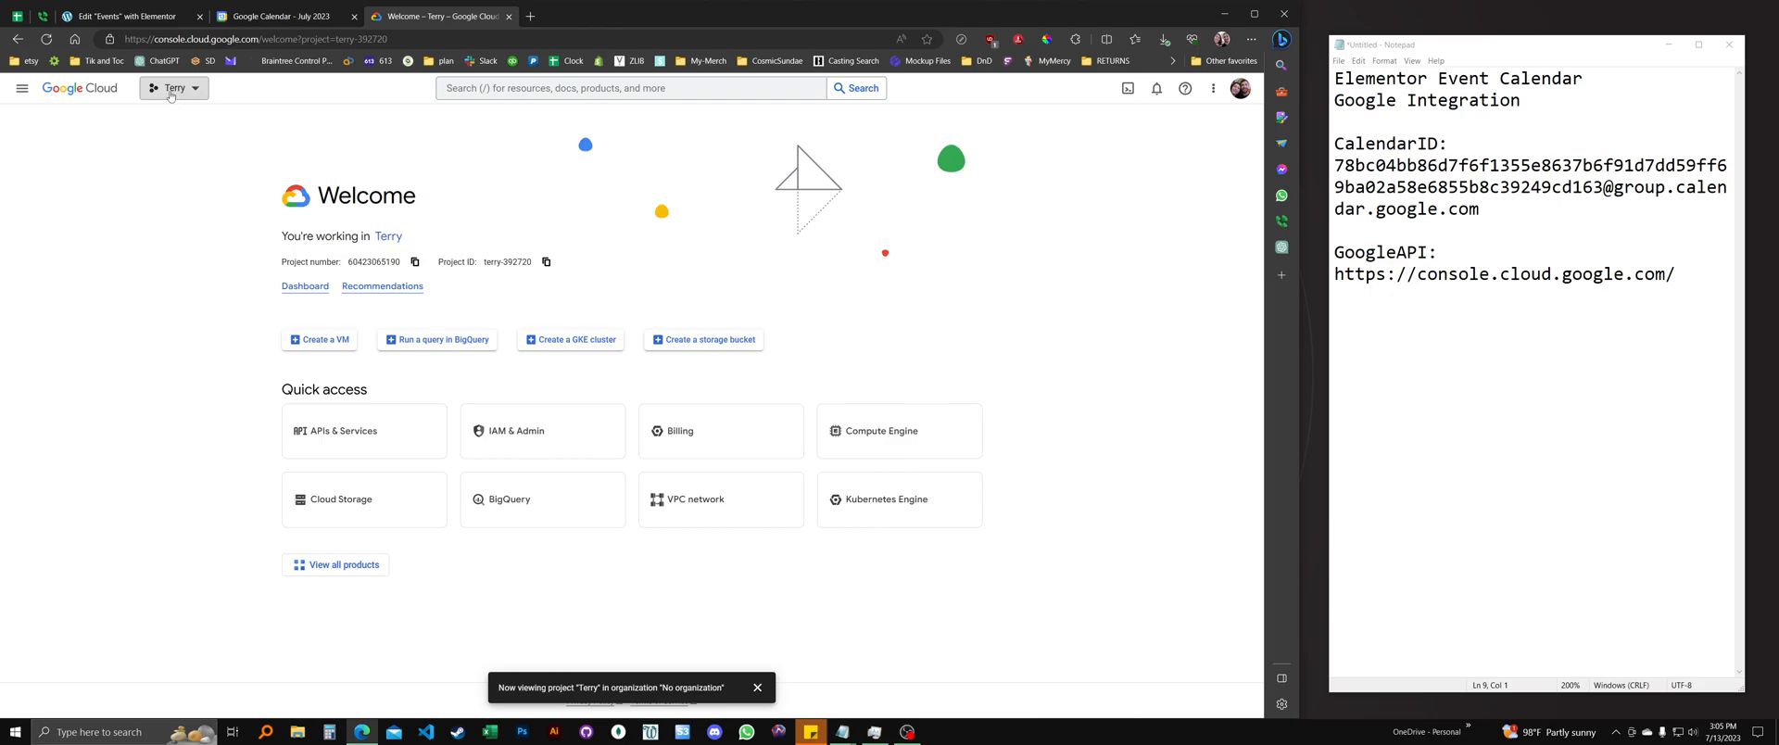
mouse_move(243, 226)
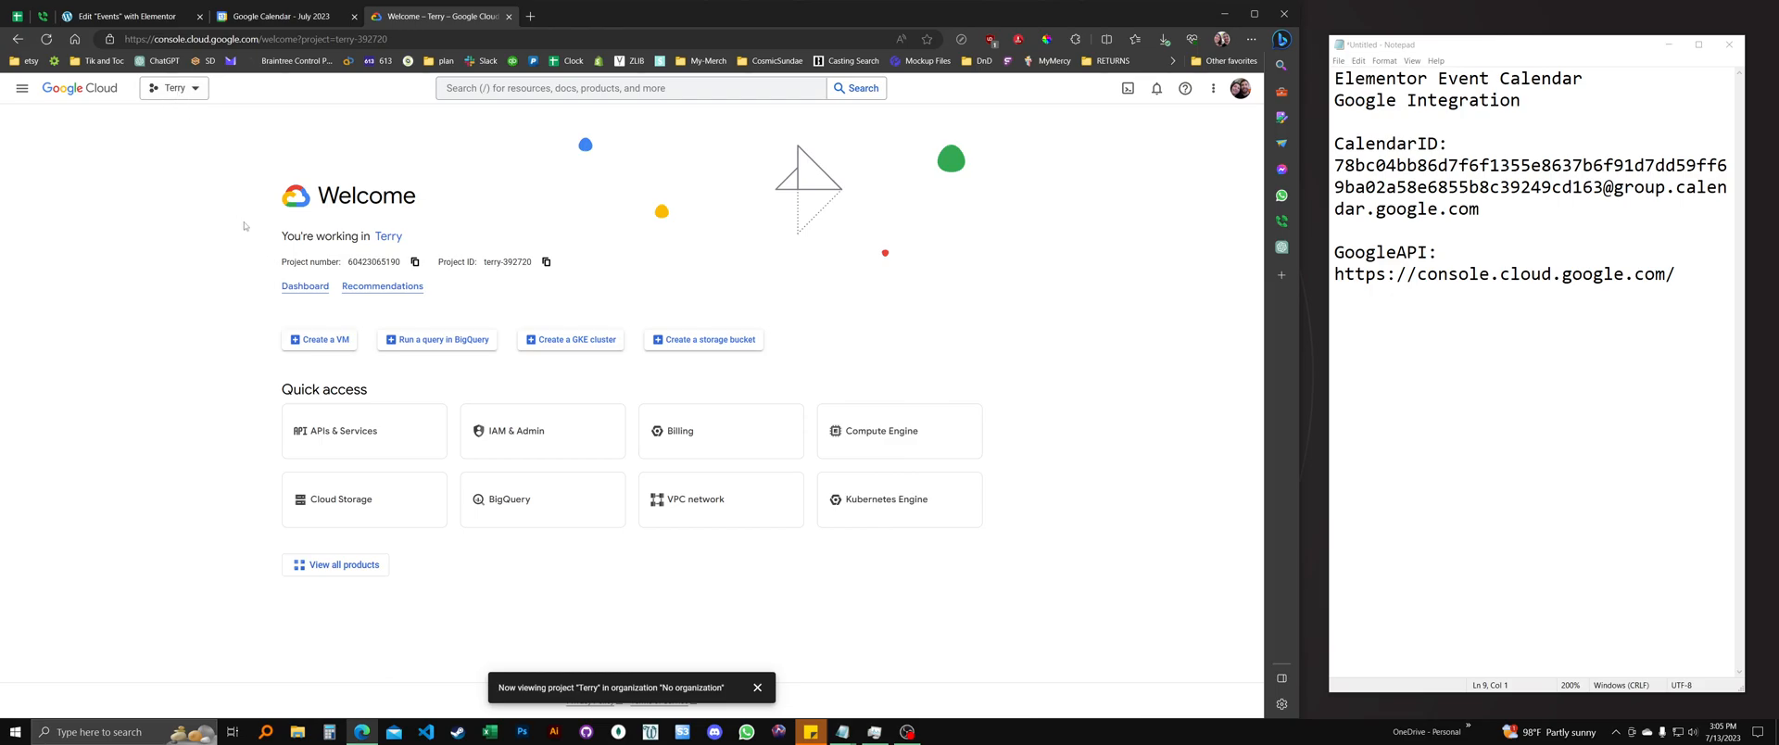
click(173, 88)
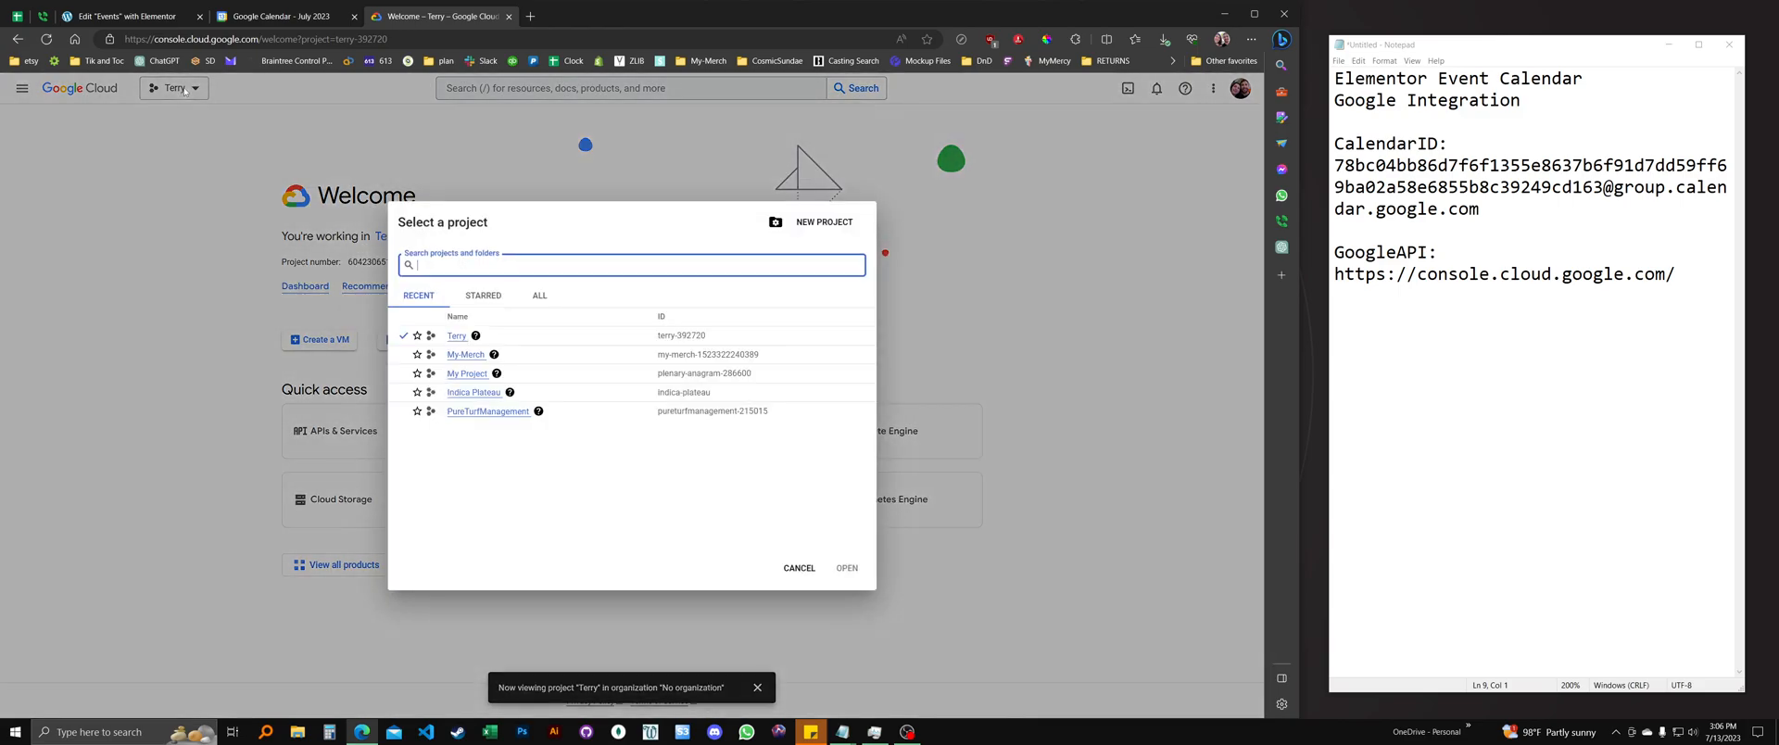
click(799, 568)
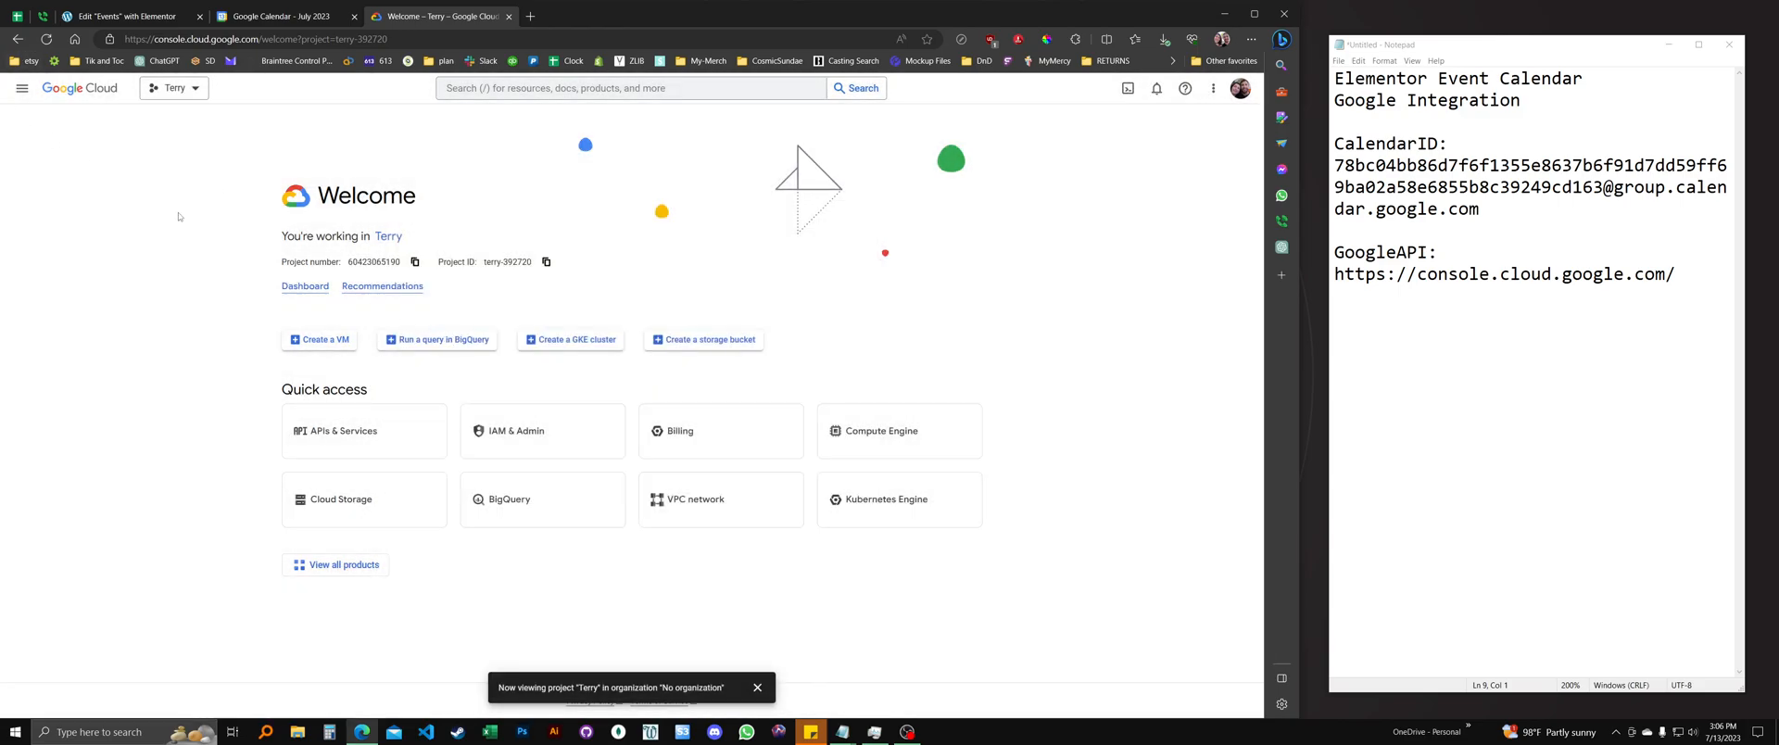
mouse_move(25, 107)
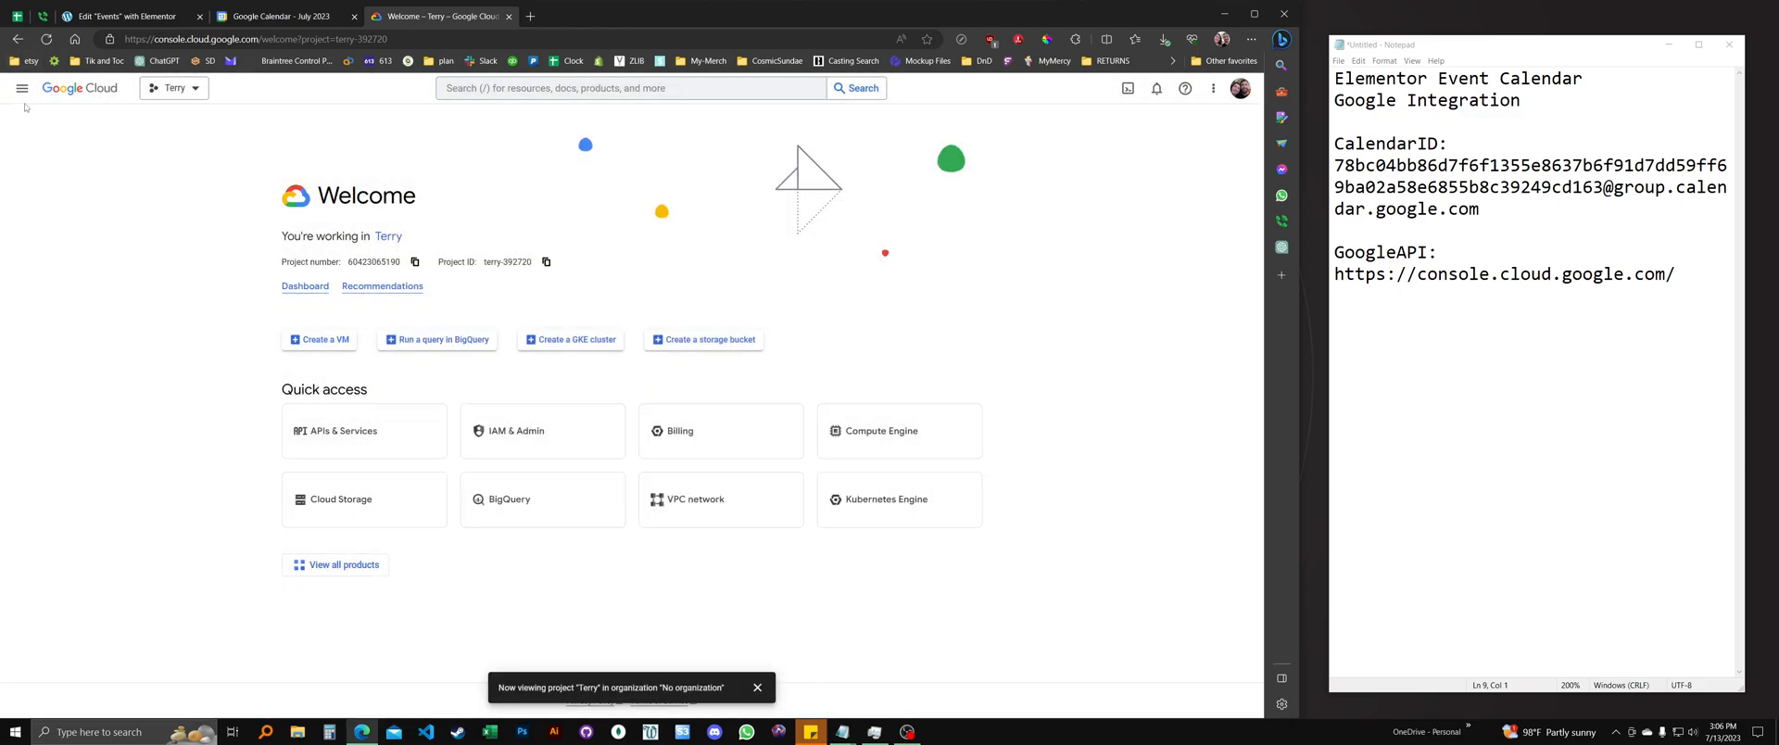
mouse_move(22, 88)
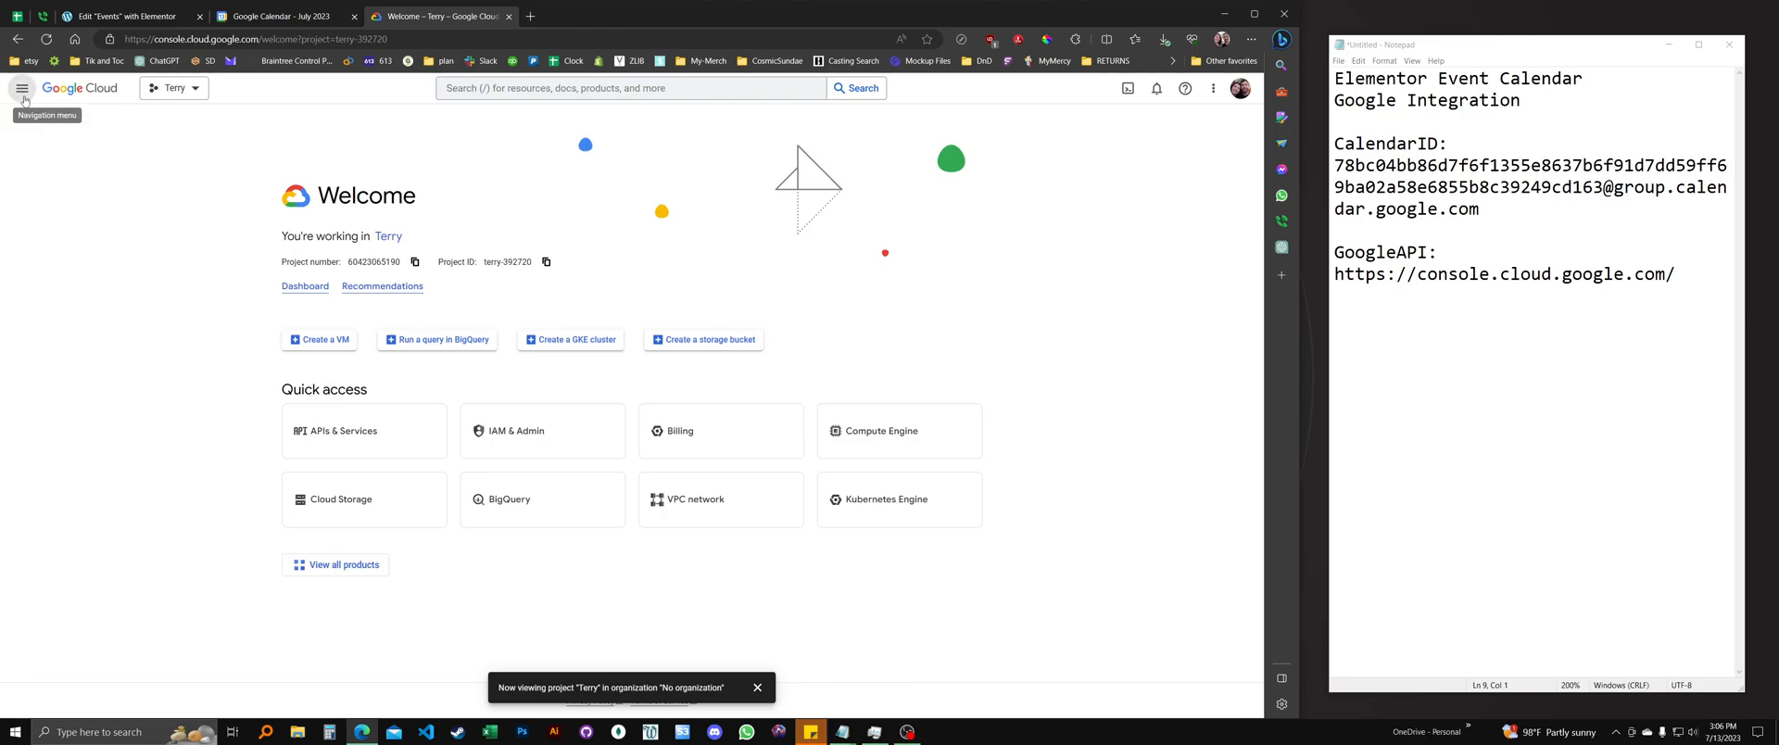
Step: Search the API Library for 'cal' and open the Google Calendar API details page
click(20, 88)
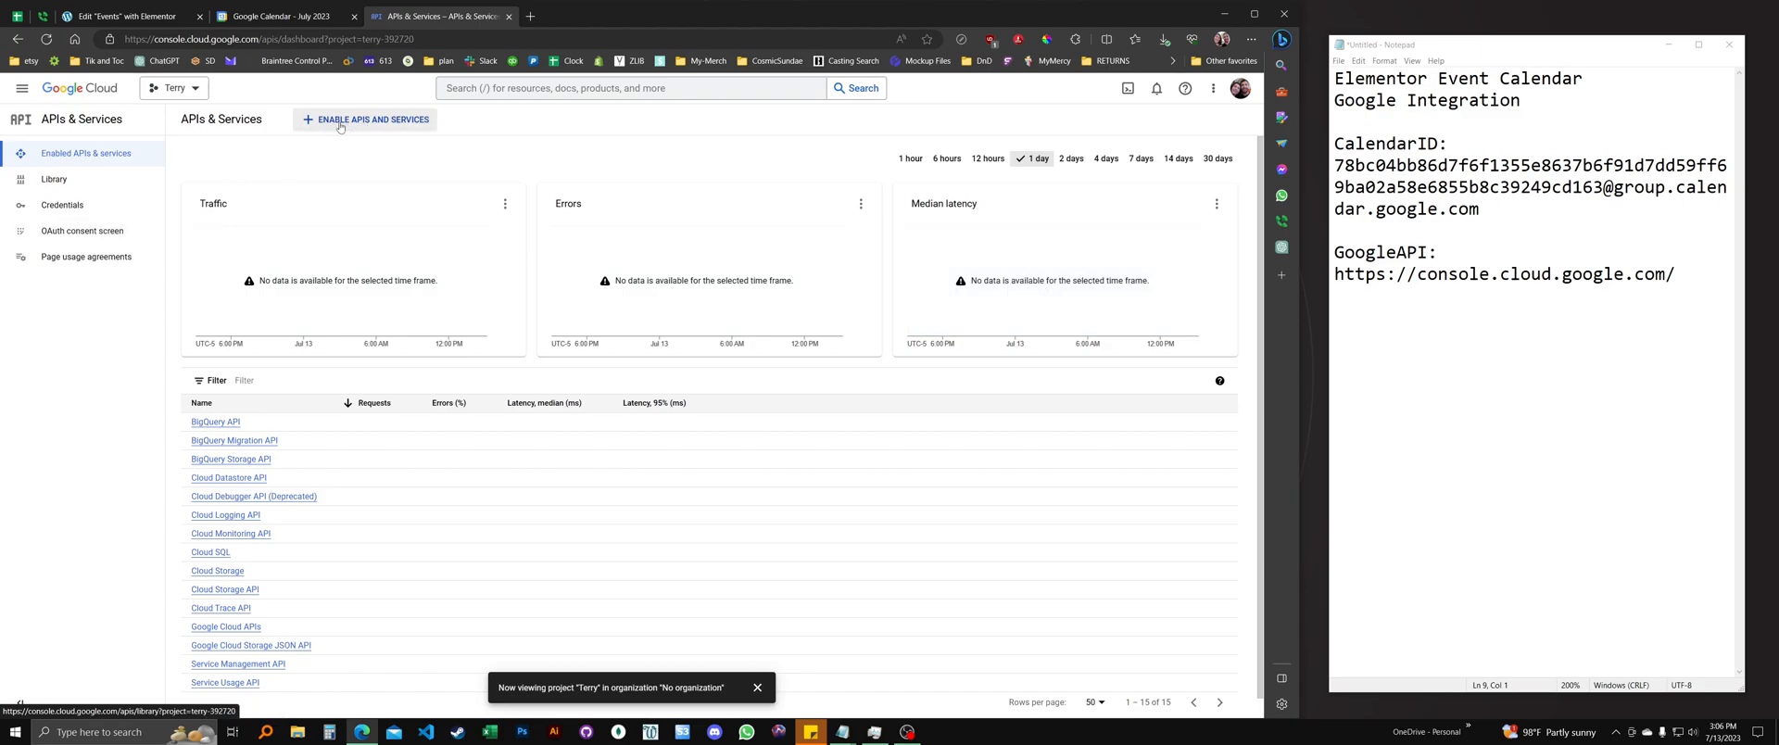
click(364, 119)
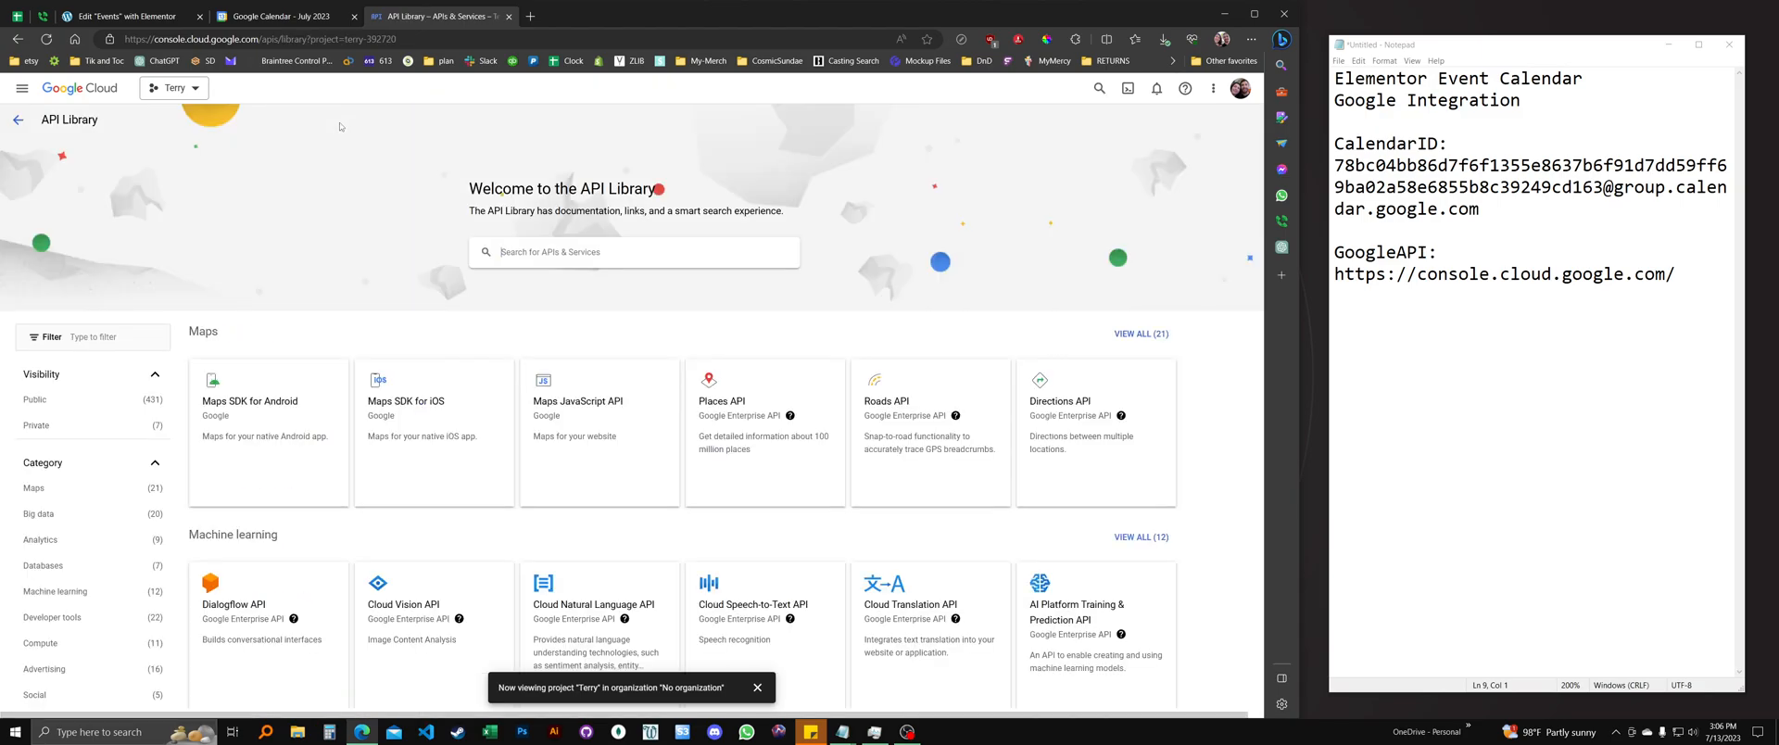
text(calendar)
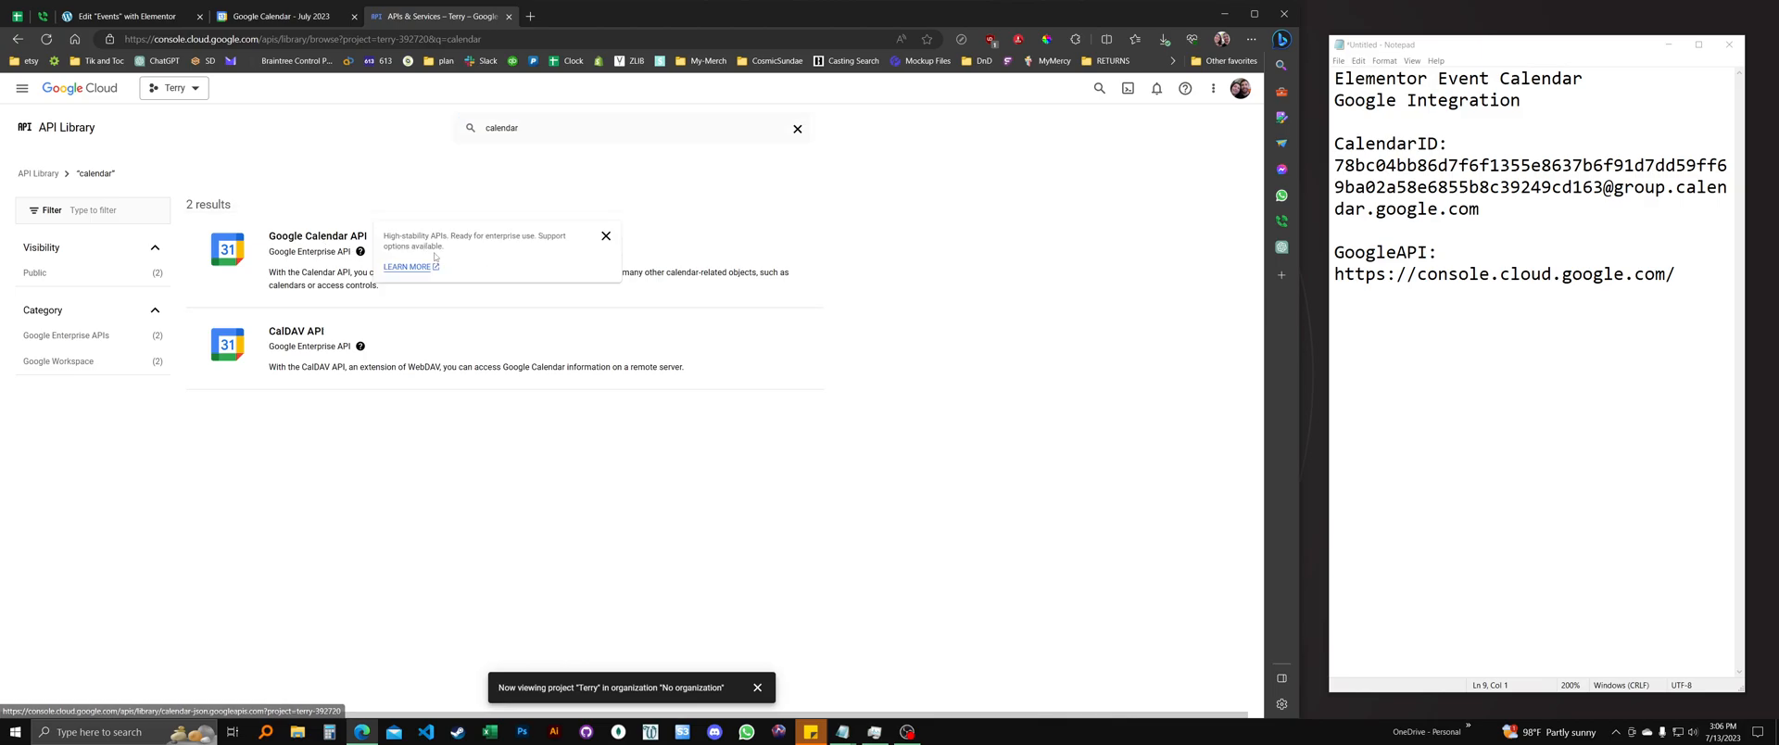
click(318, 236)
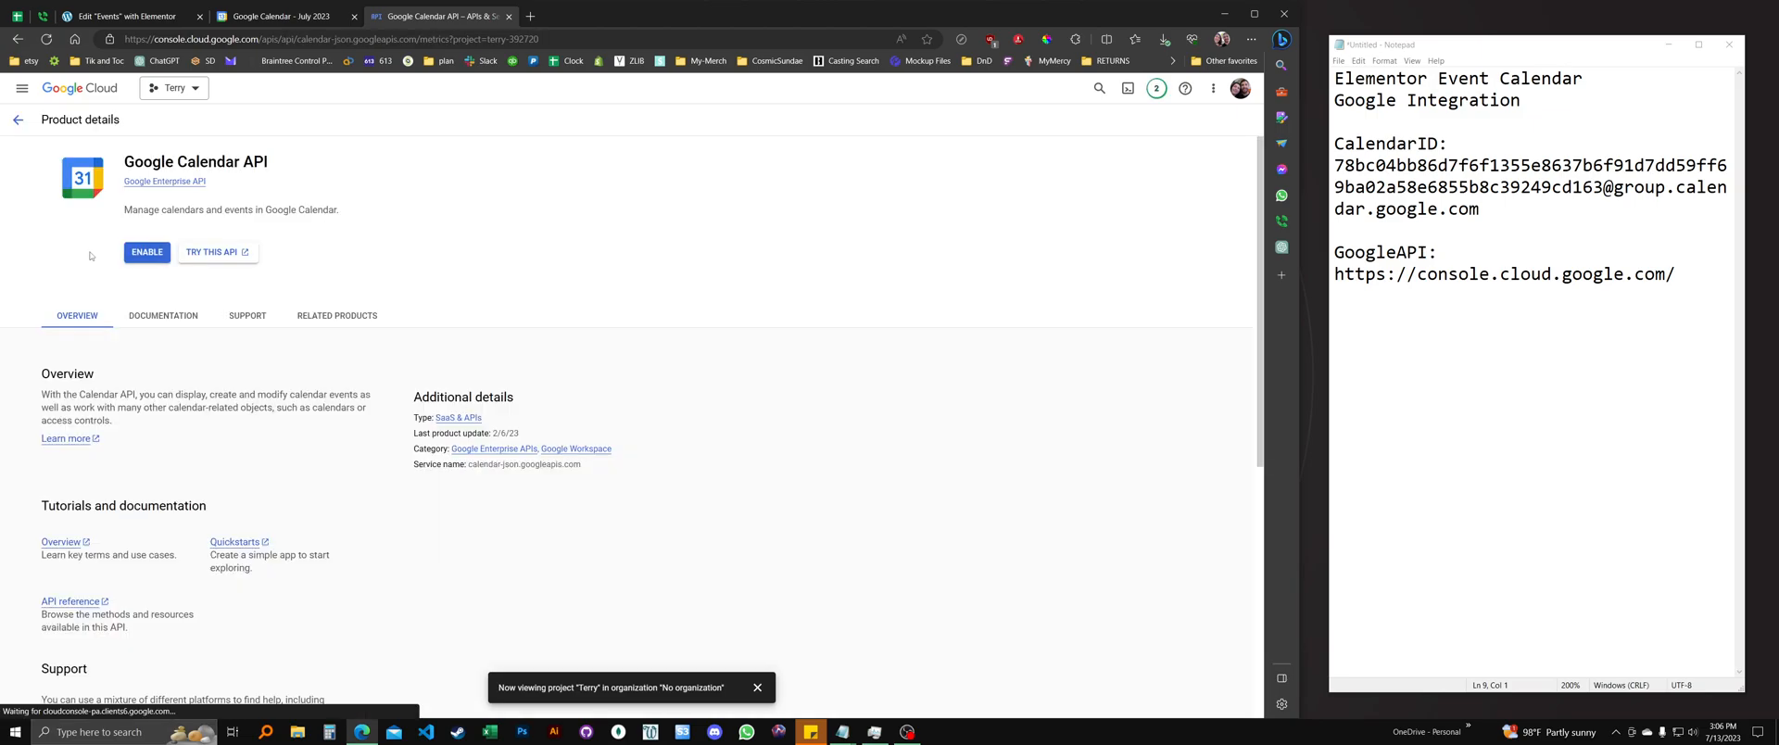
Step: Enable the Google Calendar API for Terry, then generate an API key under Credentials
click(145, 252)
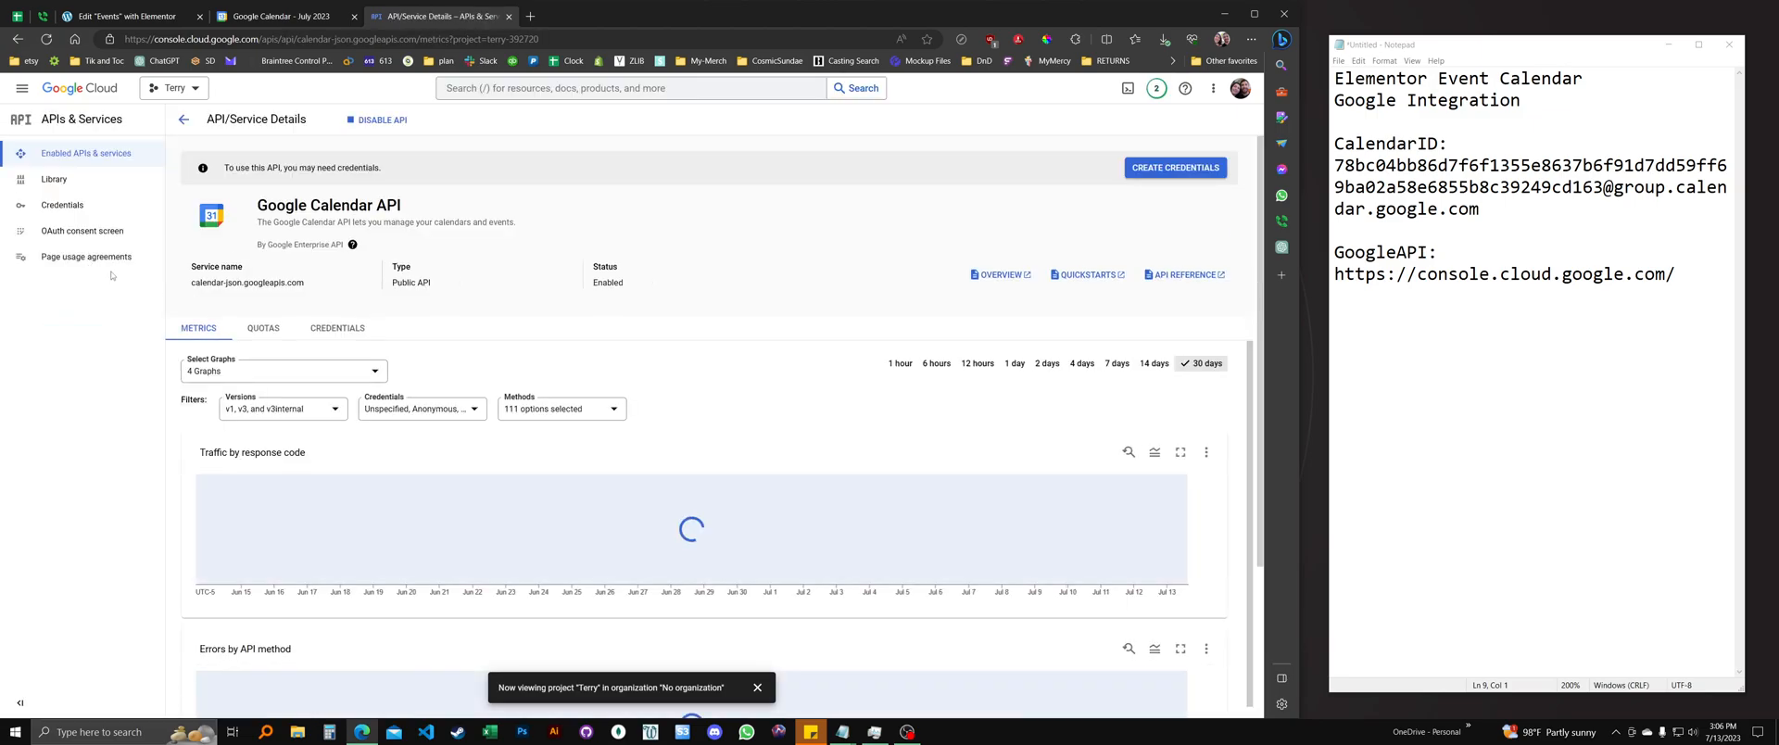
click(61, 205)
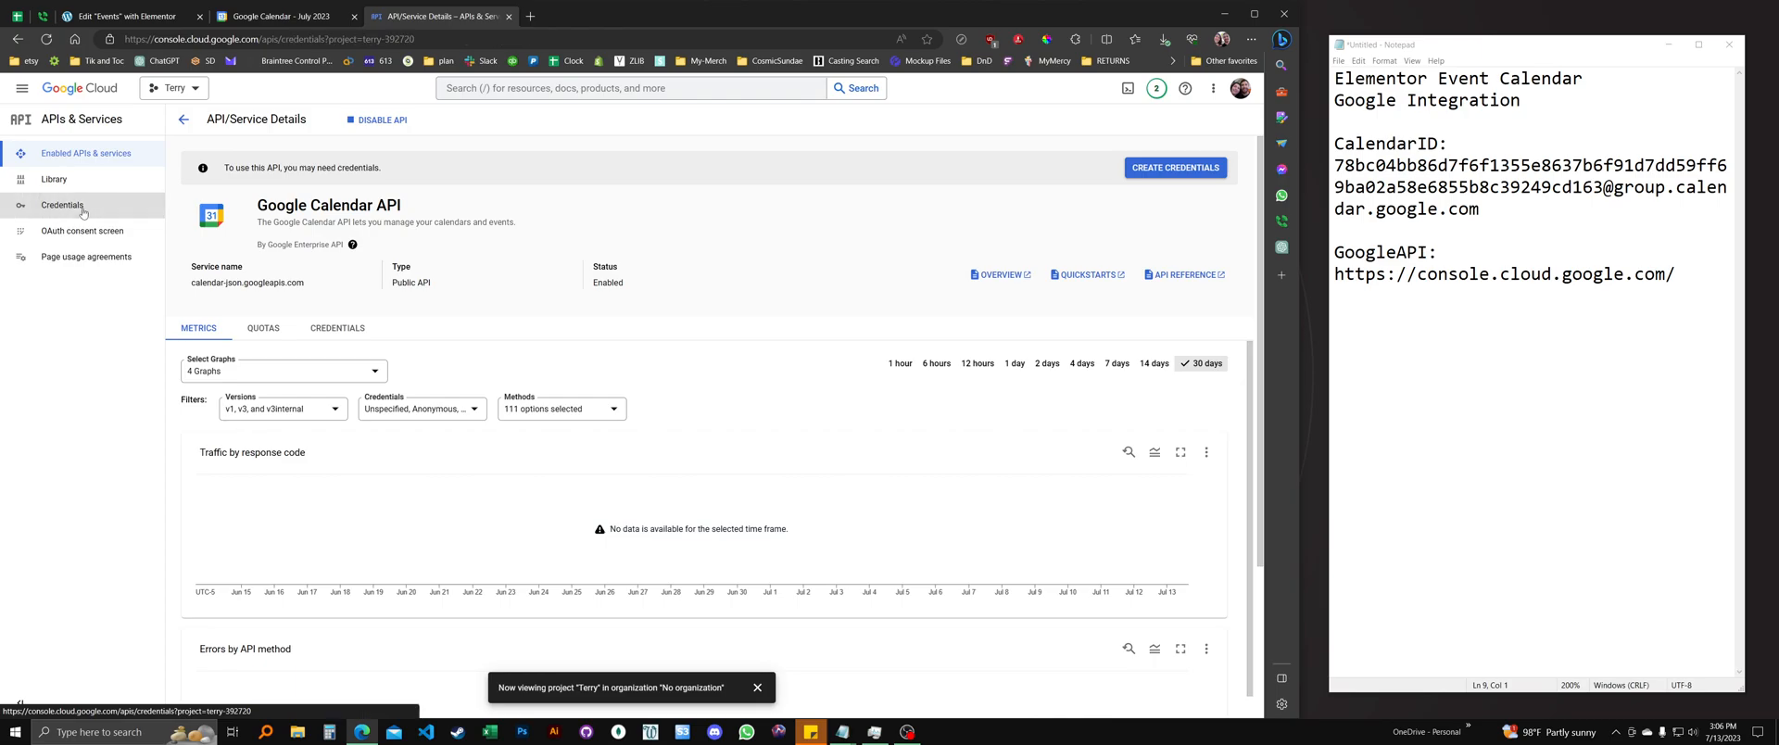
click(62, 204)
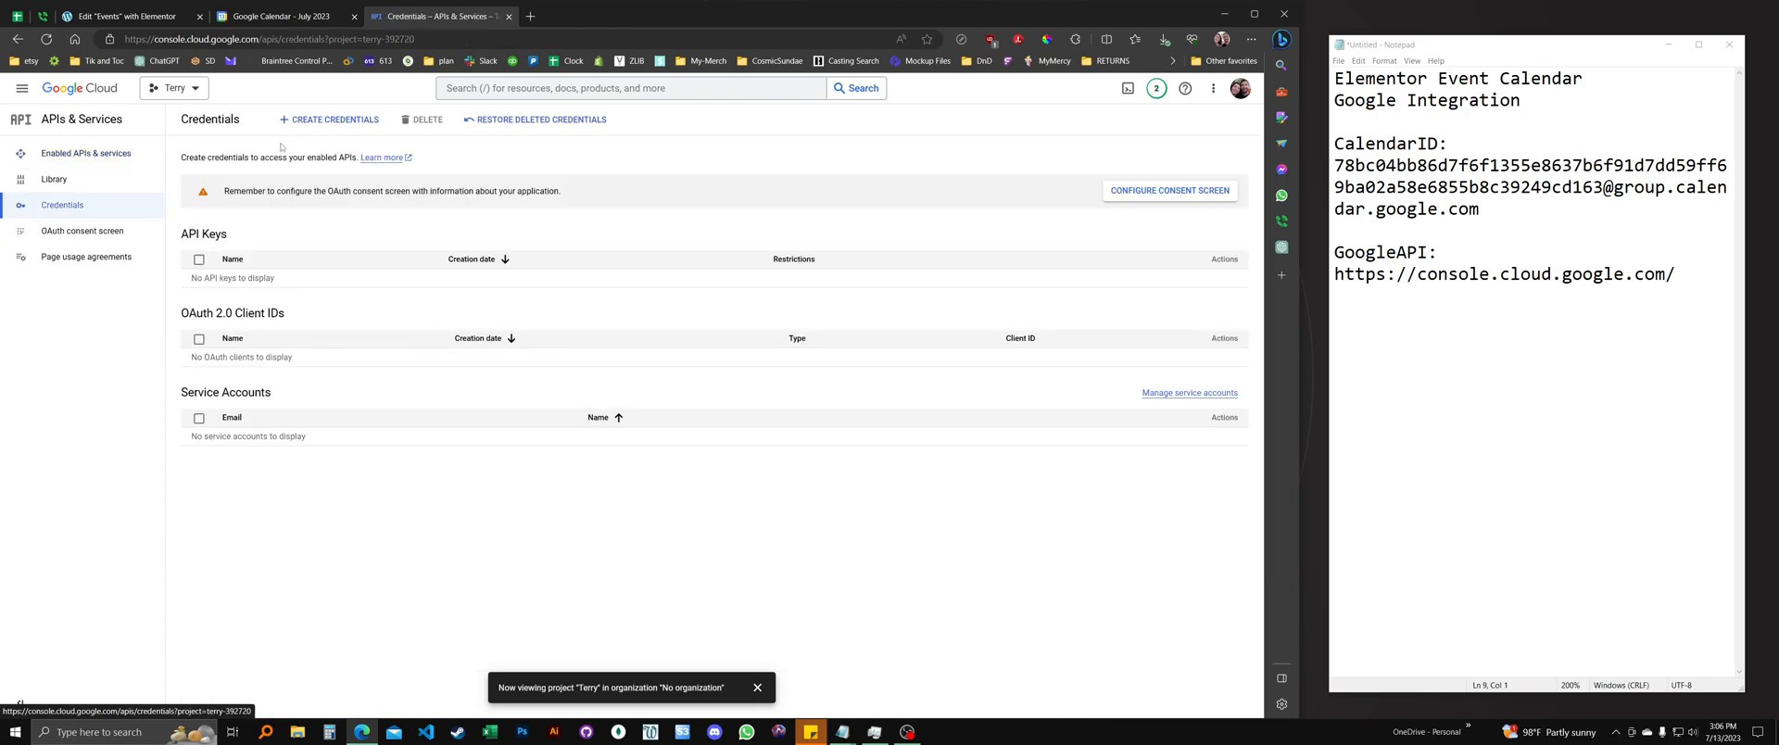
click(329, 118)
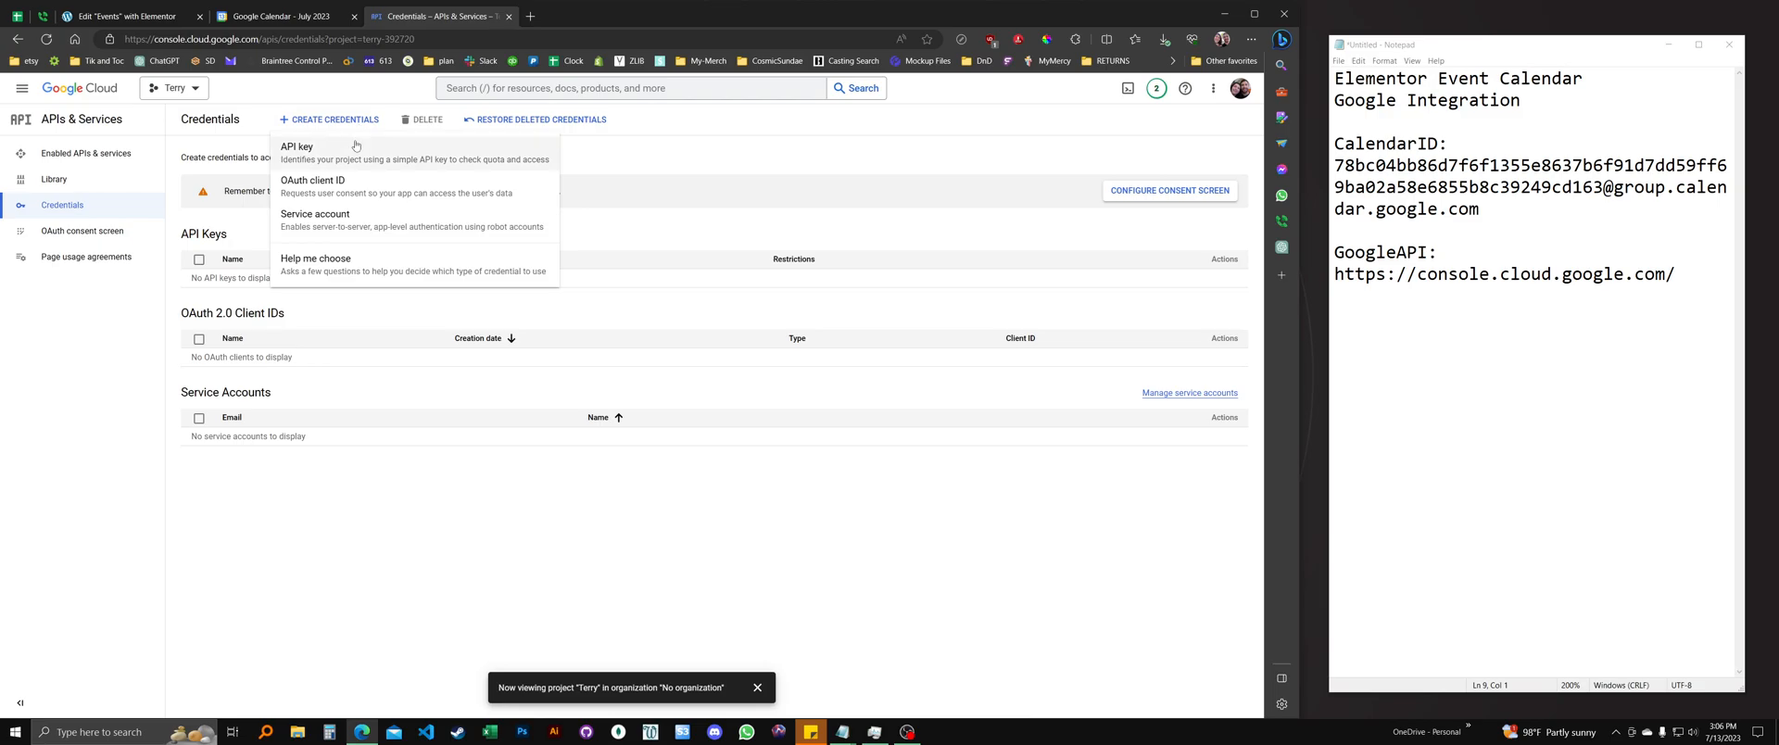
click(297, 147)
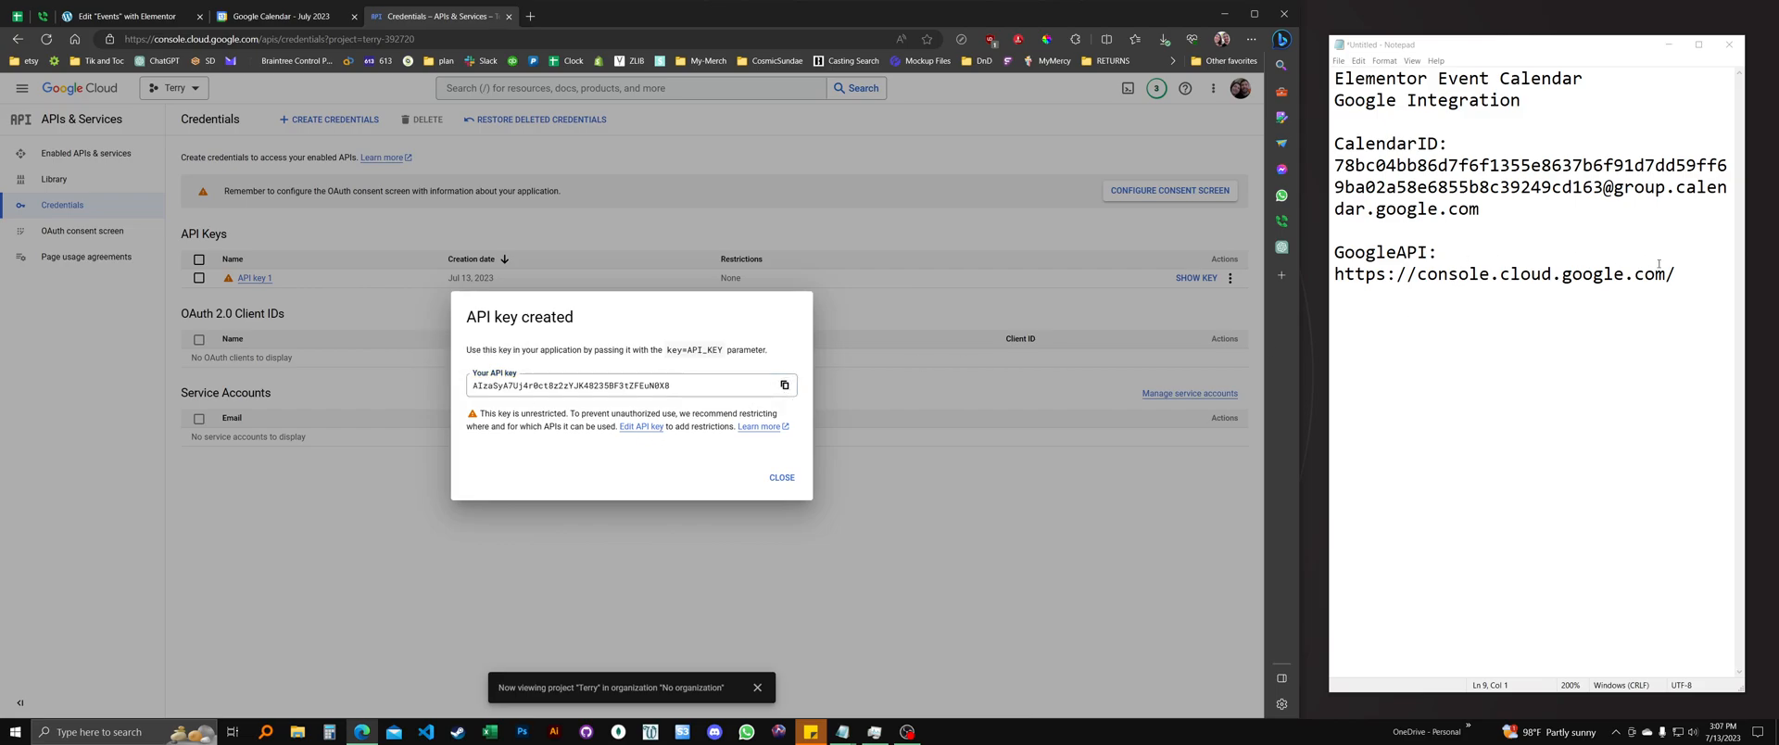
click(1441, 250)
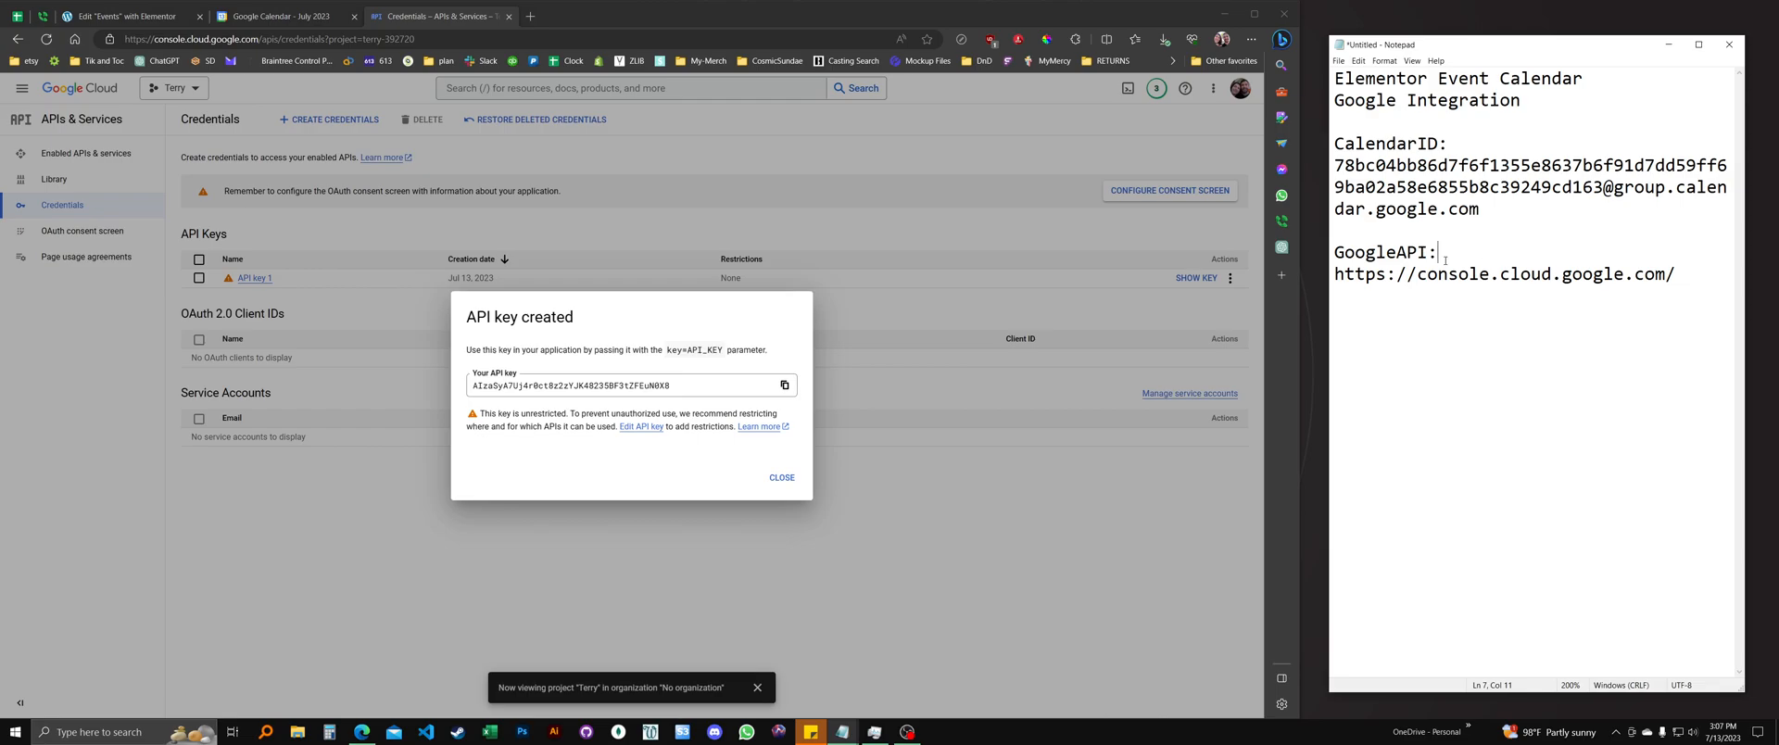
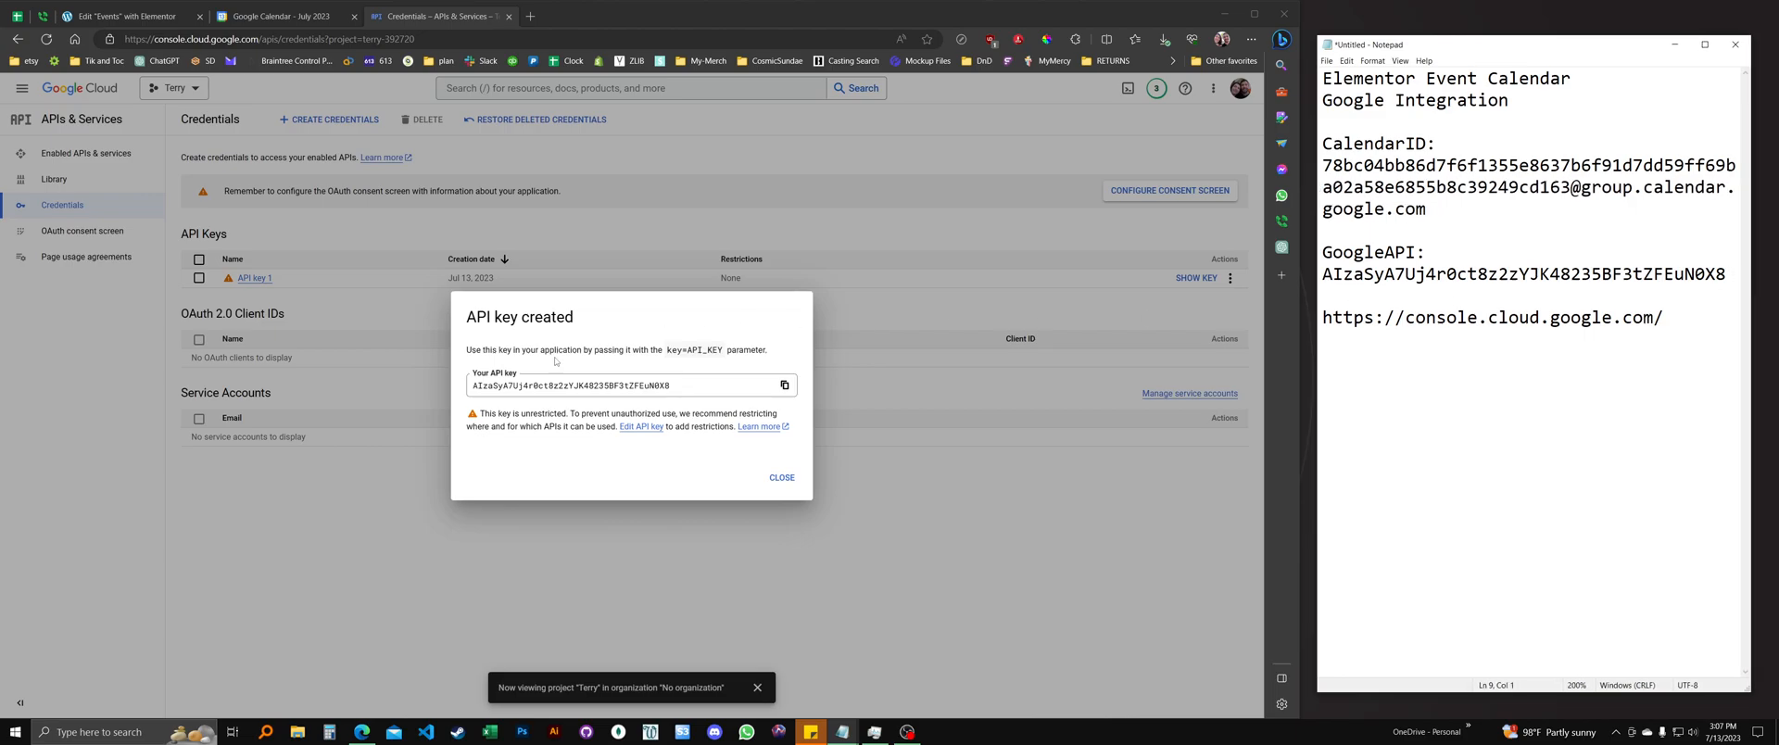
click(782, 477)
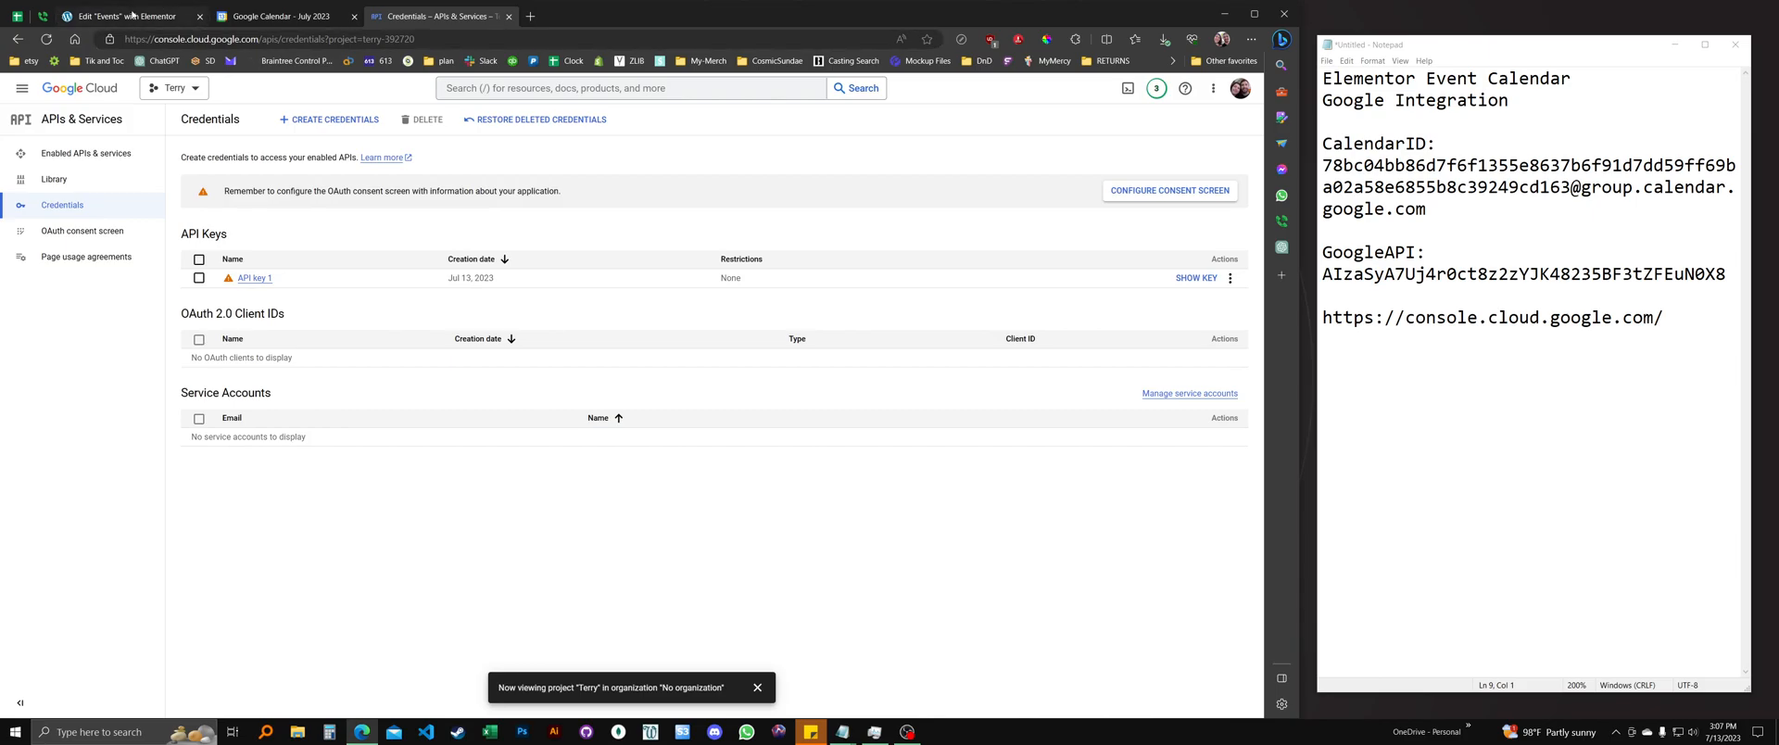
Step: Enter the saved API key into the Event Calendar widget's Google Calendar API Key field
click(126, 16)
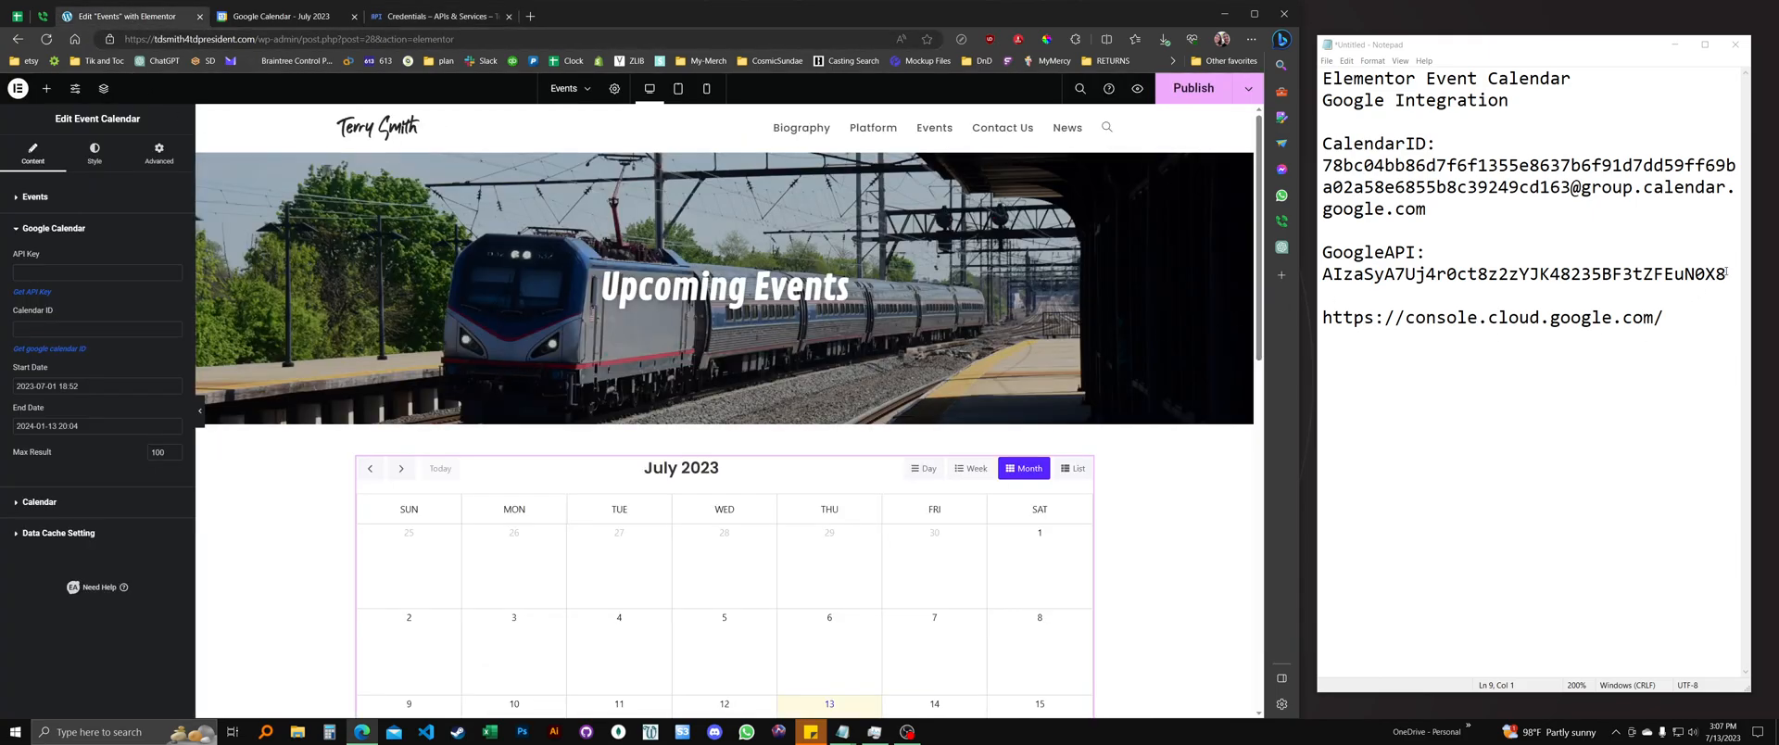
triple_click(1520, 274)
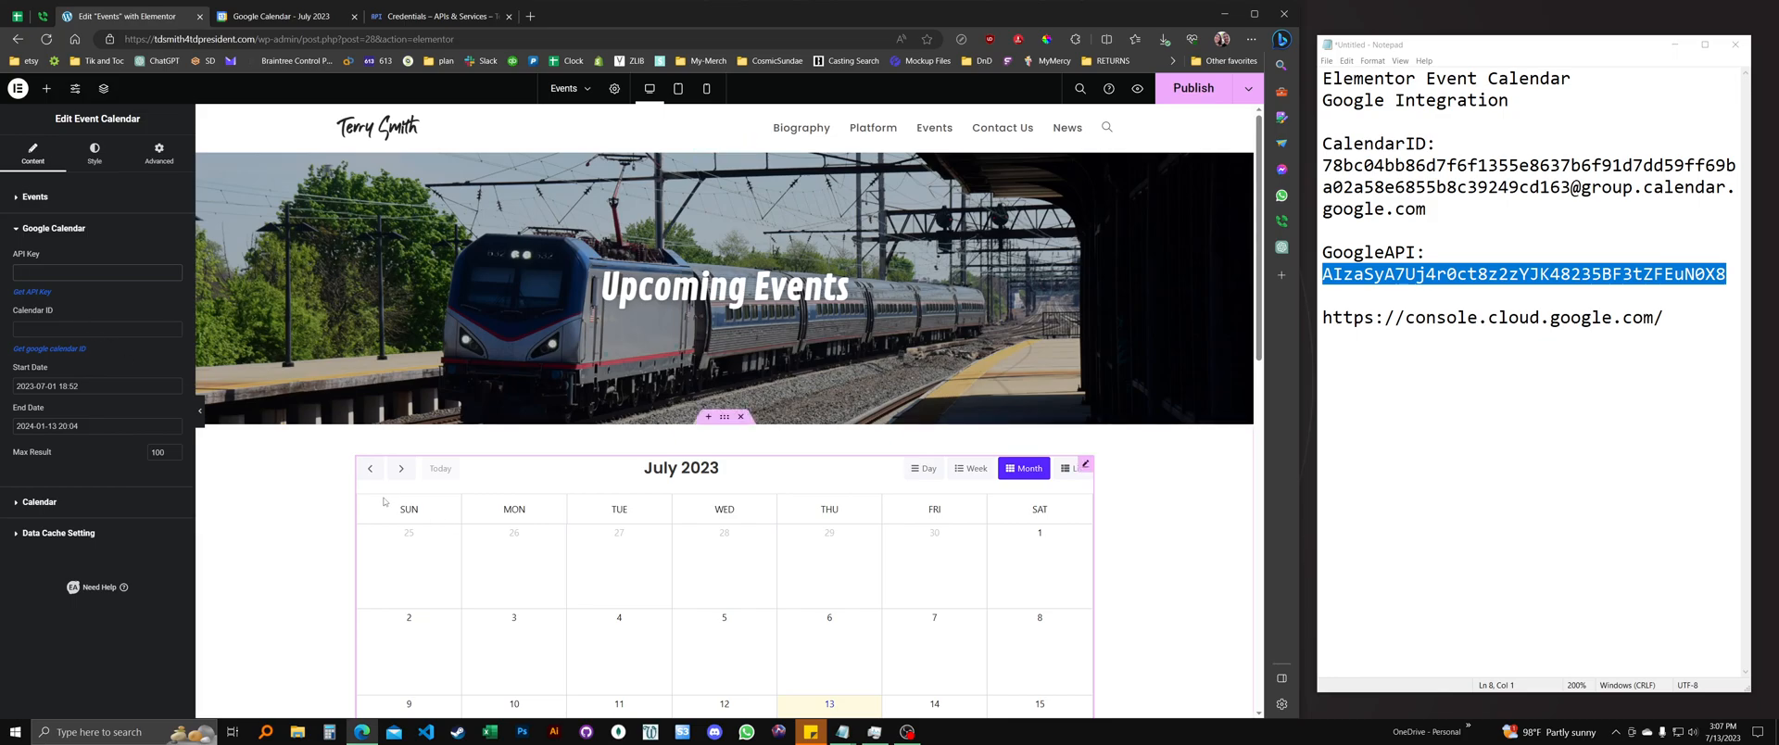
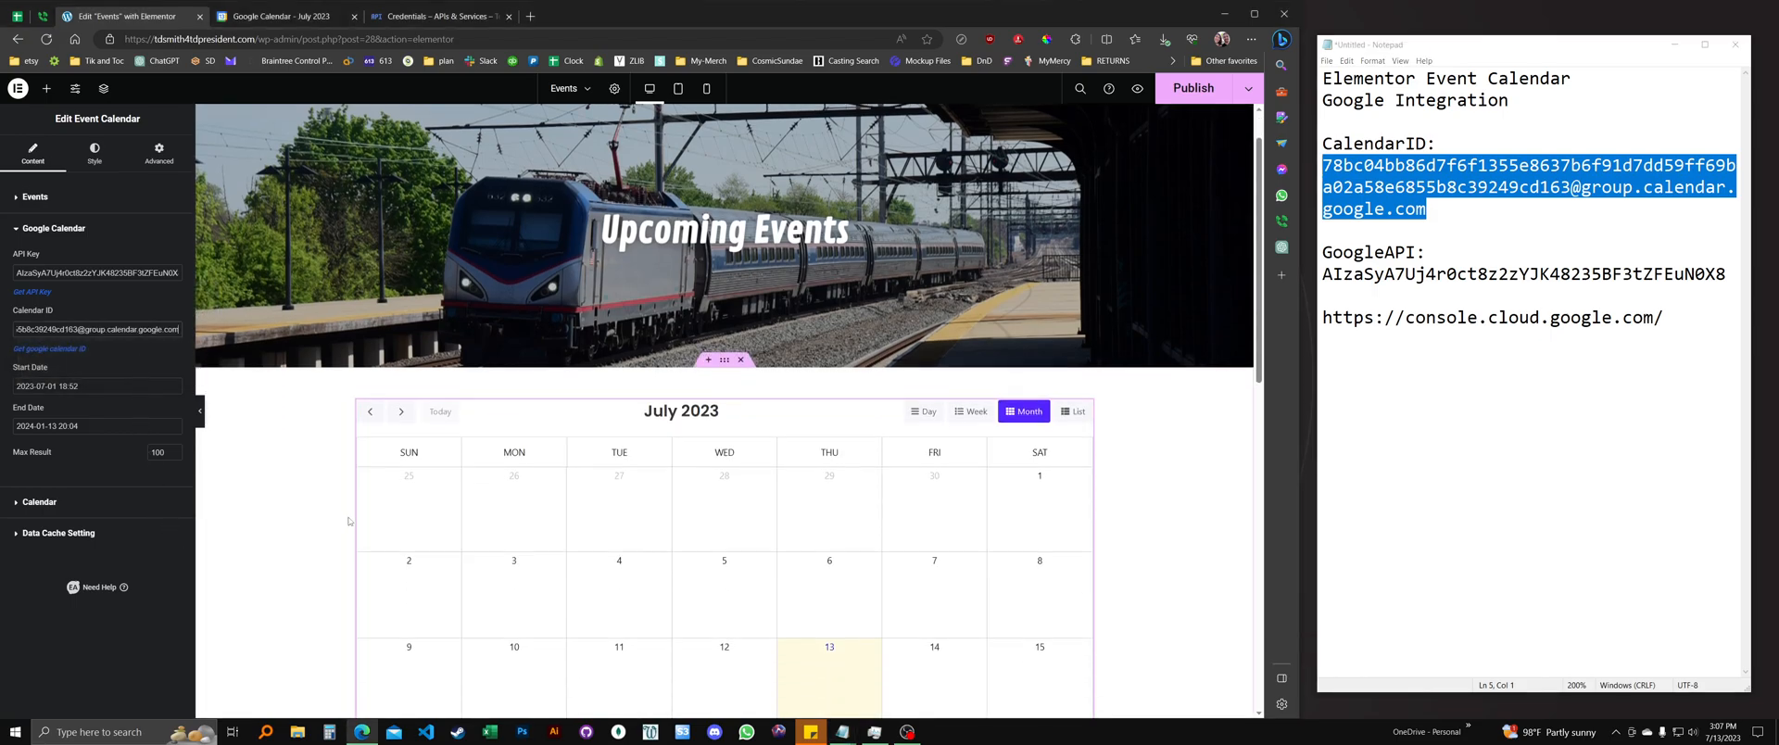
scroll(down, 3)
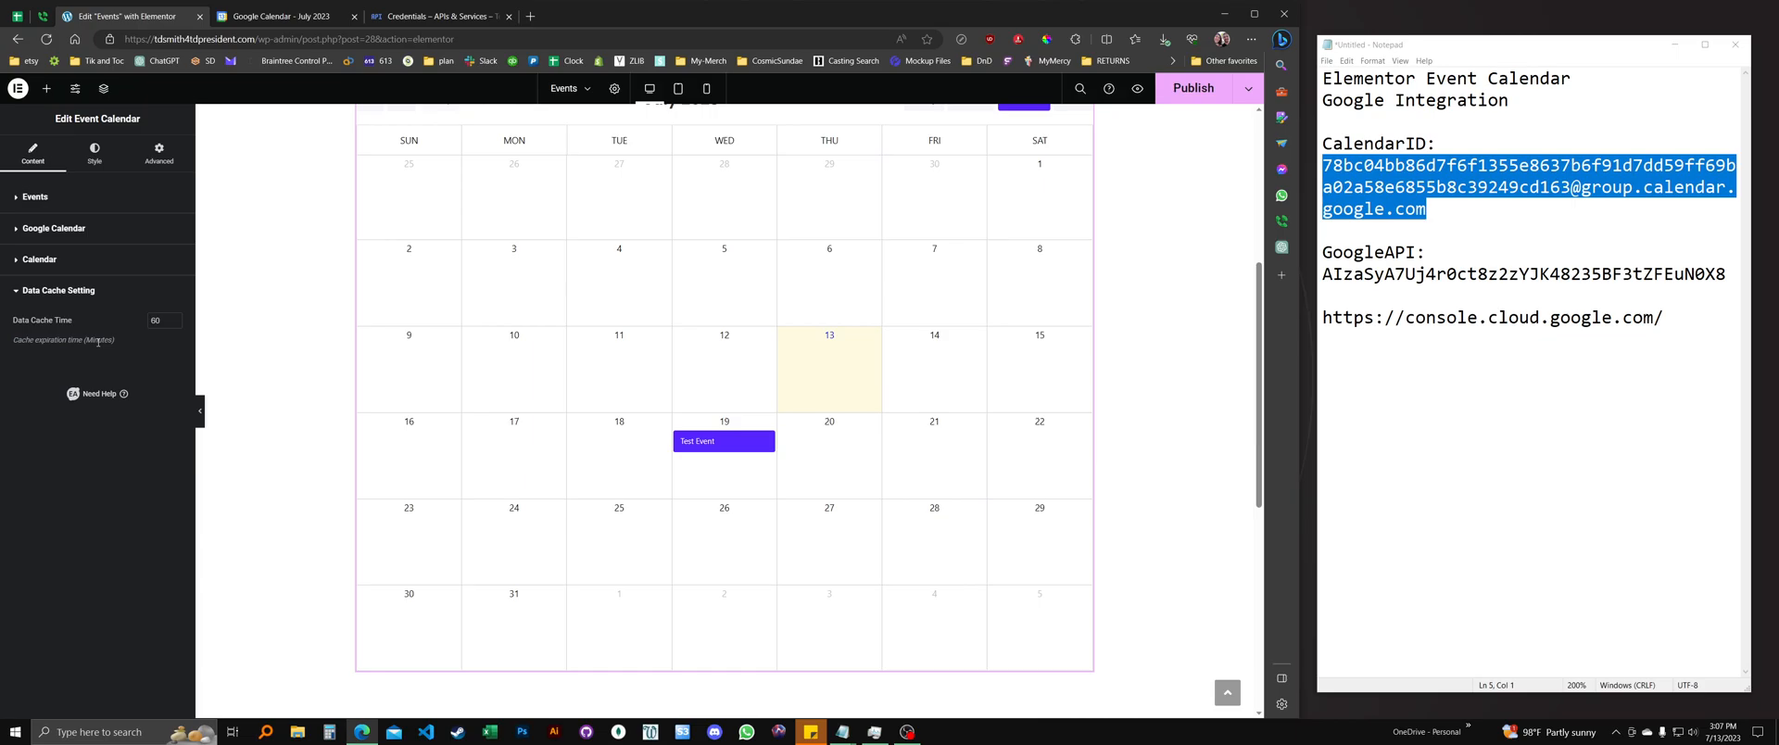
Step: Save an event titled 'New Event' on Thursday, July 27 in Google Calendar
click(280, 16)
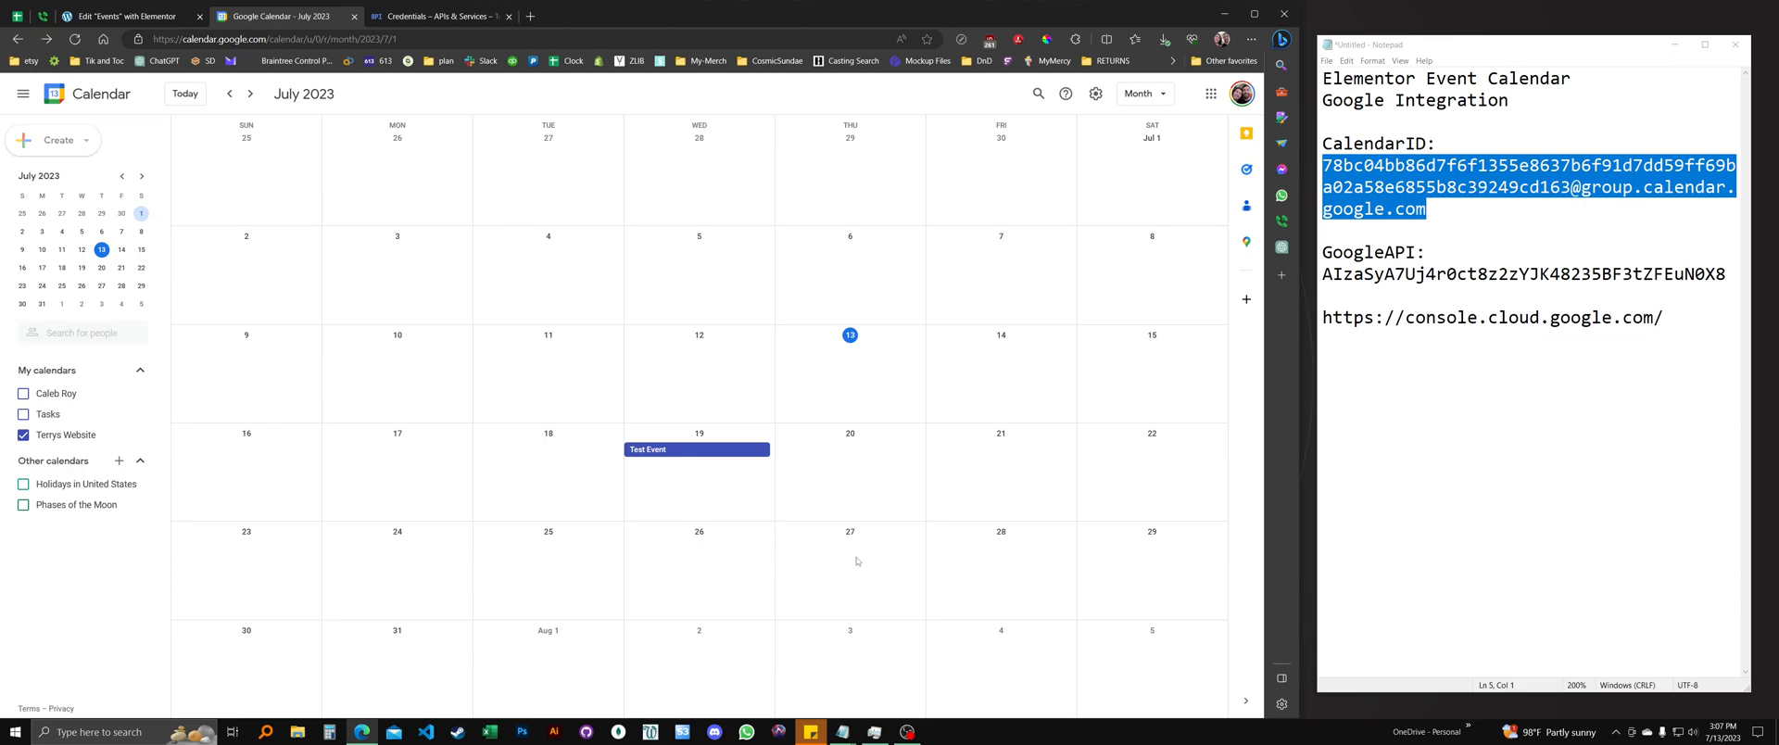
click(850, 548)
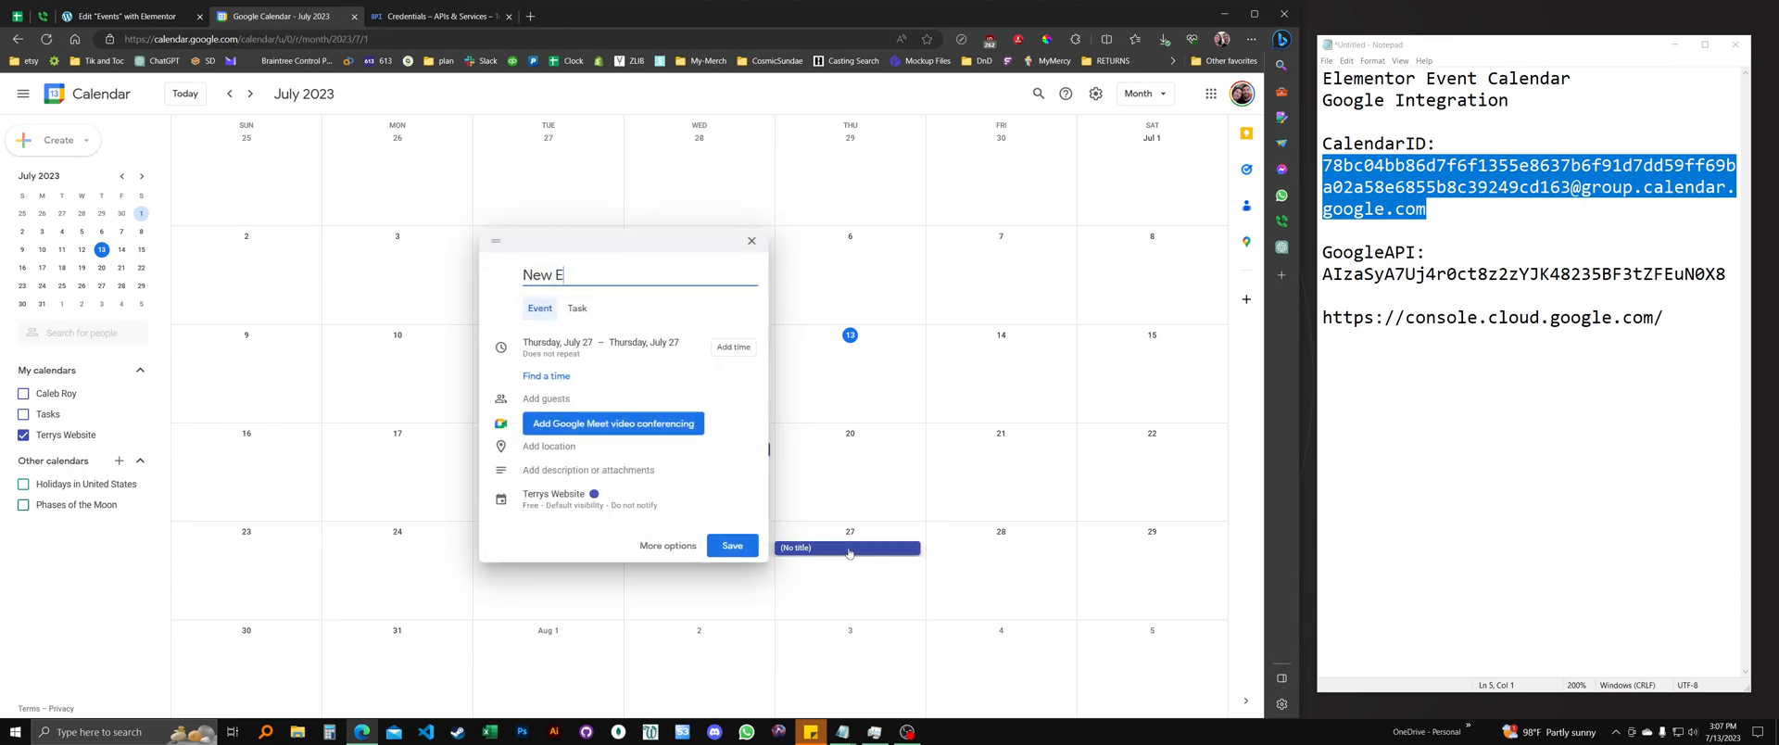
click(732, 545)
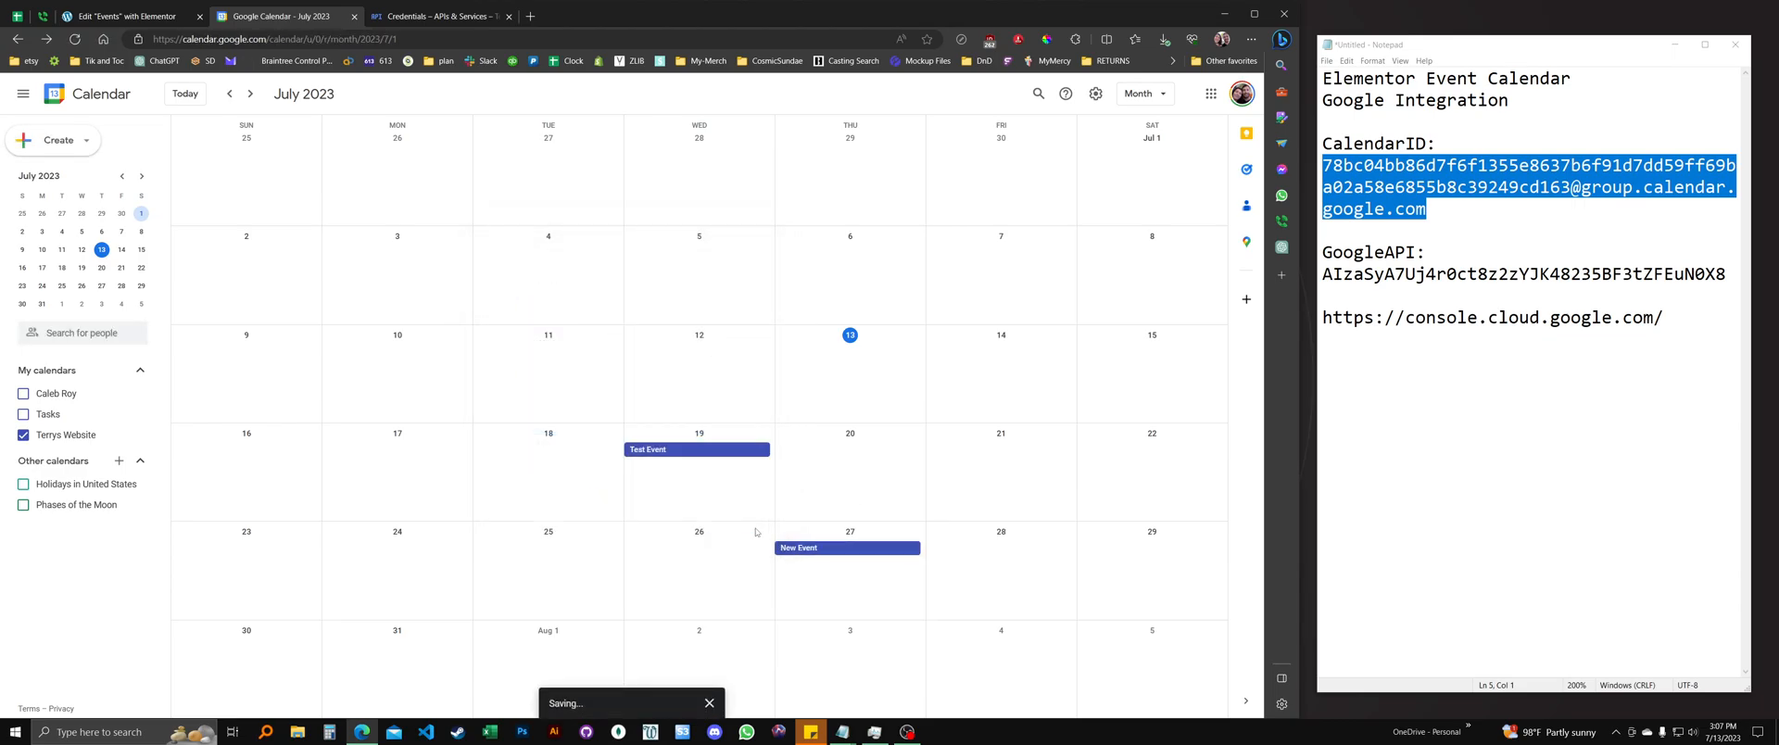
click(125, 16)
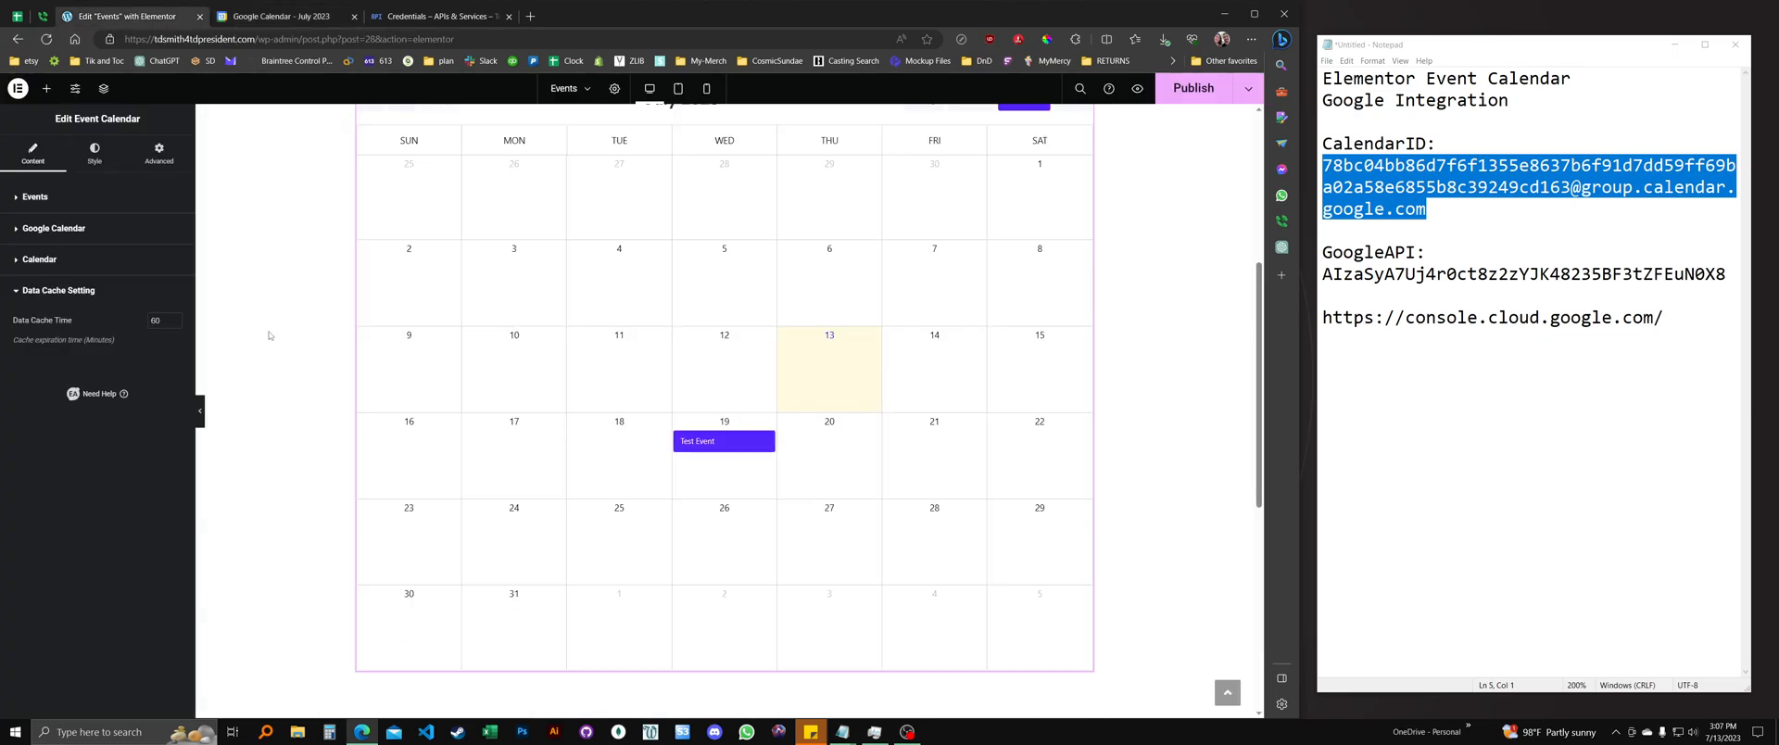
Step: Publish the page and check the calendar on tdsmith4tdpresident.com/events
click(1192, 87)
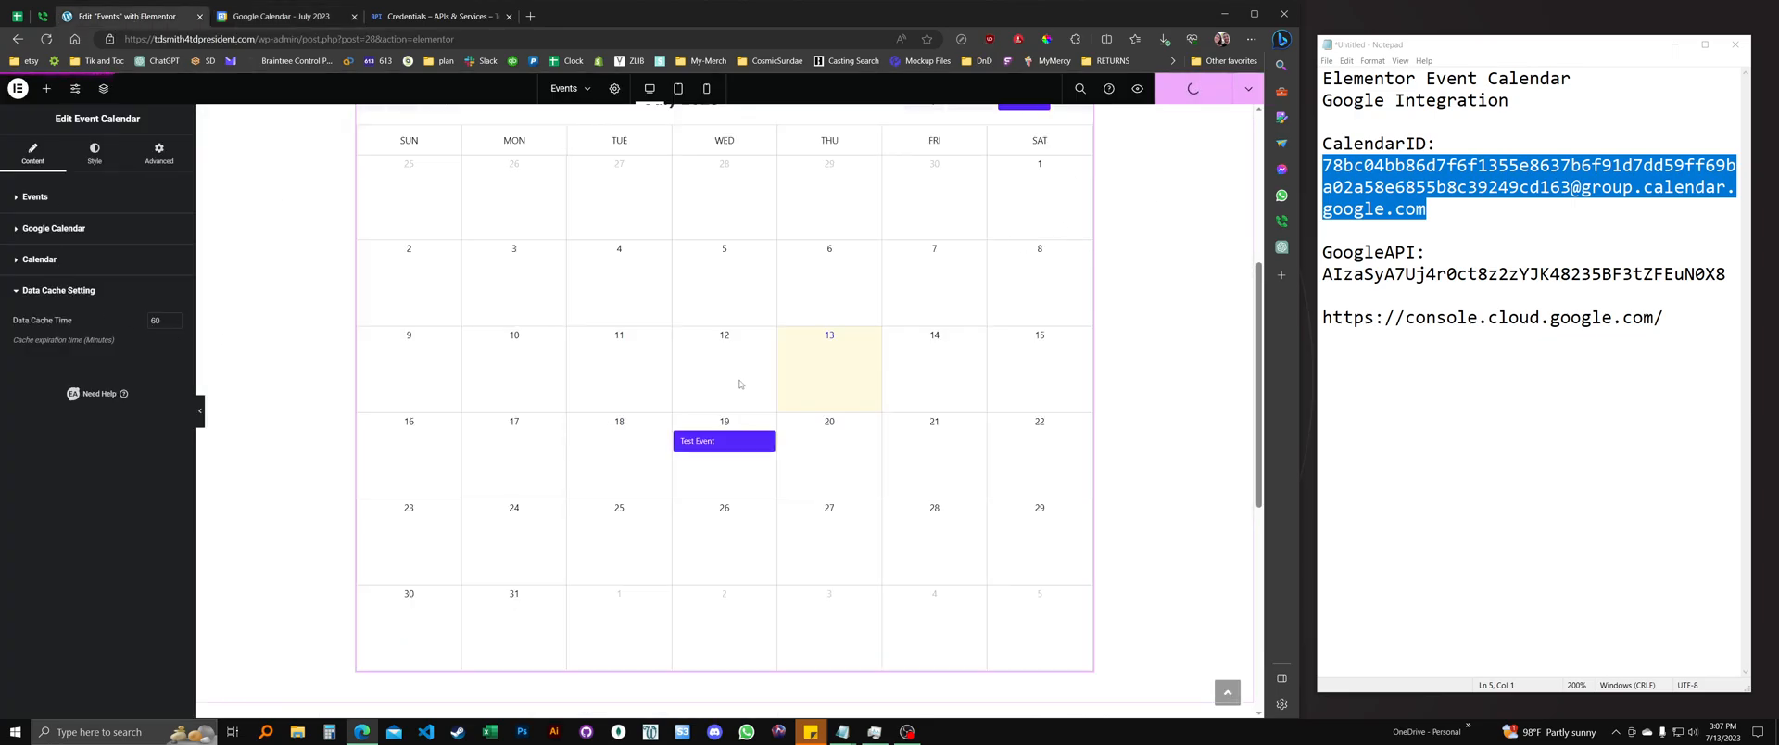
click(683, 16)
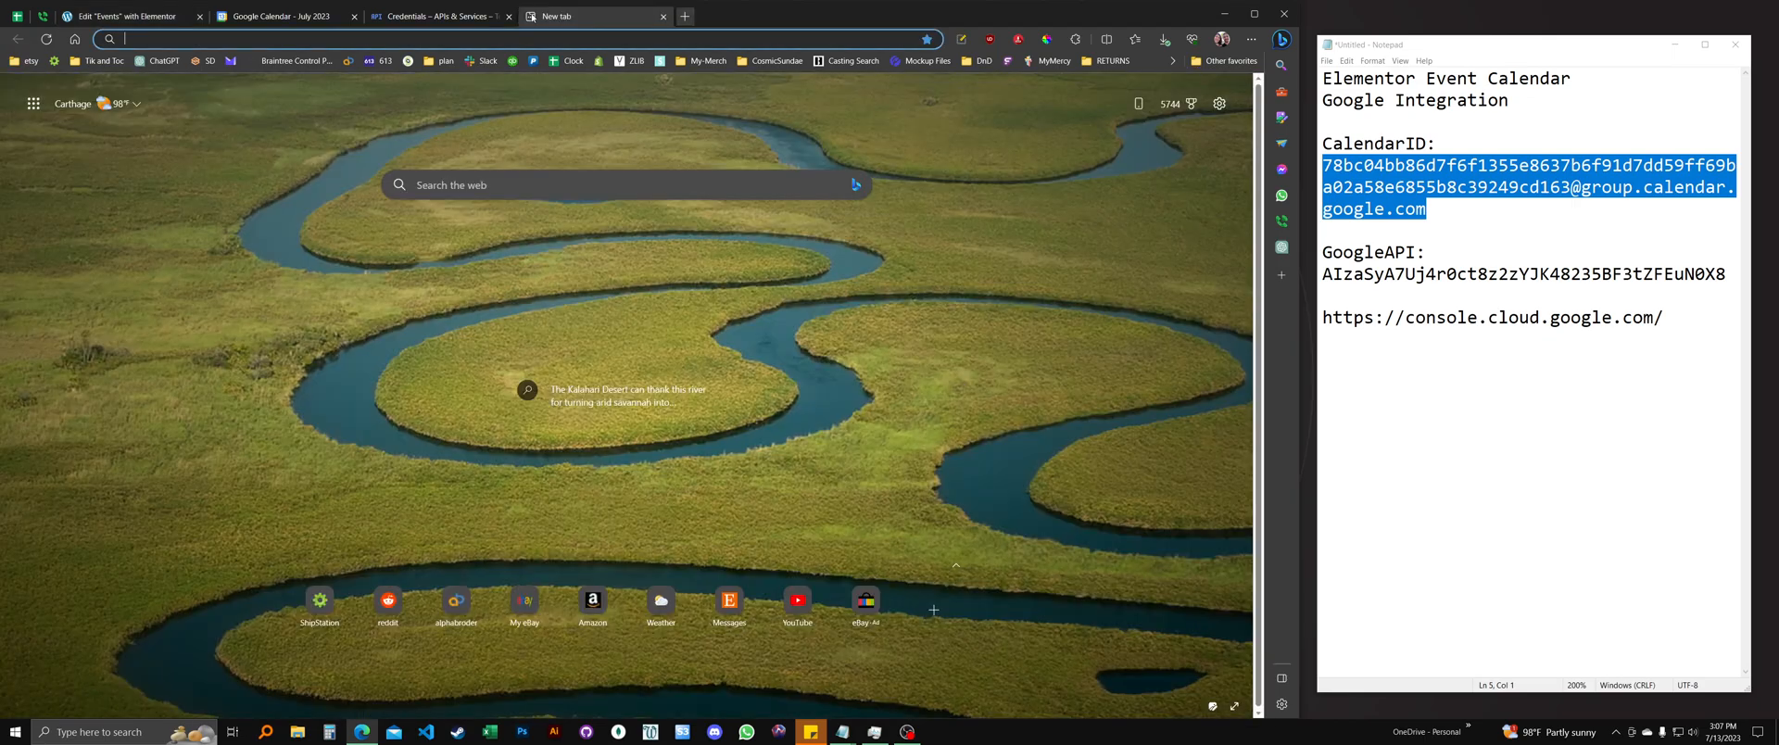
text(tdsmith4tdpresident.com)
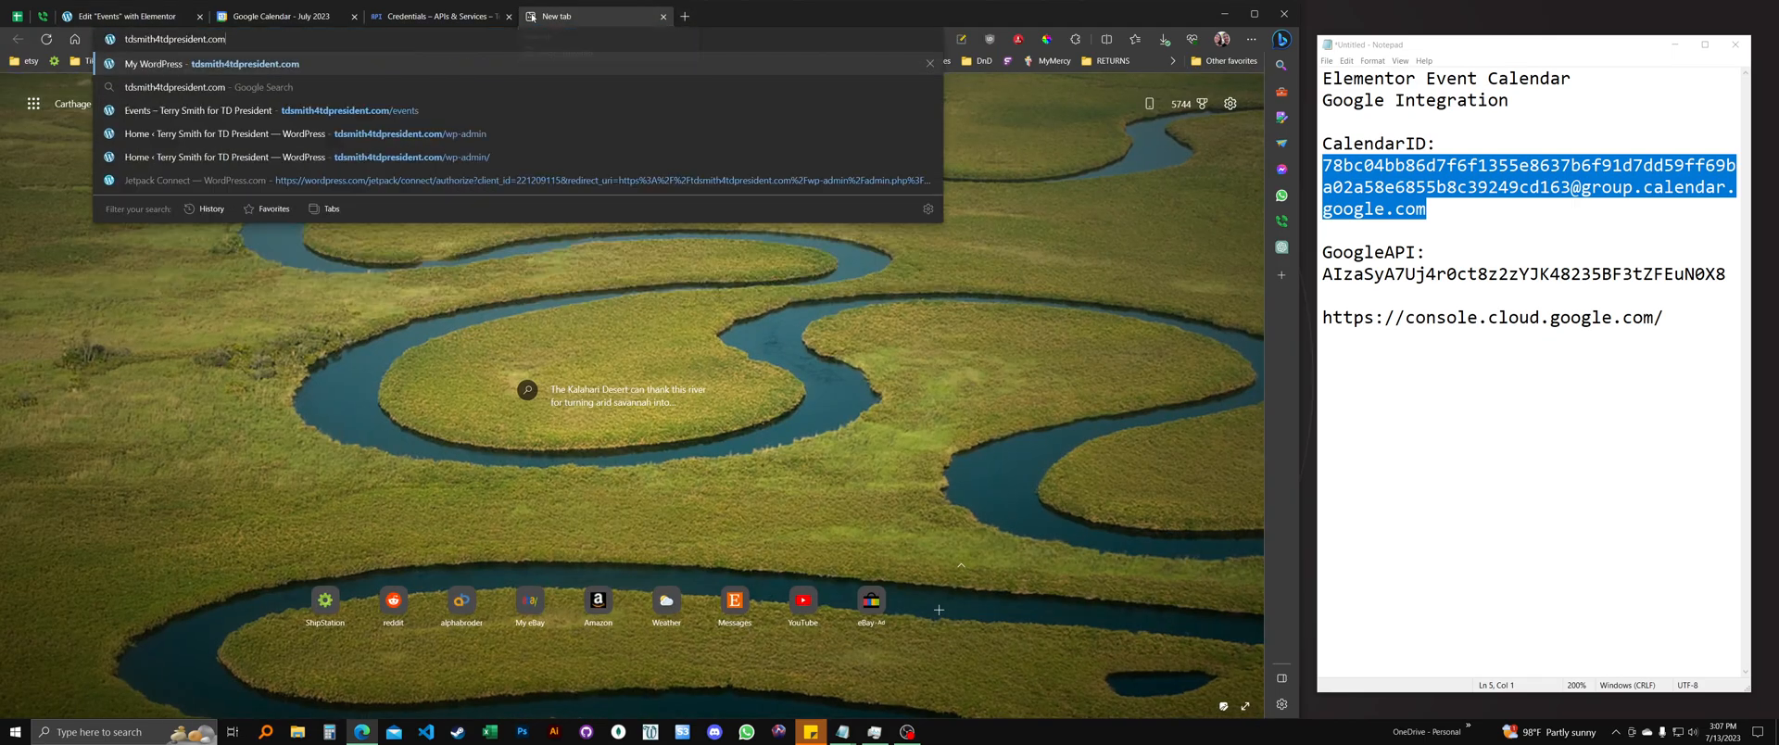
click(200, 110)
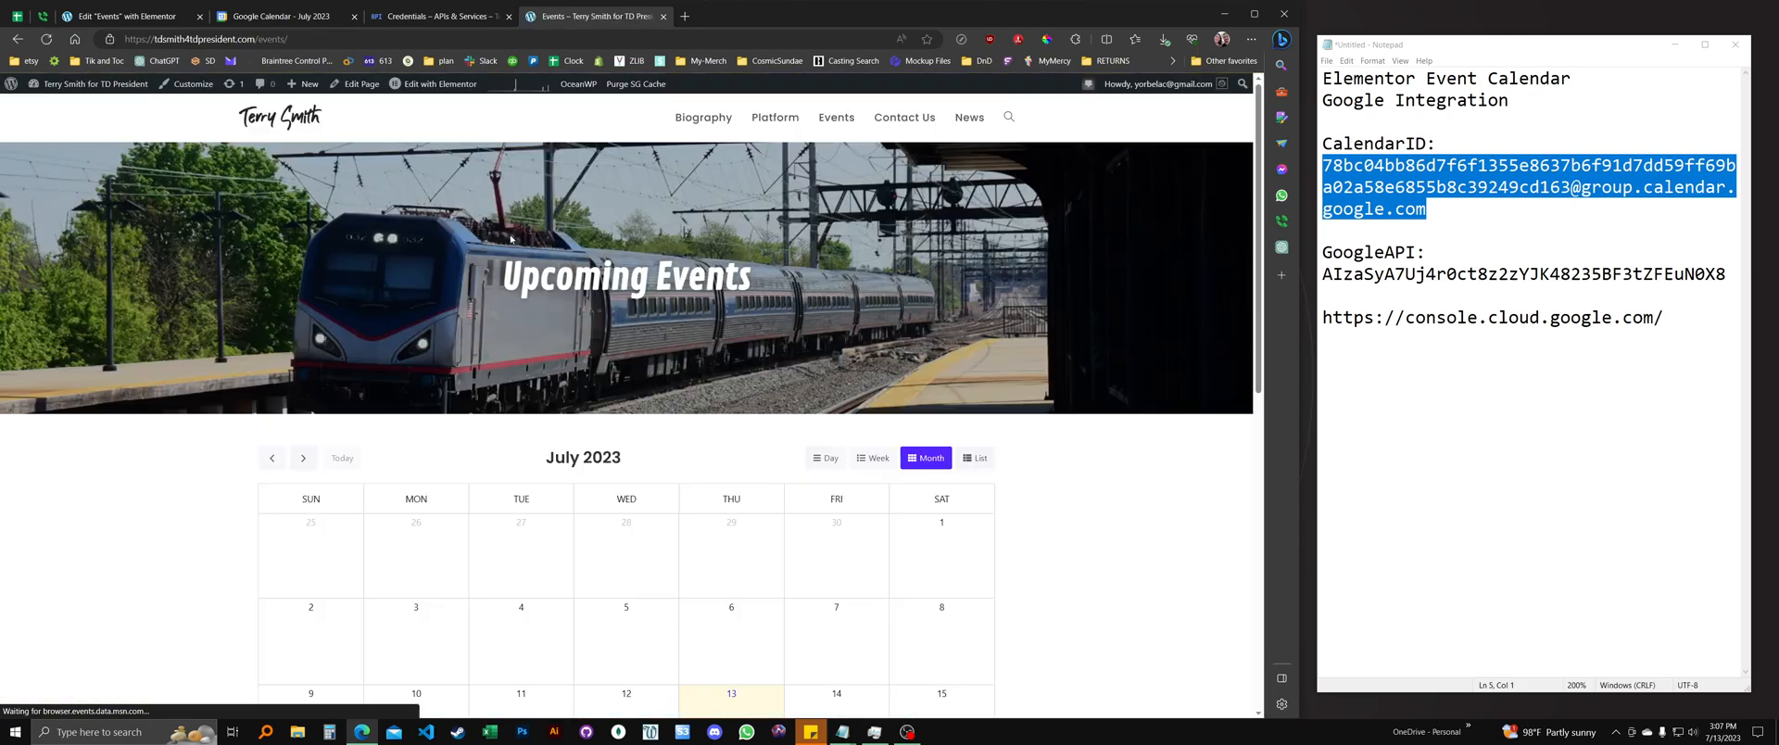
scroll(down, 3)
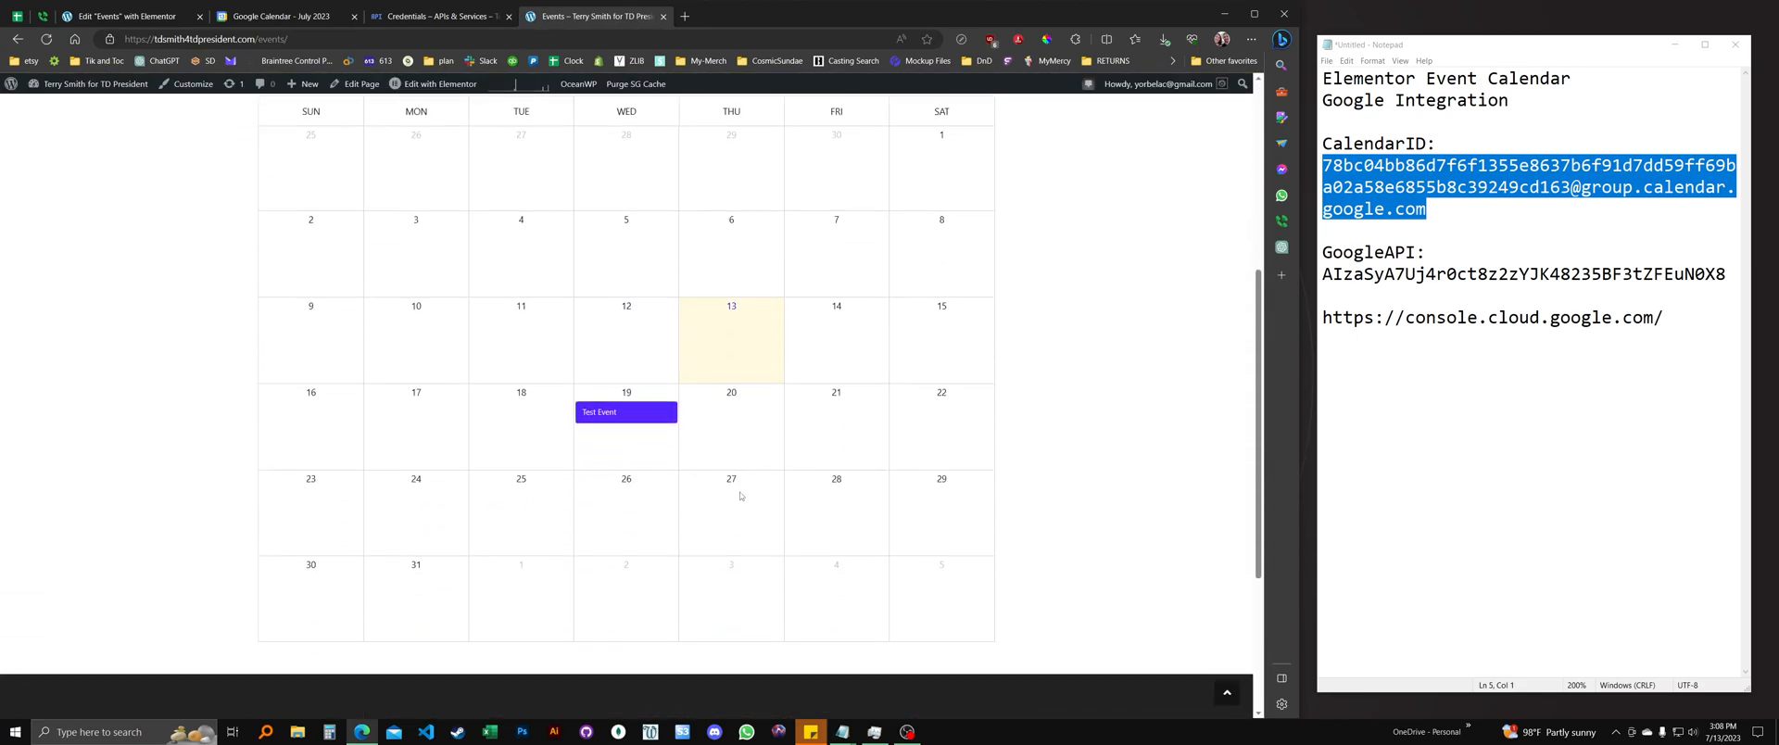
click(278, 16)
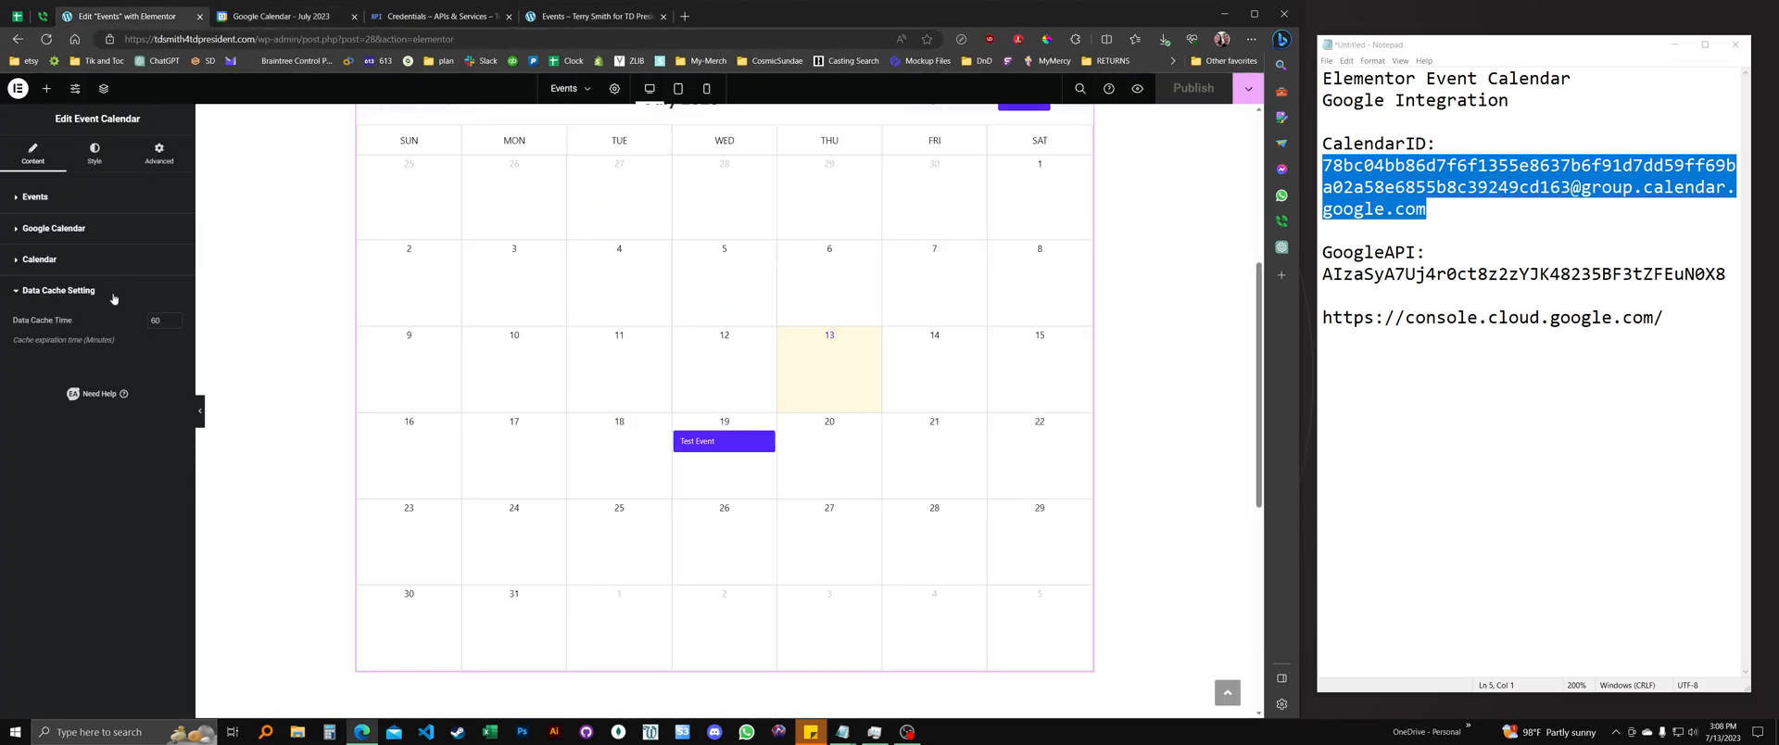
mouse_move(123, 350)
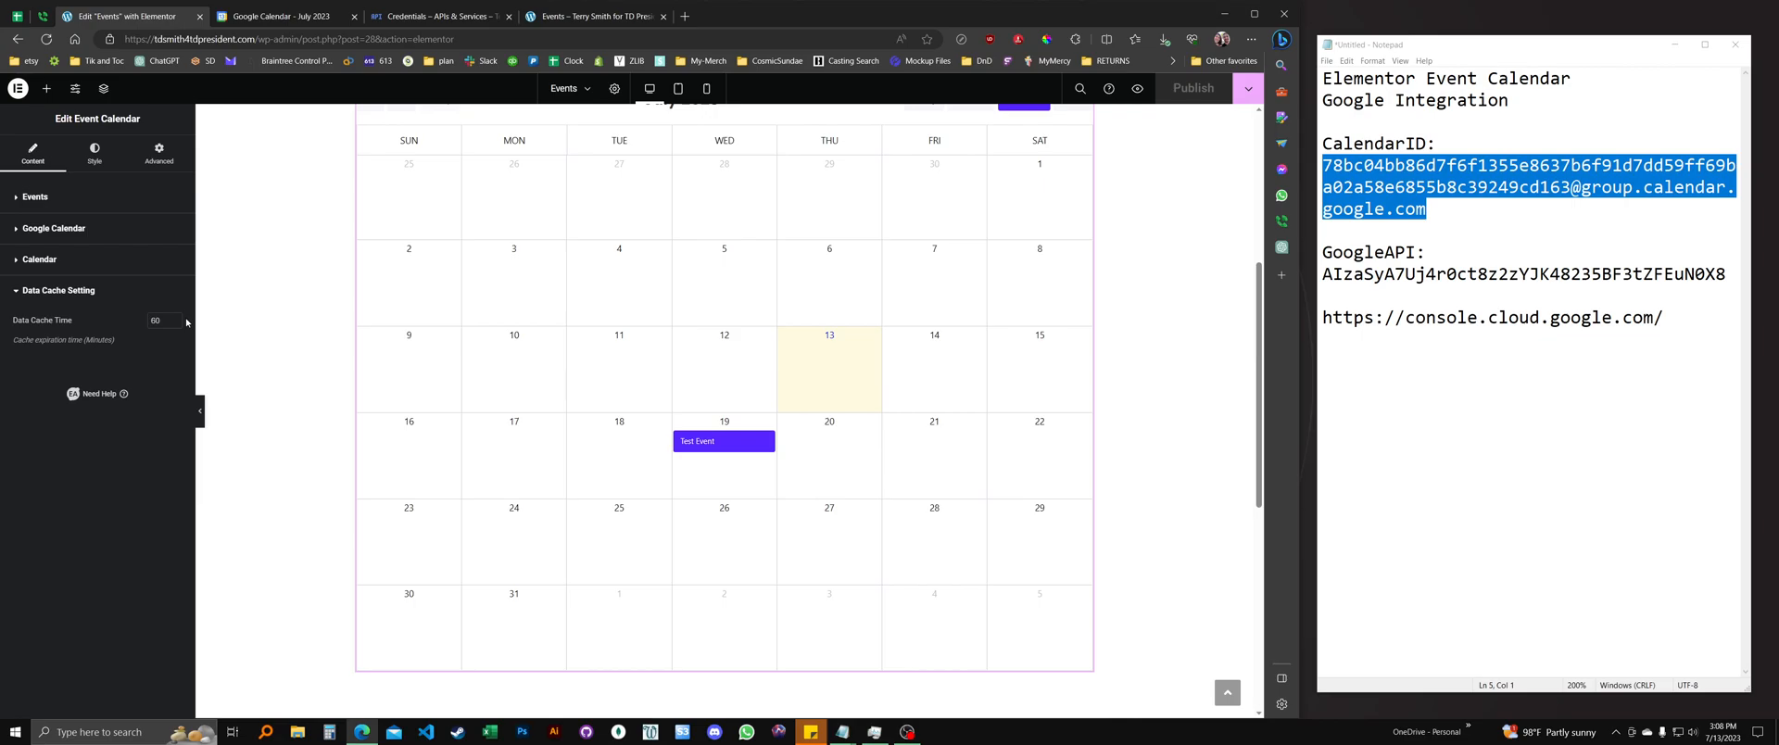
Step: Change the Event Calendar's Data Cache Time to 60 minutes and republish
click(157, 320)
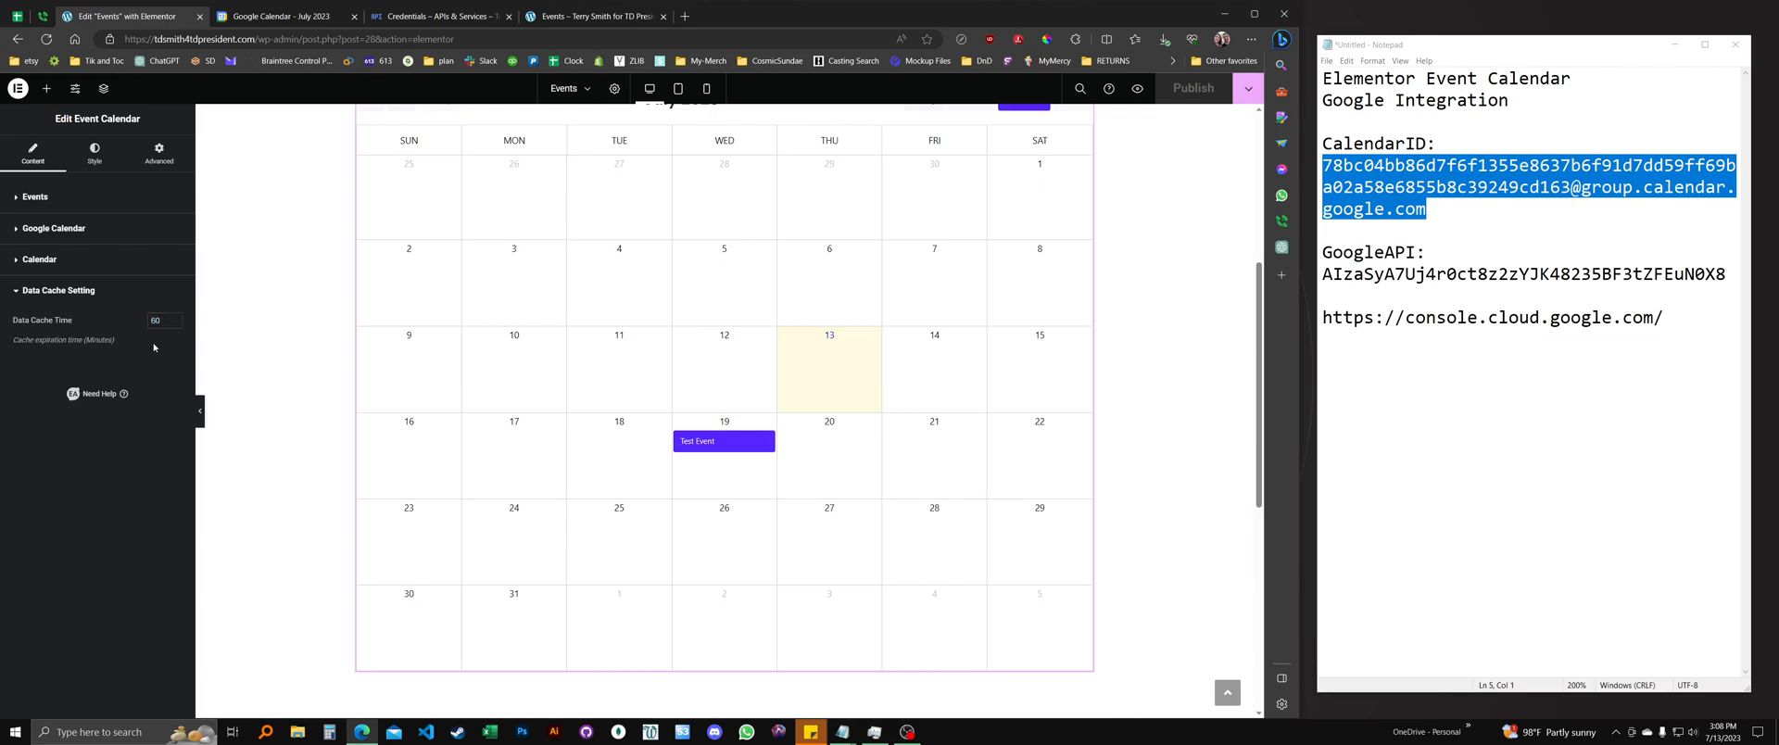
mouse_move(178, 338)
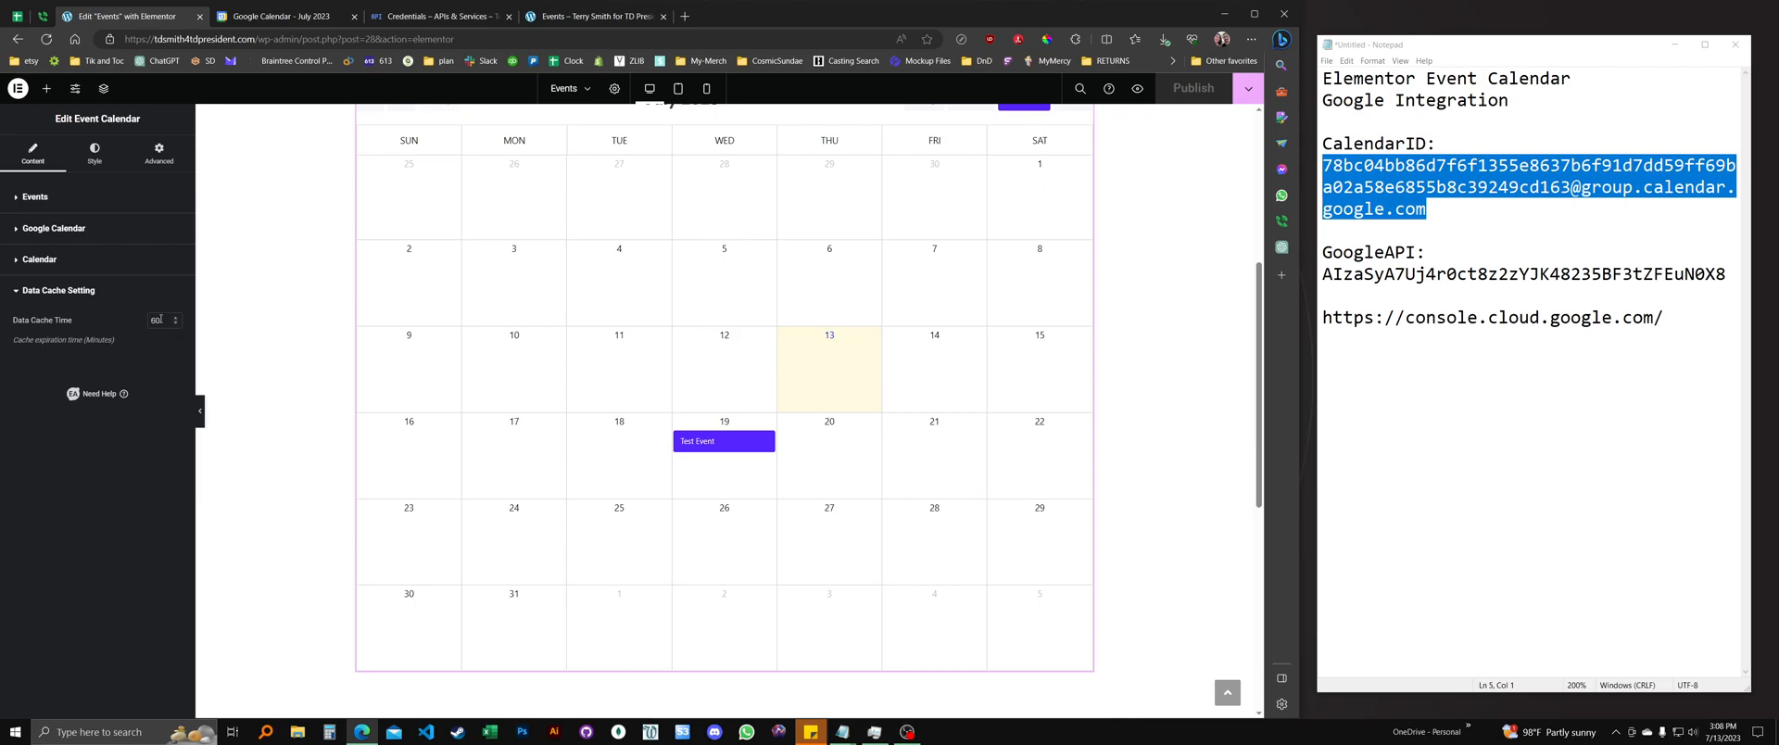
click(156, 320)
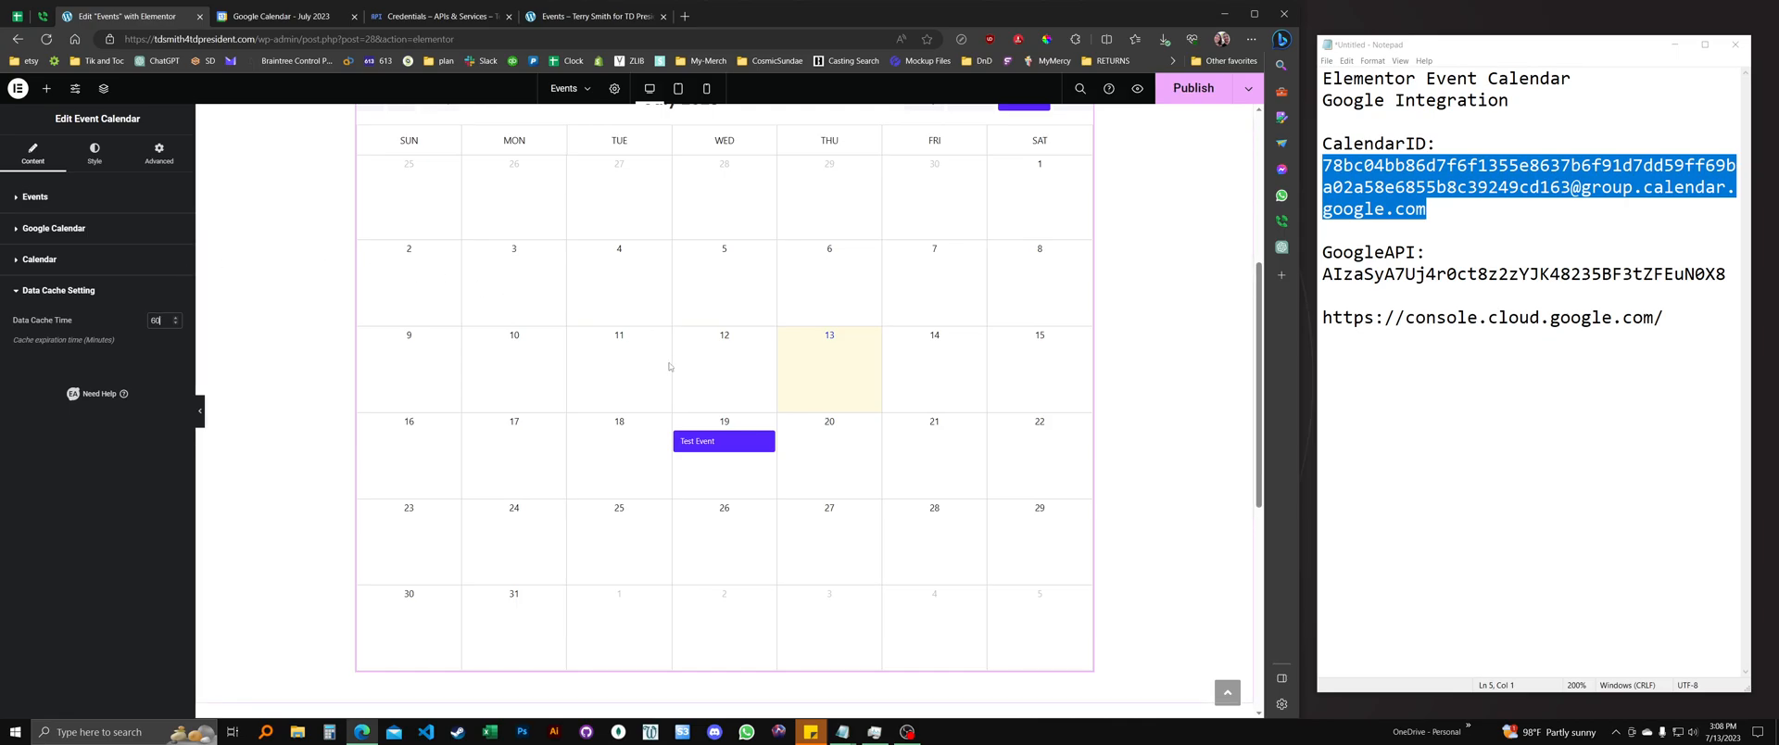
click(1192, 87)
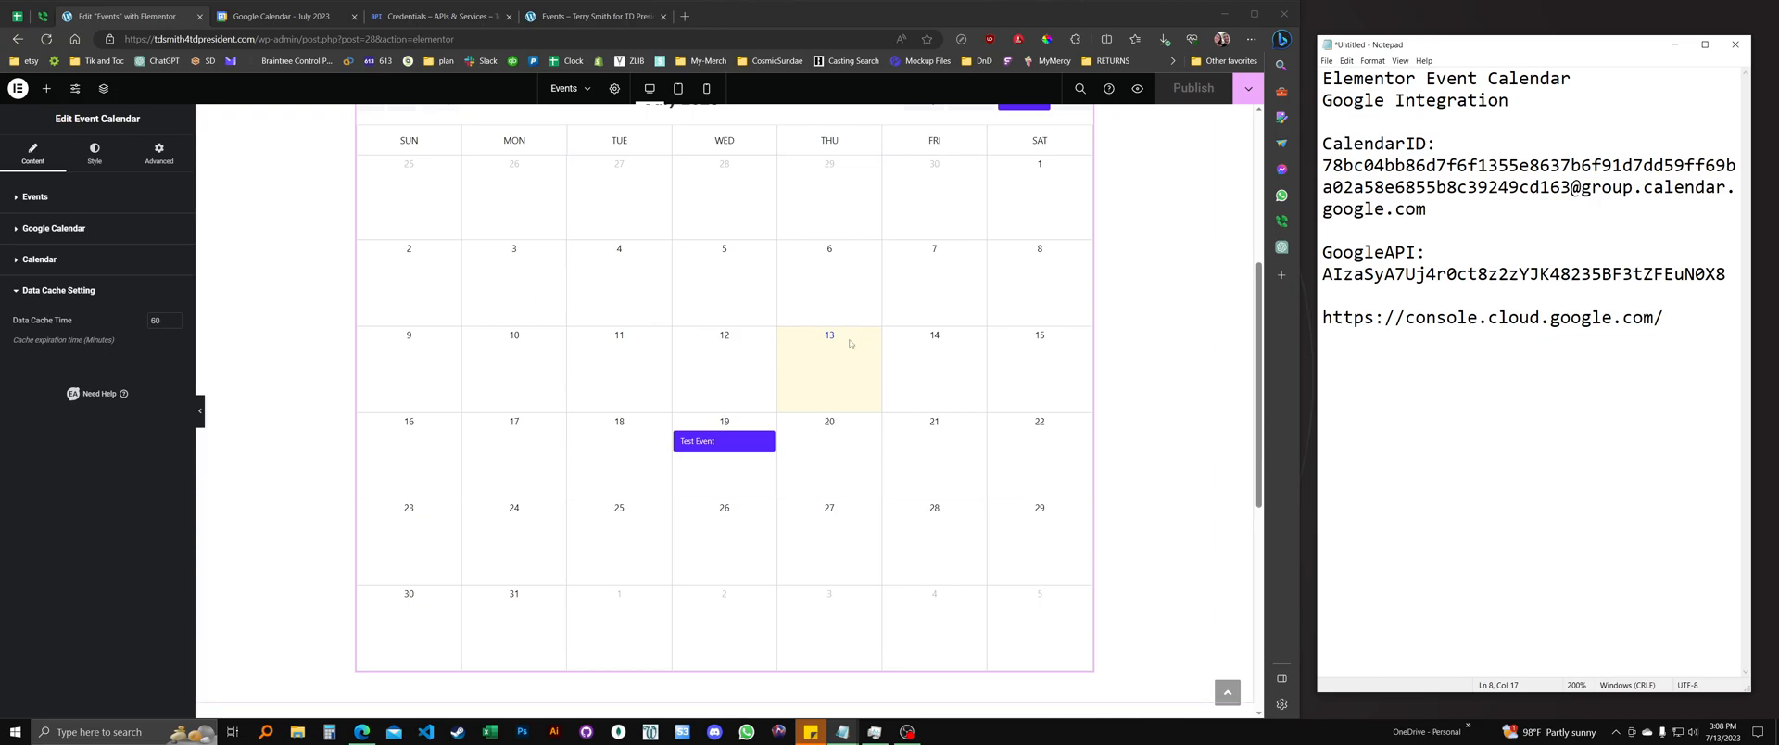
scroll(up, 3)
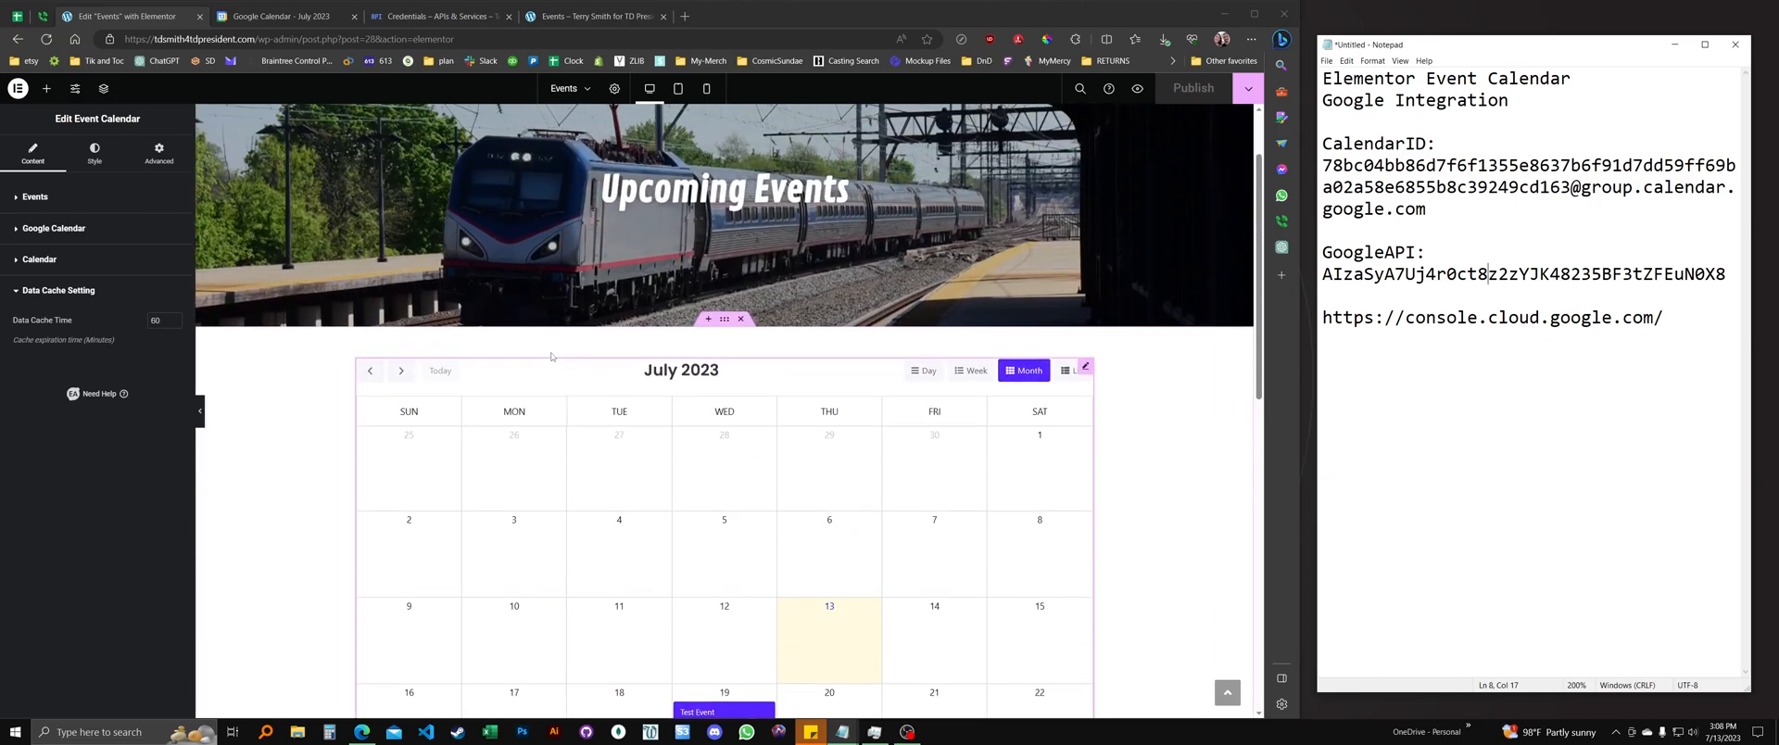
scroll(up, 3)
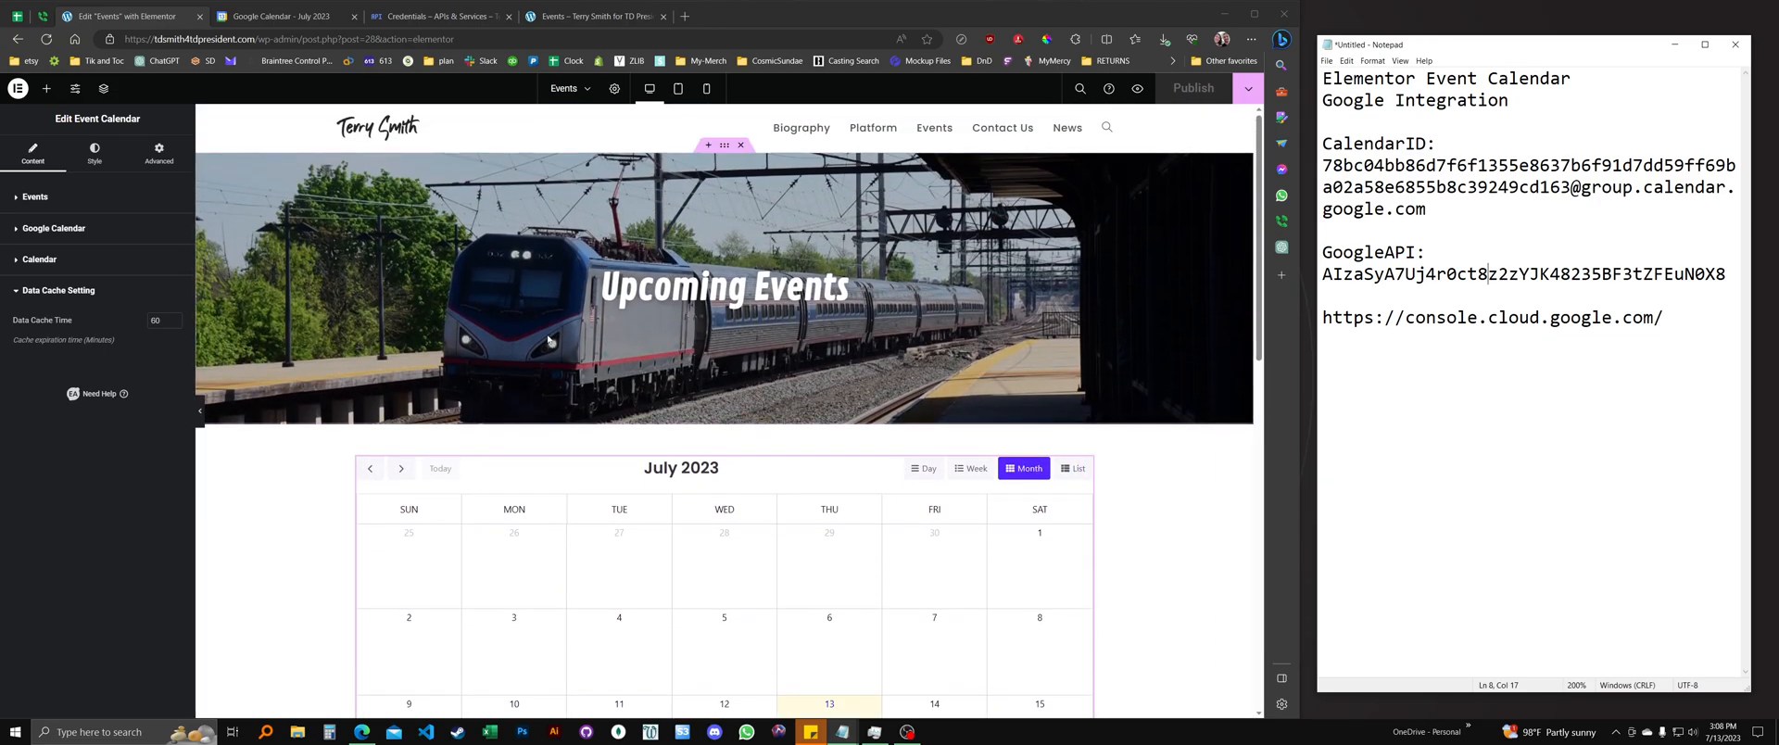